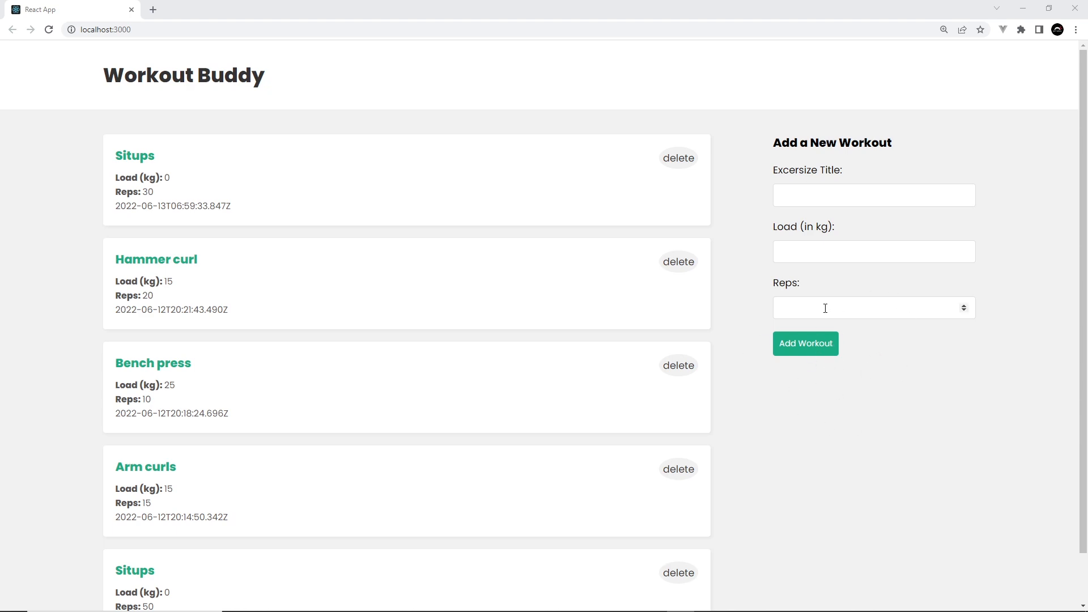
# Step: Submit the Workout Buddy form with only title 'gs' to trigger the reps/load validation error
pyautogui.write('gs')
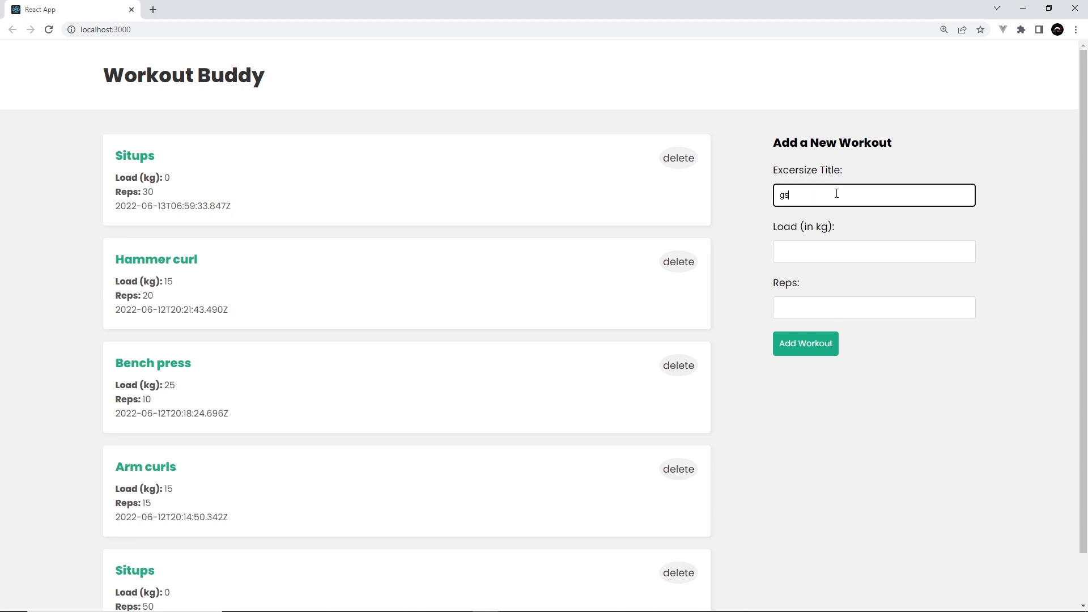
pyautogui.click(805, 342)
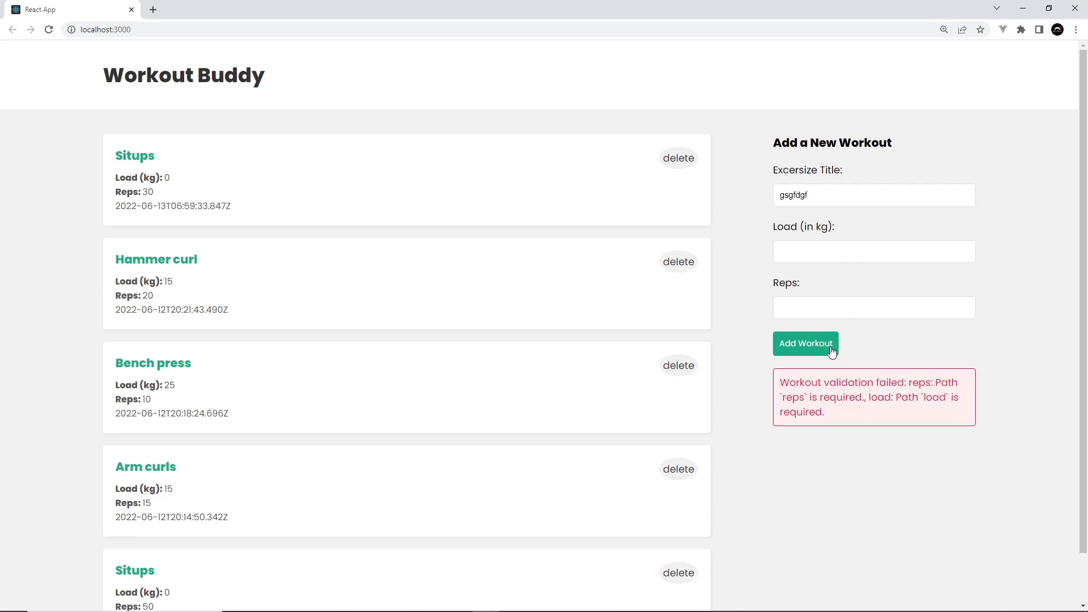
pyautogui.moveTo(1006, 415)
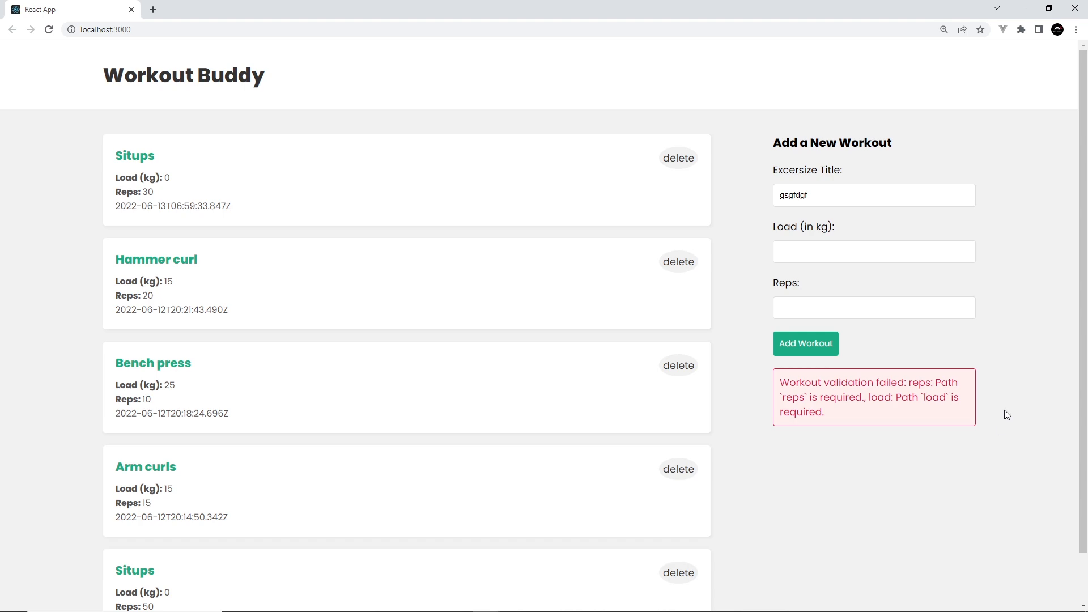
pyautogui.moveTo(853, 396)
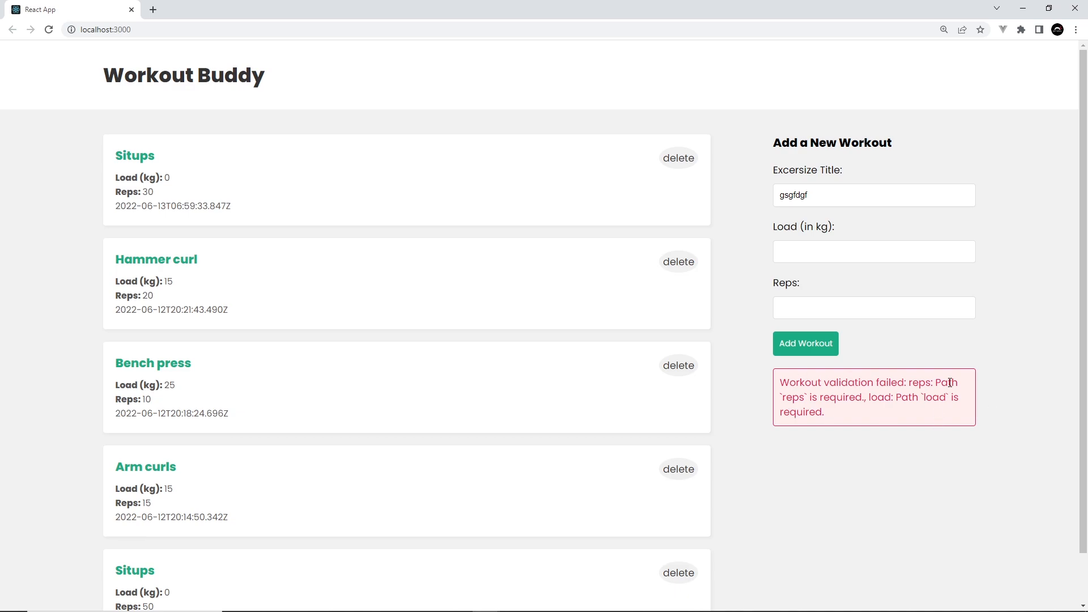
pyautogui.moveTo(904, 412)
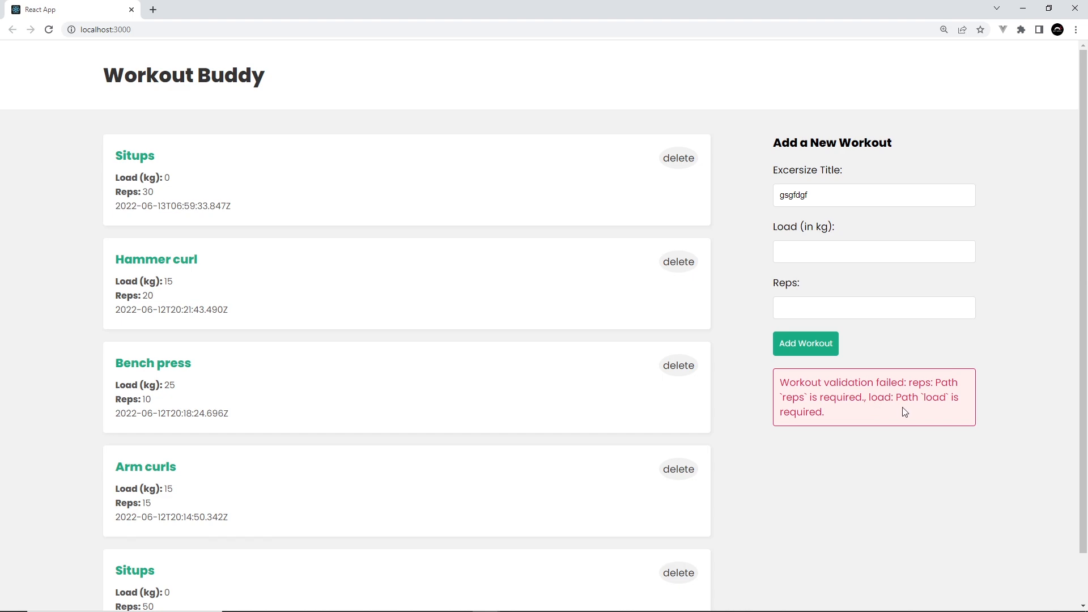
pyautogui.moveTo(904, 437)
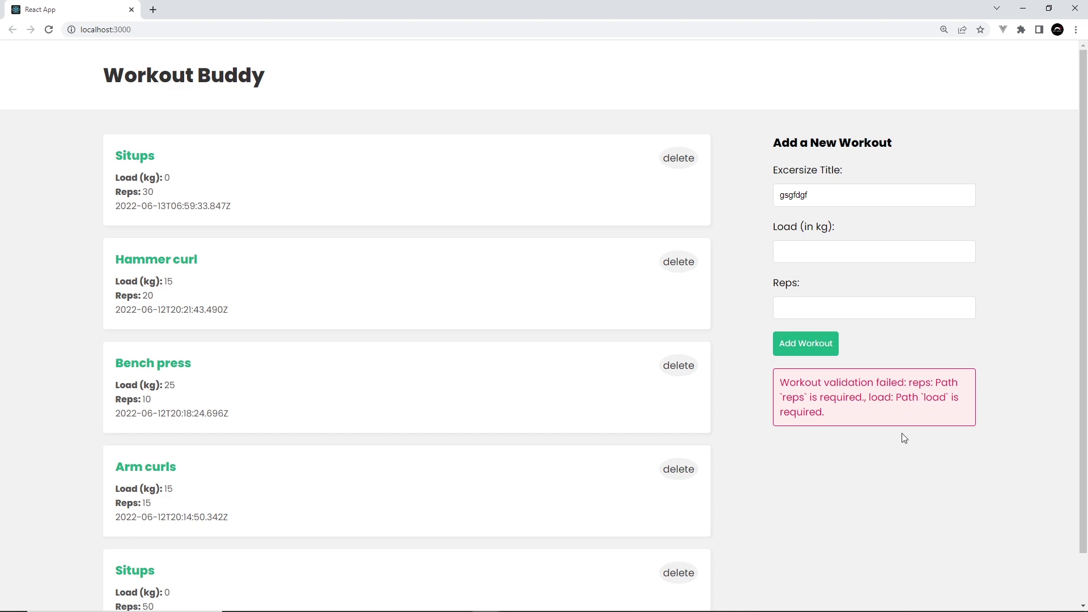
pyautogui.moveTo(904, 450)
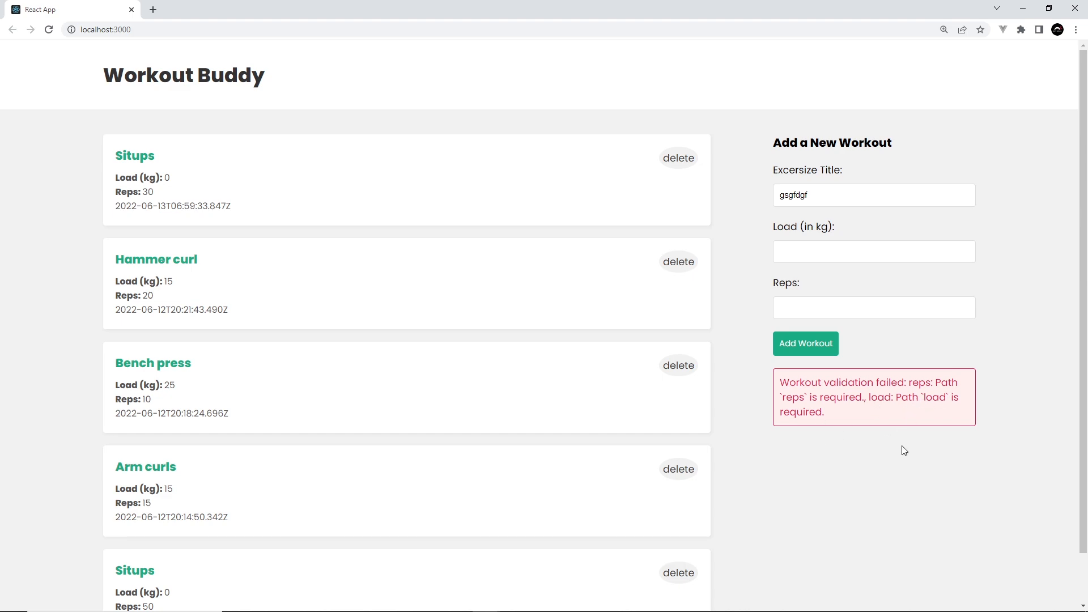
pyautogui.moveTo(895, 393)
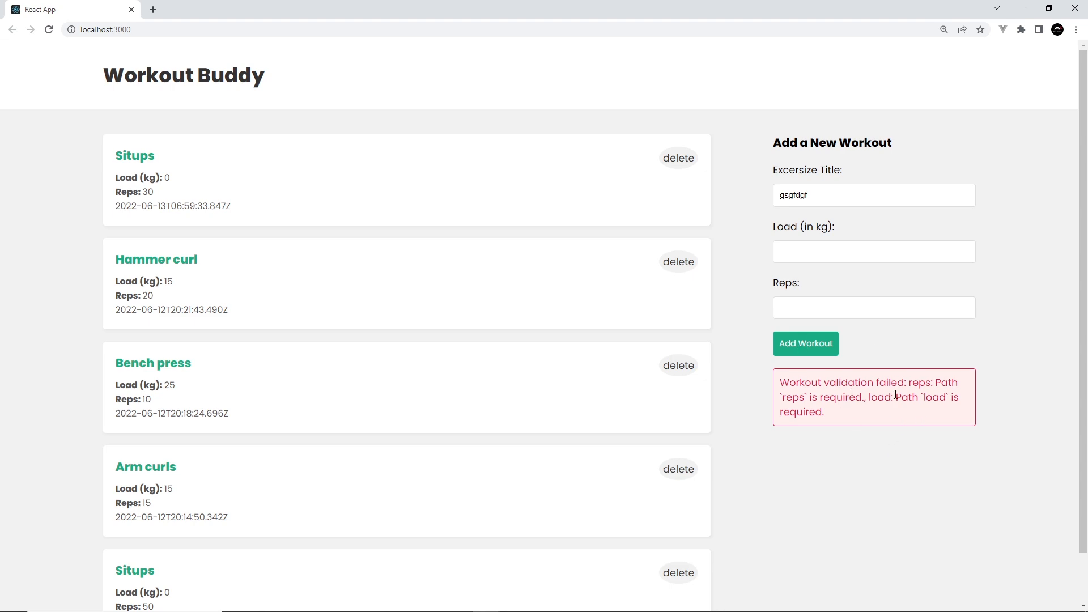
pyautogui.moveTo(986, 241)
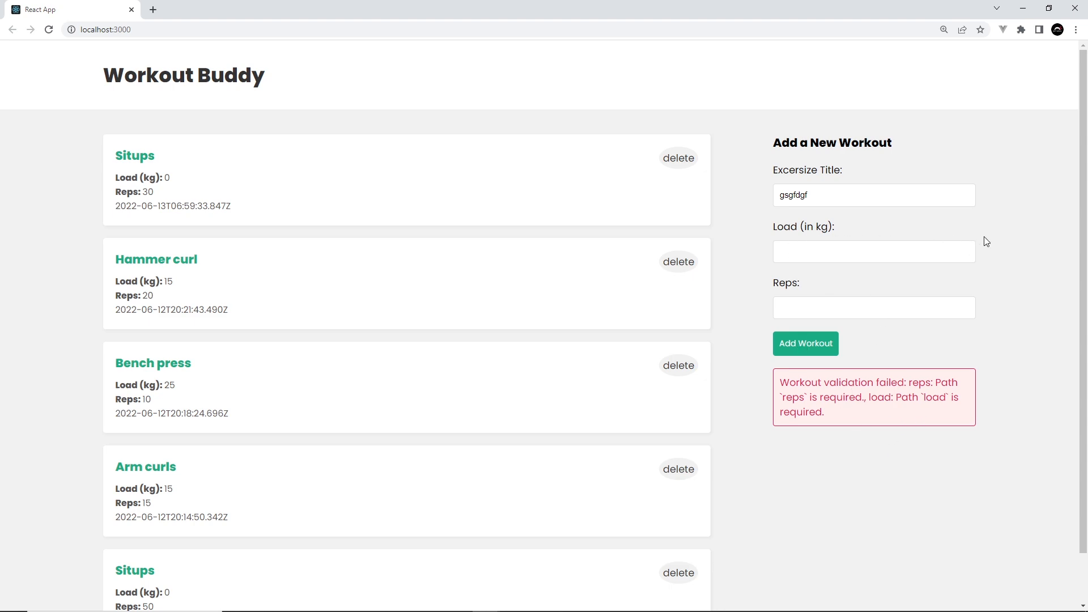
pyautogui.moveTo(798, 297)
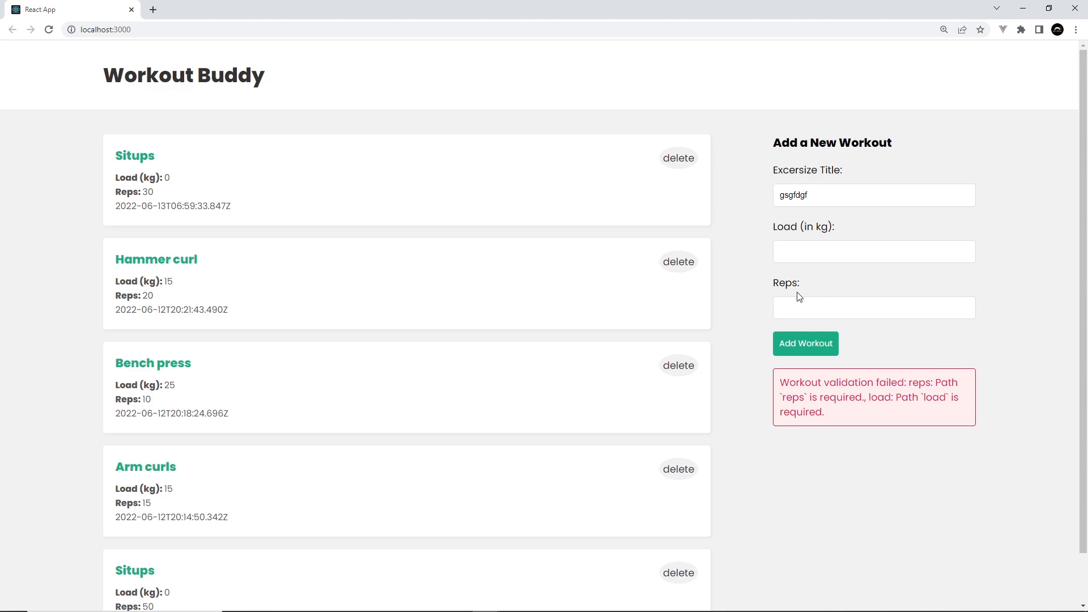
pyautogui.moveTo(1049, 302)
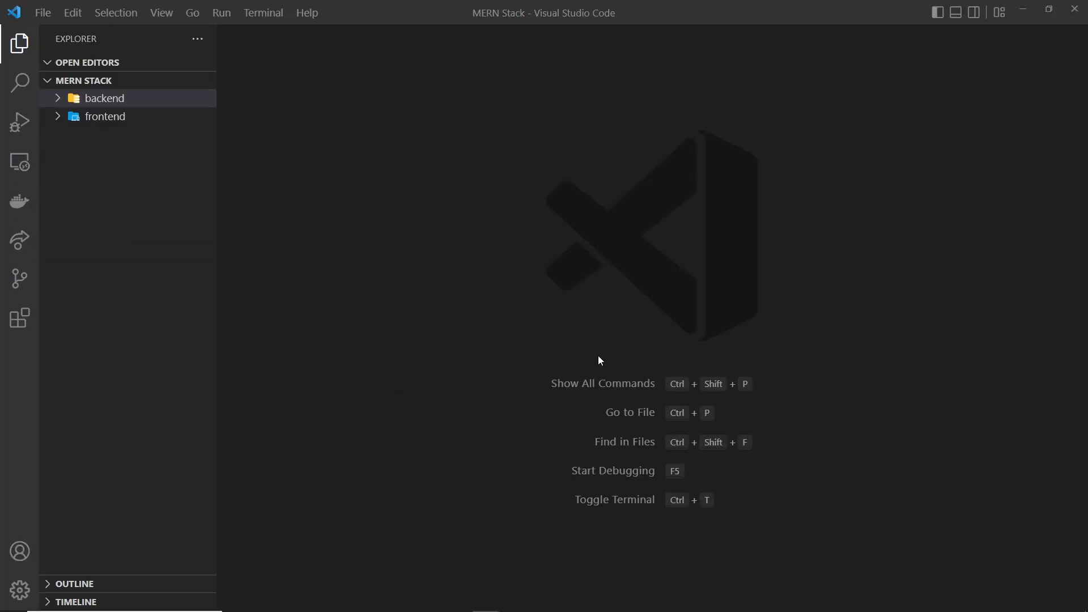
pyautogui.moveTo(126, 107)
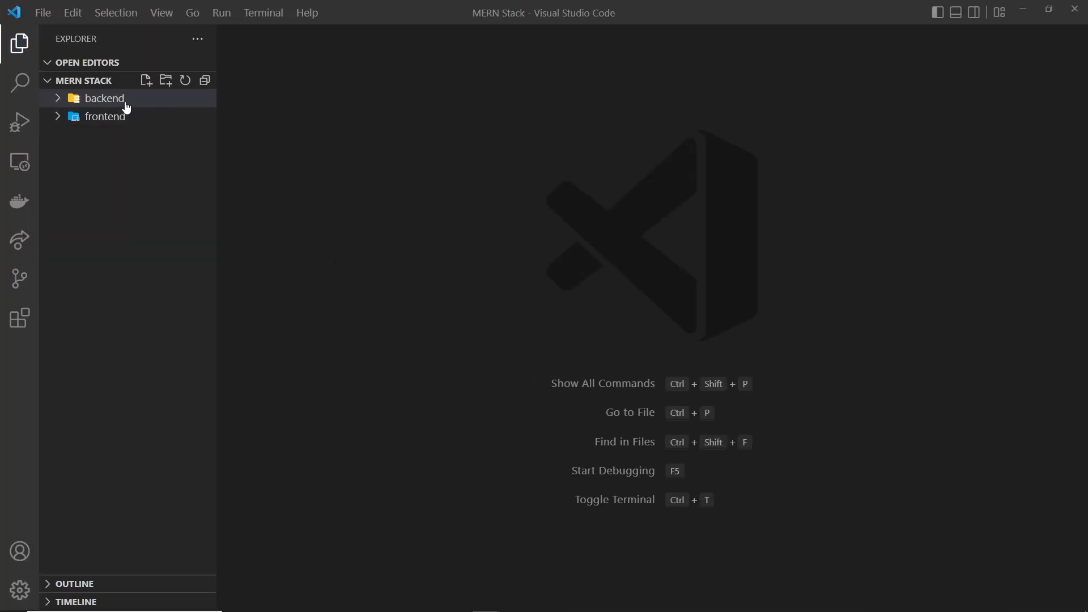
# Step: Review createWorkout in backend workoutController.js and expand the models folder
pyautogui.click(104, 97)
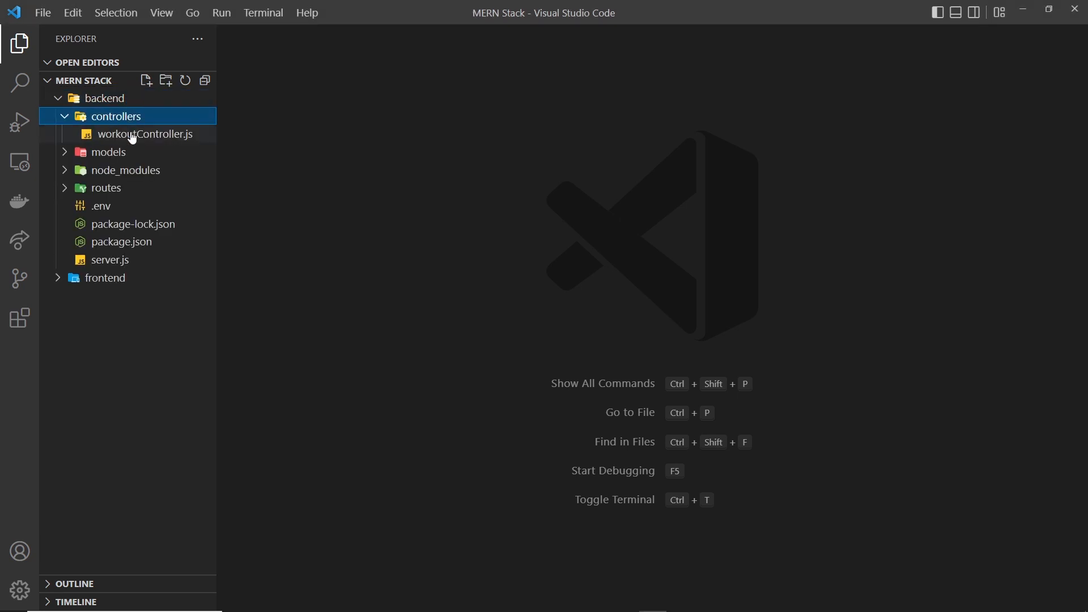
pyautogui.click(144, 134)
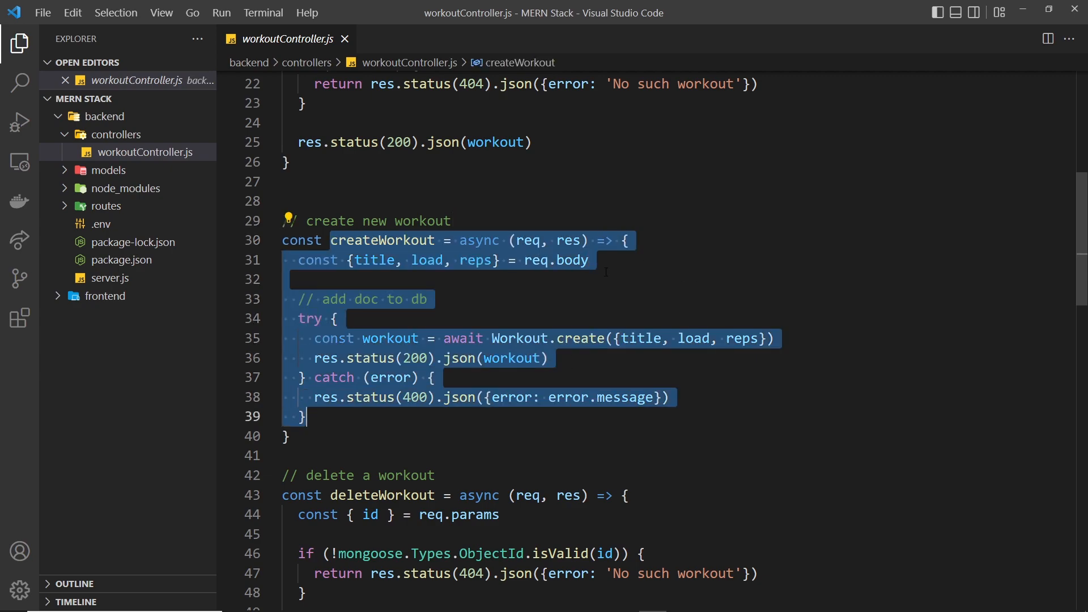
pyautogui.click(588, 261)
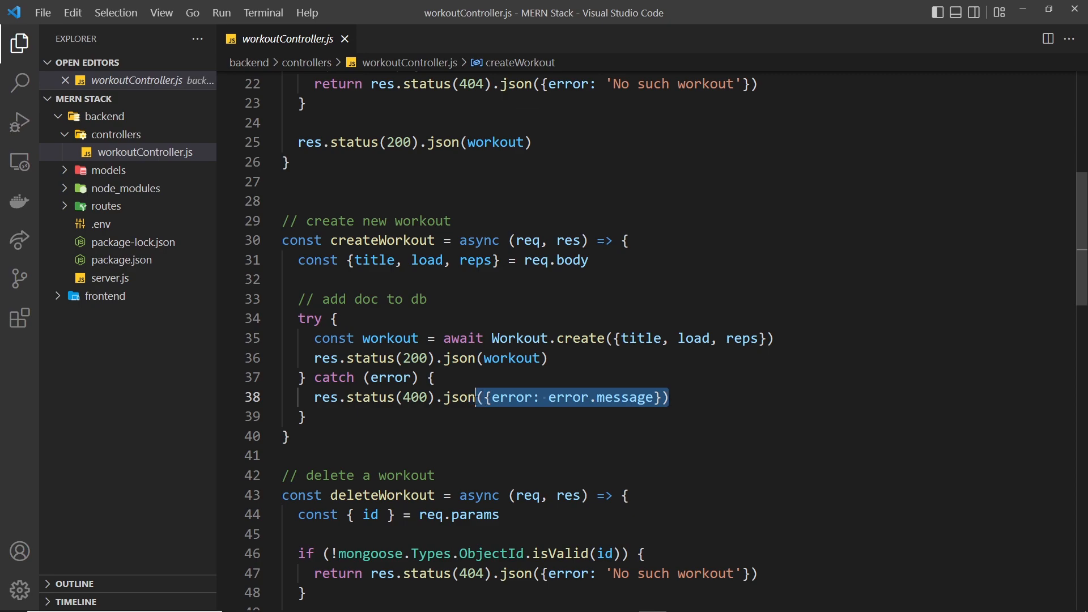
pyautogui.click(108, 170)
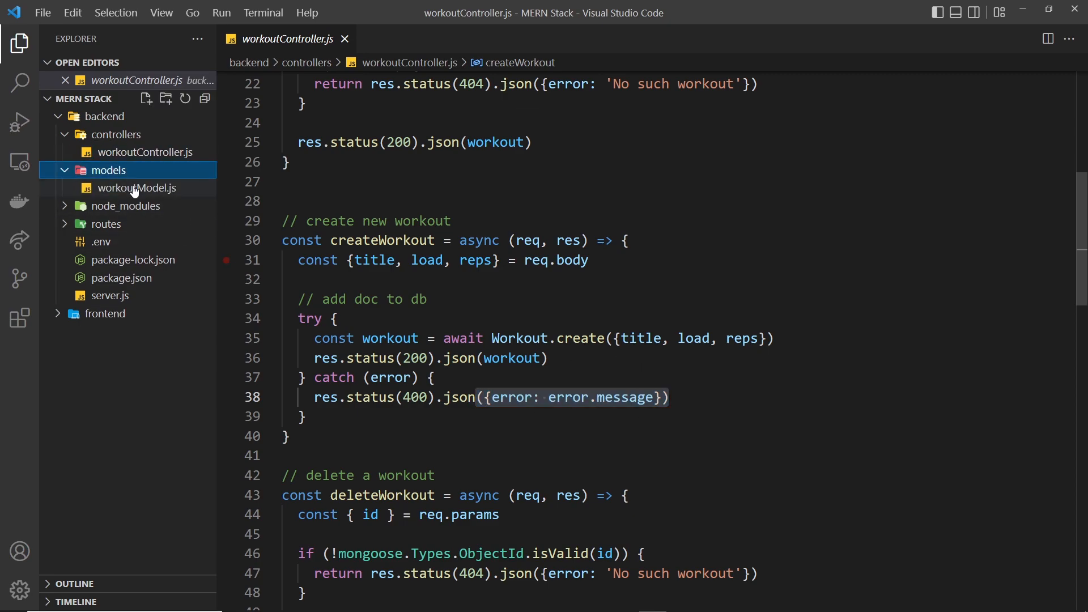
# Step: Review workoutModel.js schema where title, reps and load are all required
pyautogui.click(136, 187)
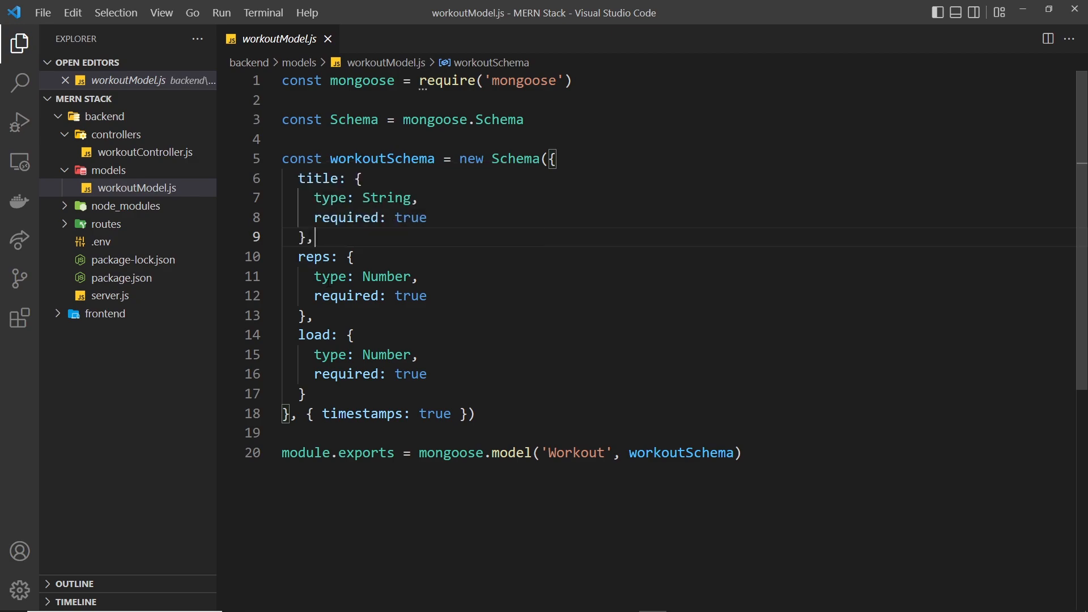
pyautogui.doubleClick(319, 178)
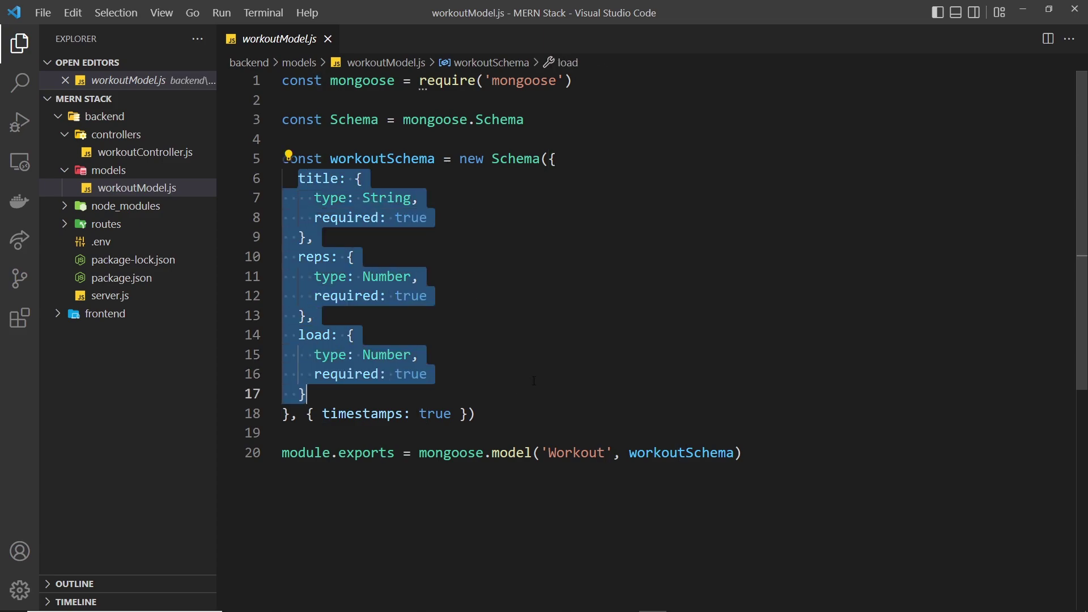
pyautogui.moveTo(710, 267)
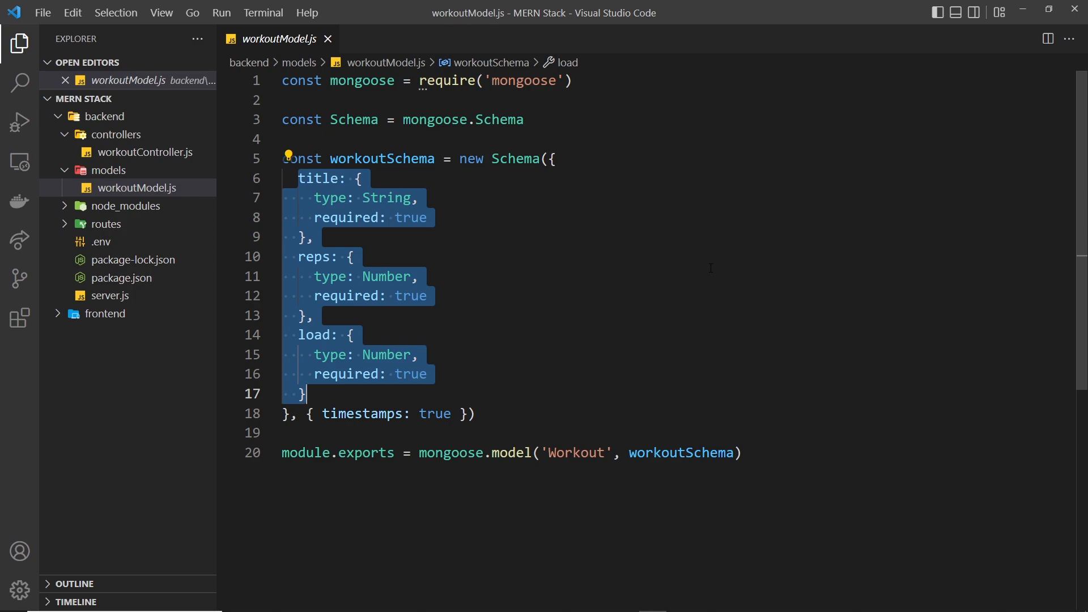
pyautogui.moveTo(326, 39)
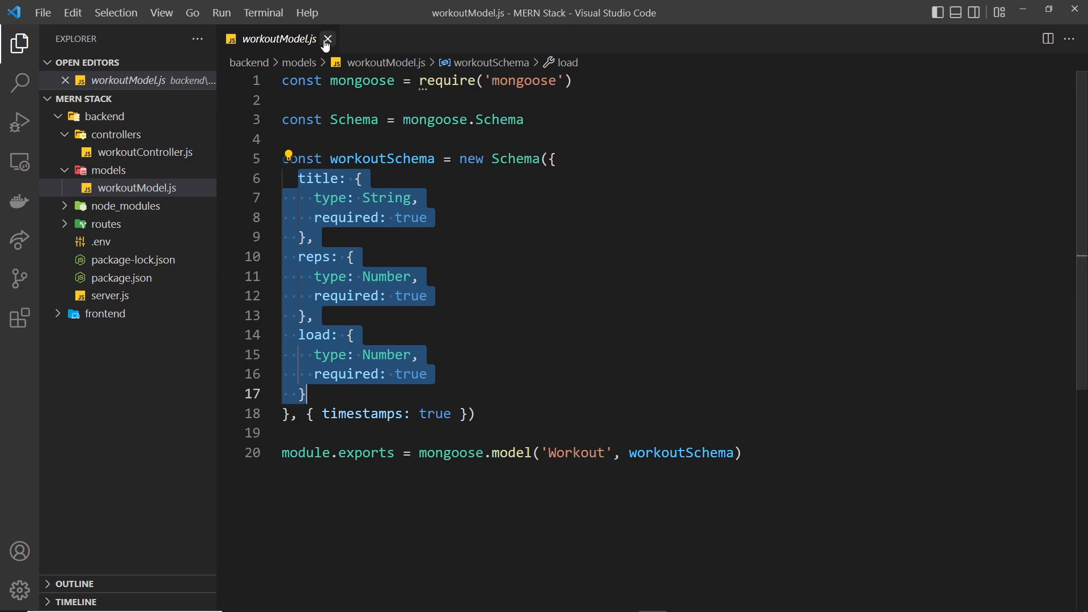
# Step: Back in createWorkout, declare let emptyFields = [] after reading title, load and reps
pyautogui.click(147, 152)
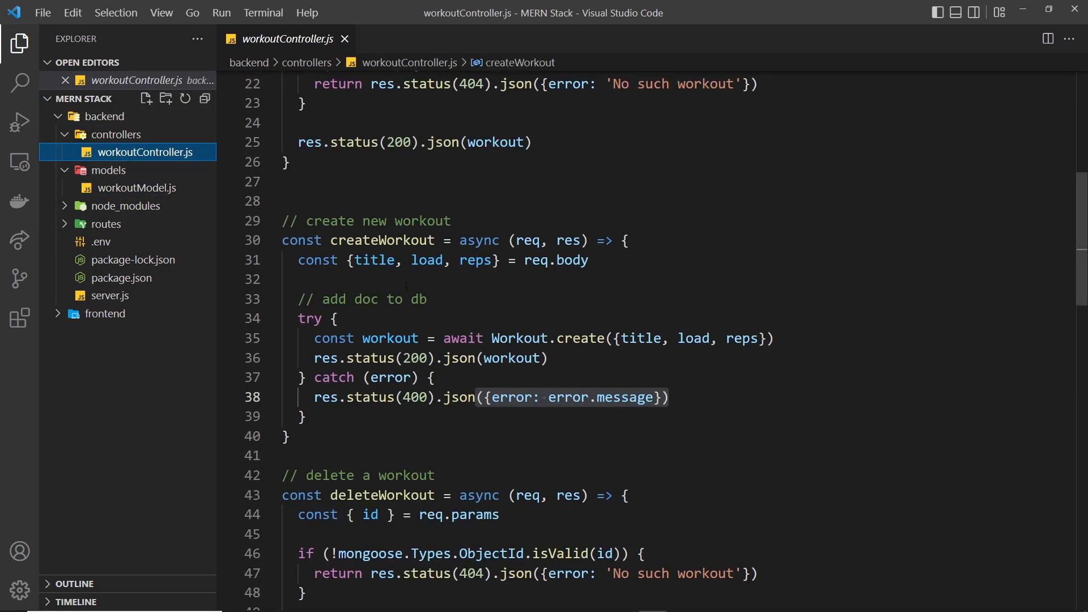
pyautogui.click(589, 261)
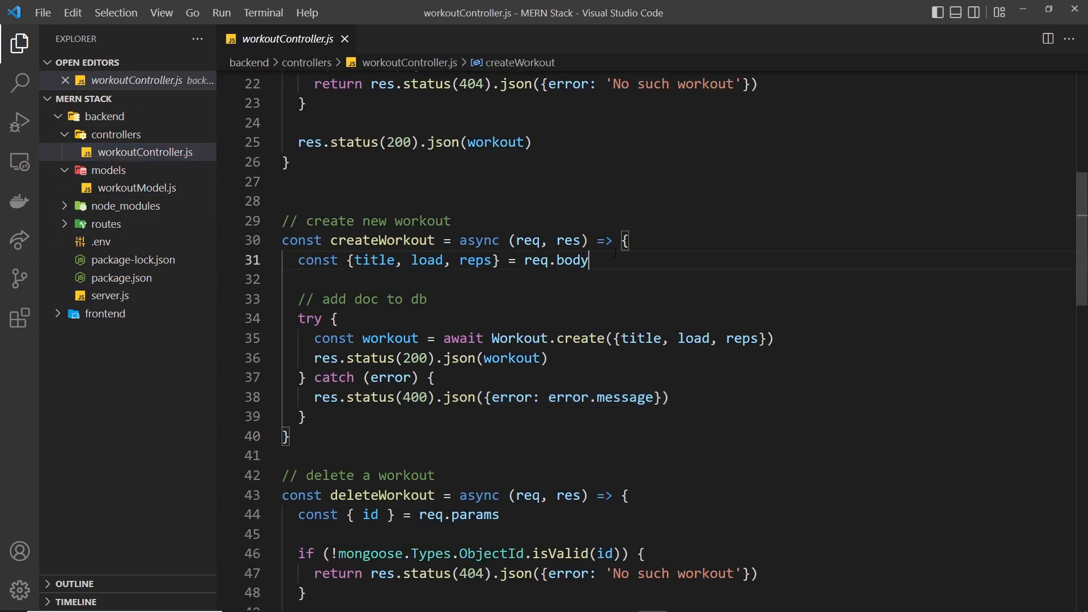
pyautogui.press('Enter')
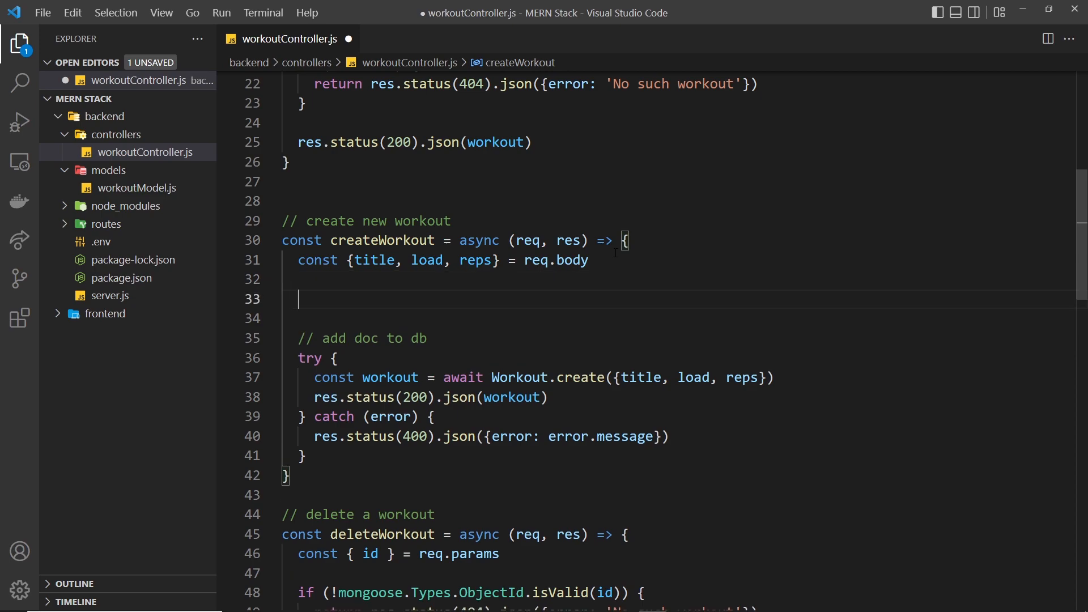
pyautogui.write('let emptyField')
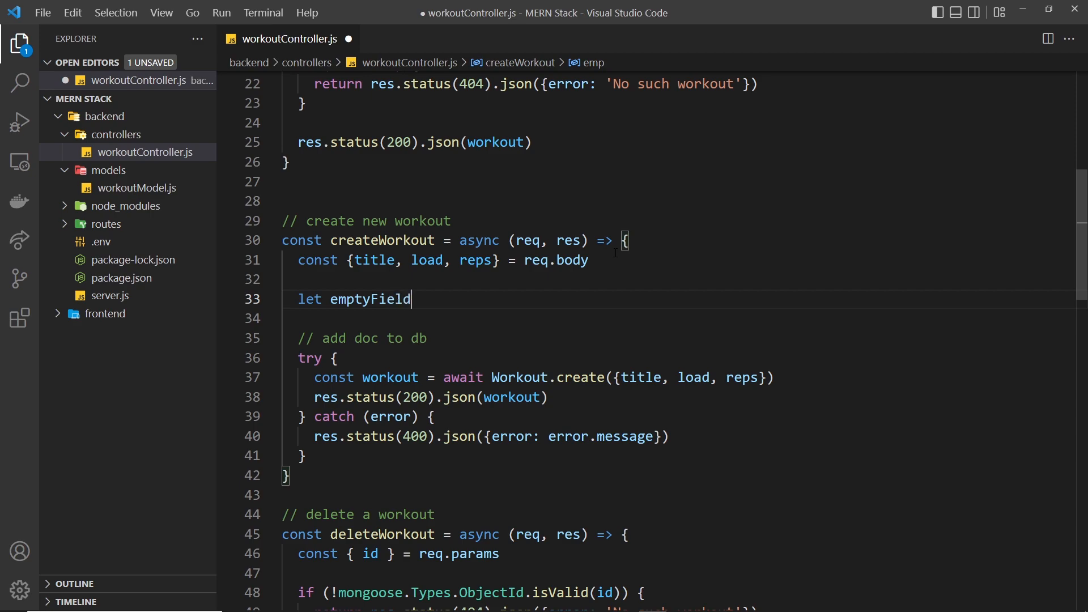
pyautogui.write('s = []')
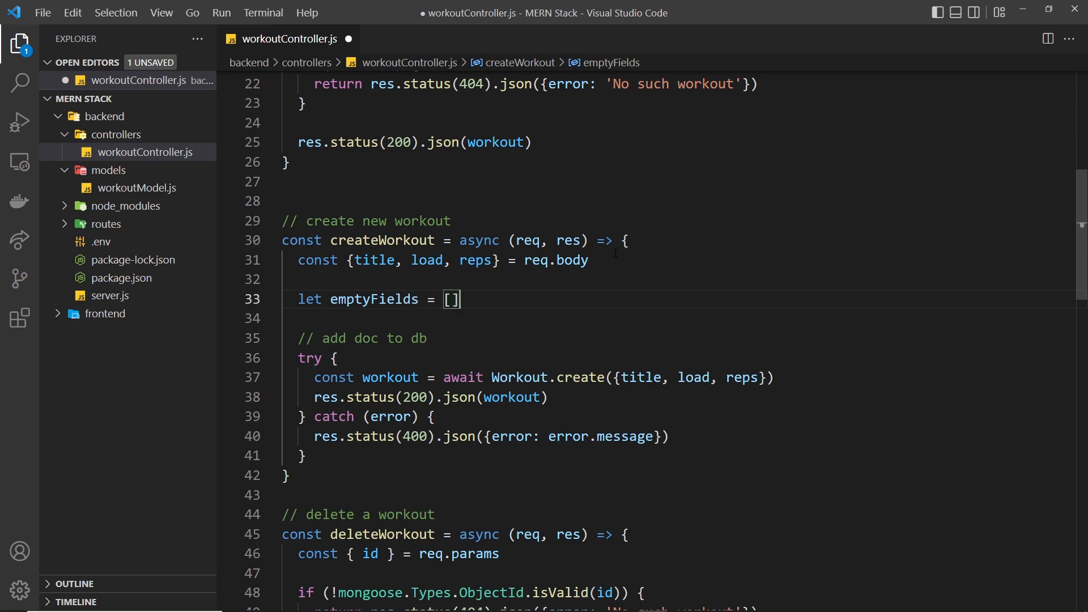
pyautogui.press('Enter')
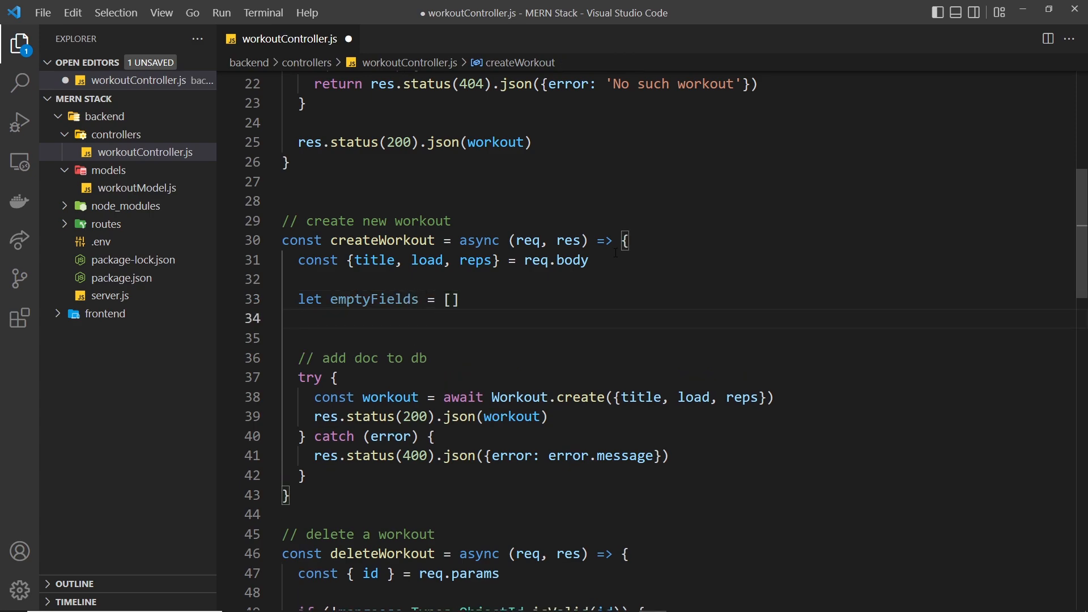
pyautogui.moveTo(649, 45)
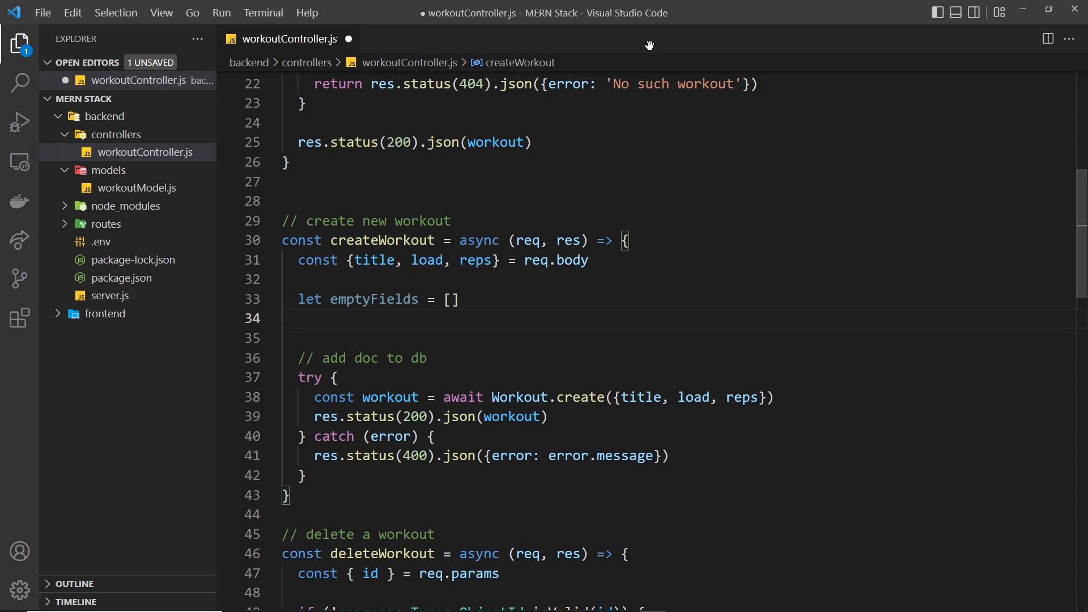
pyautogui.moveTo(718, 299)
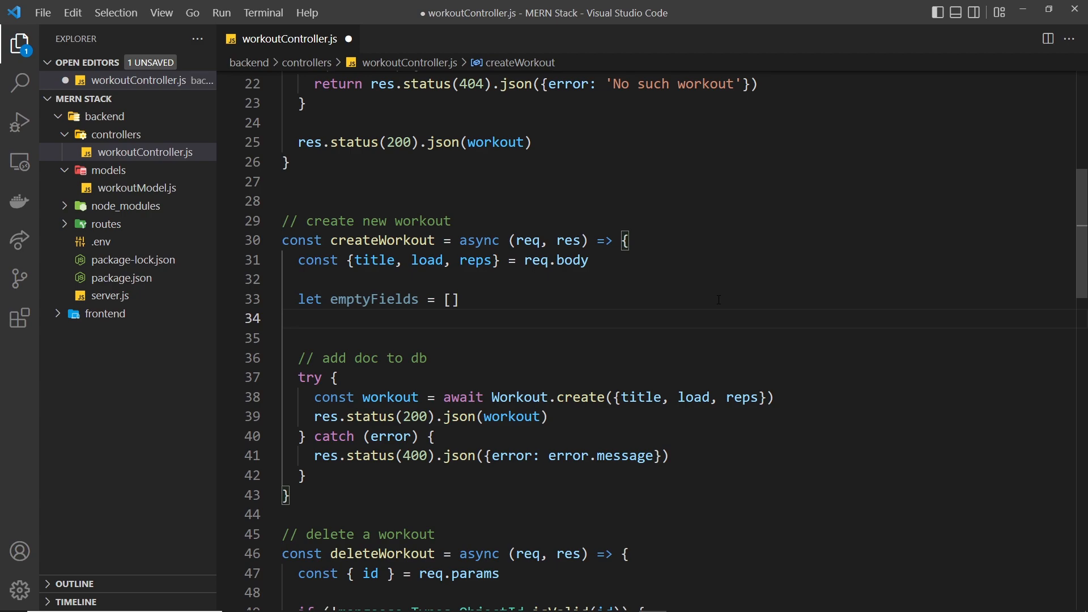
# Step: Add if(!title) pushing 'title' into emptyFields
pyautogui.write('if(!tit')
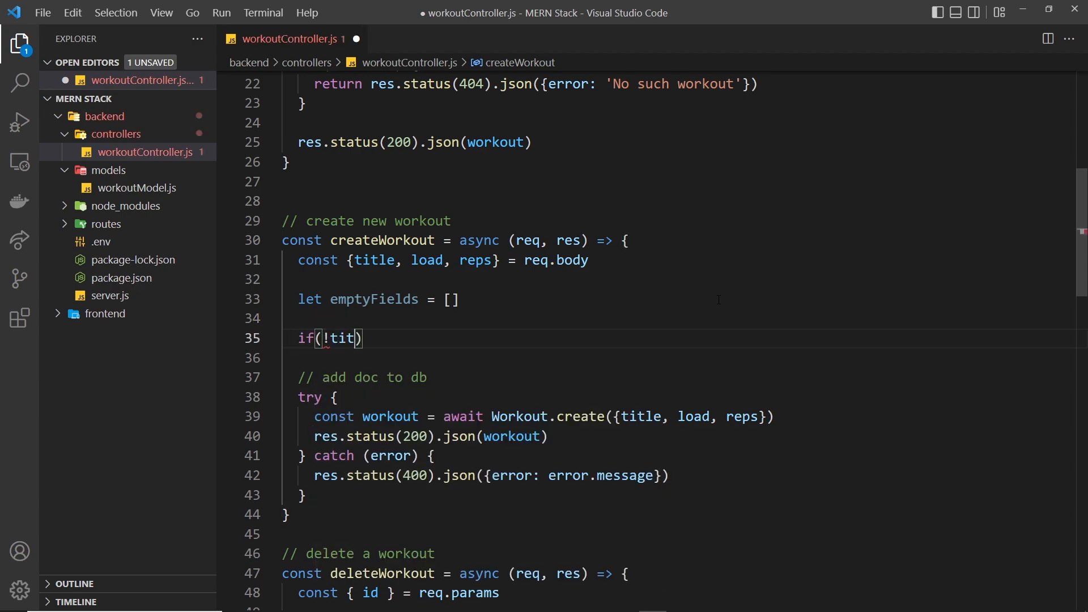
pyautogui.write('le) {')
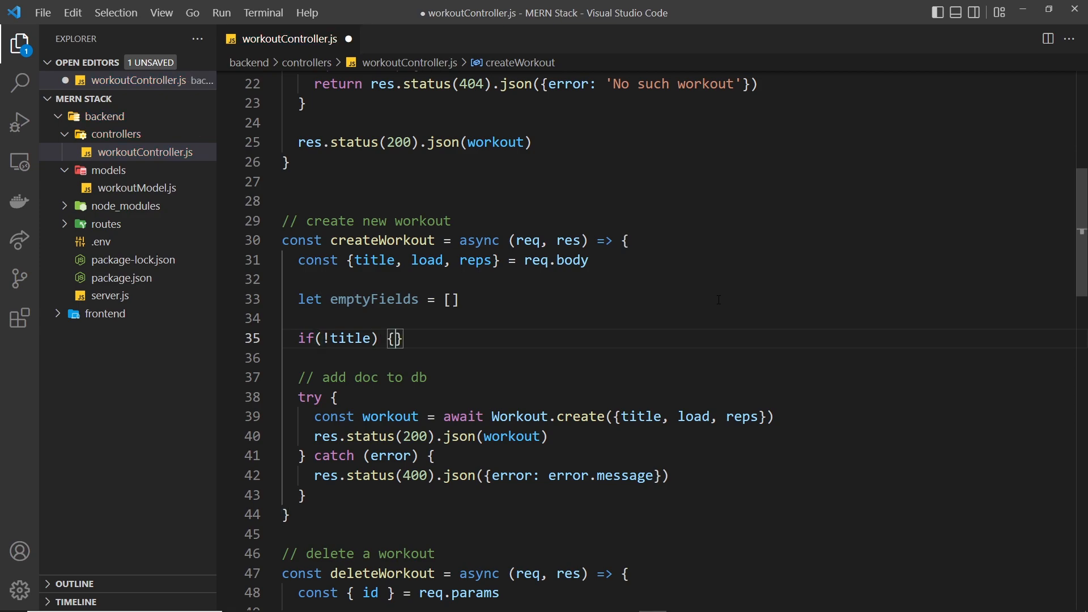
pyautogui.write('emptyF')
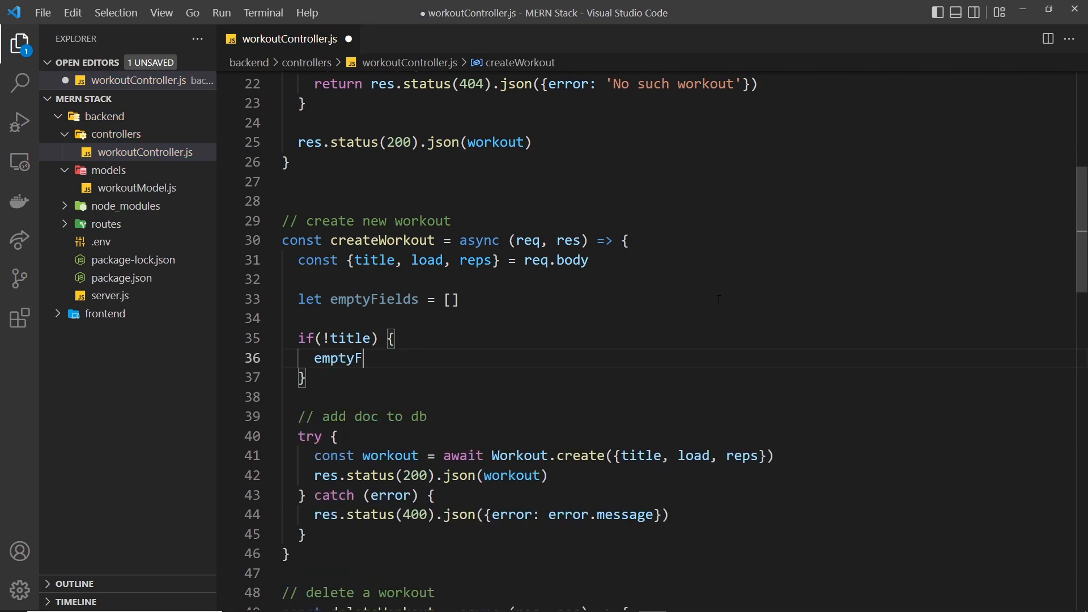
pyautogui.write('ields.push()')
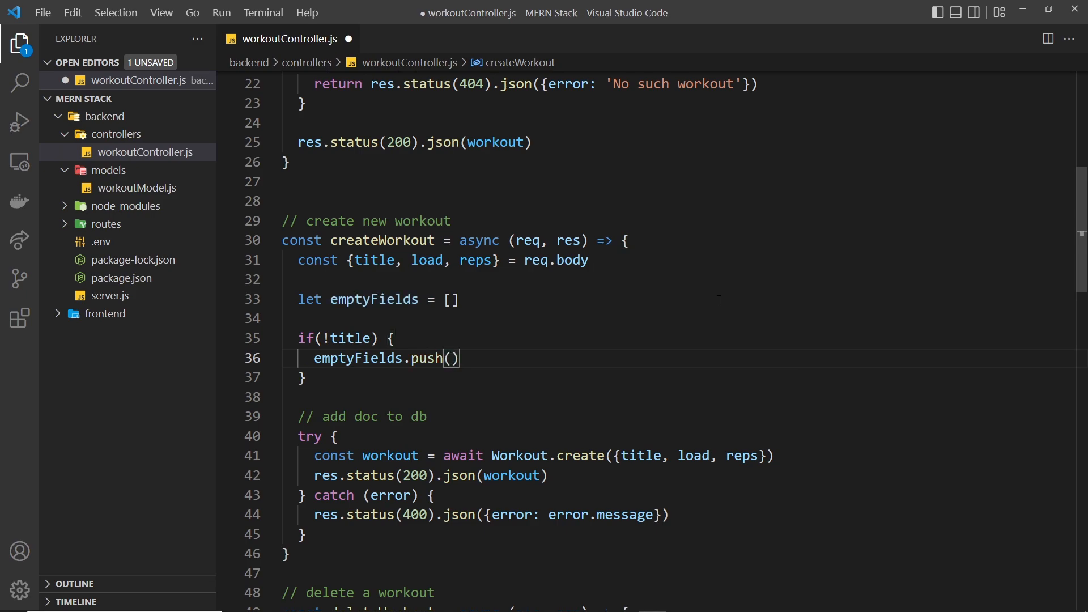
pyautogui.write("'title'")
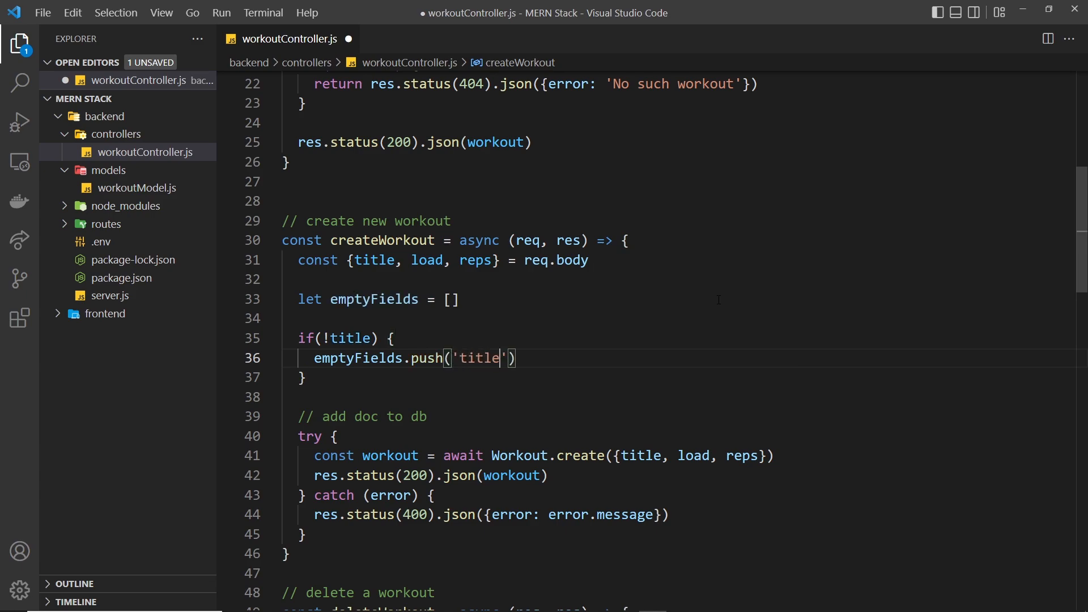
# Step: Add if(!load) pushing 'load' into emptyFields
pyautogui.click(305, 376)
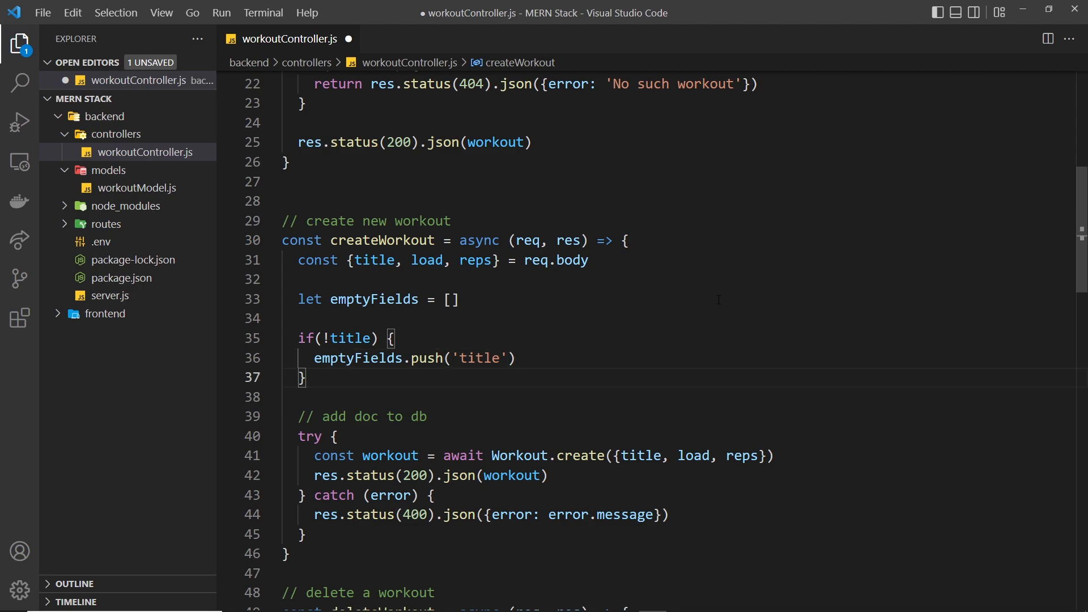
pyautogui.write('if(!')
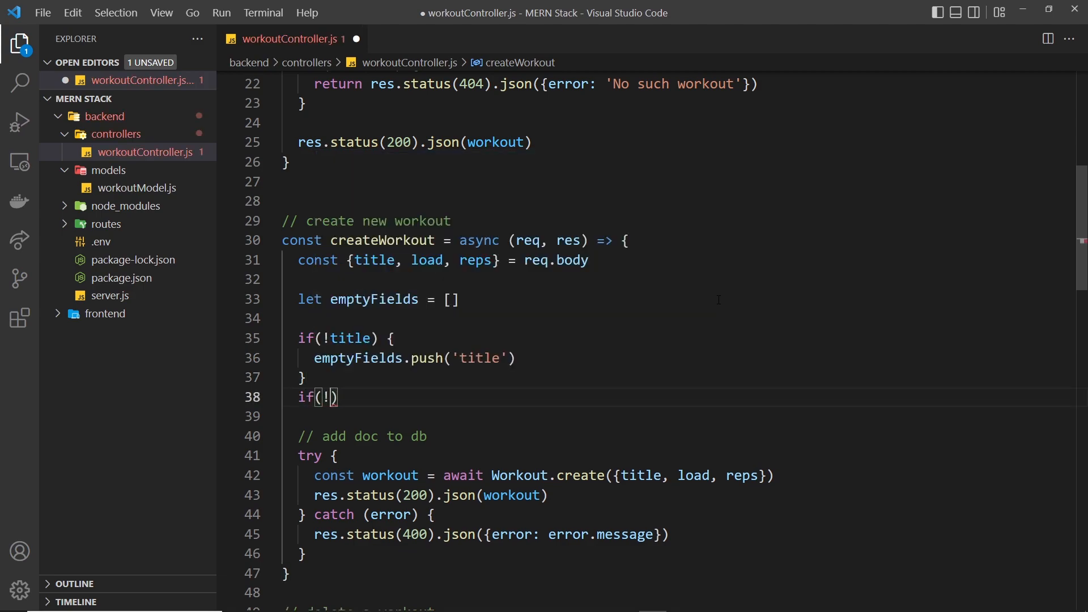
pyautogui.write('load) {')
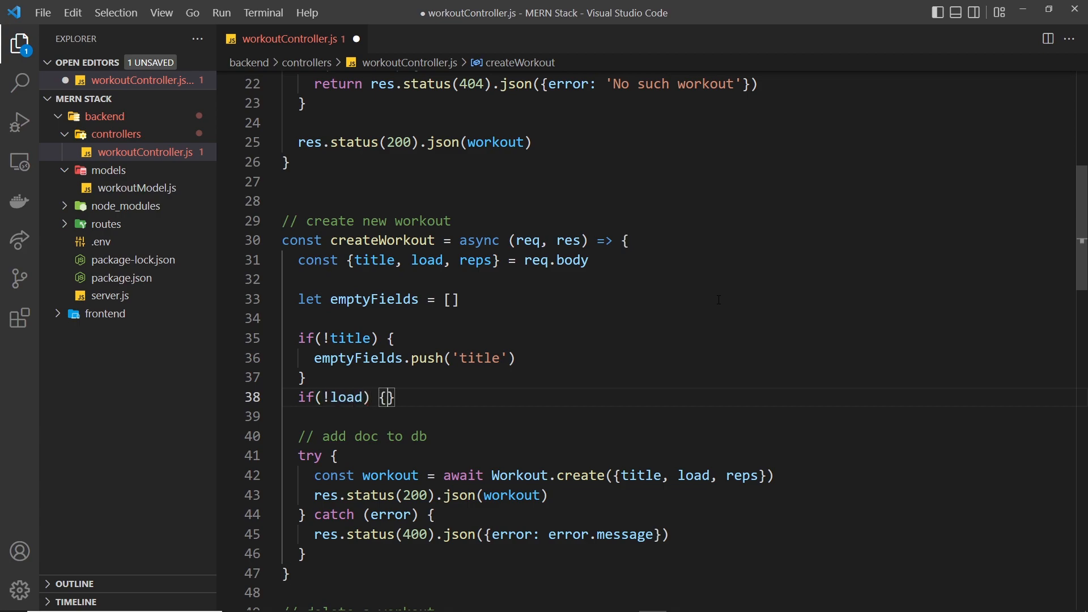
pyautogui.write('empty')
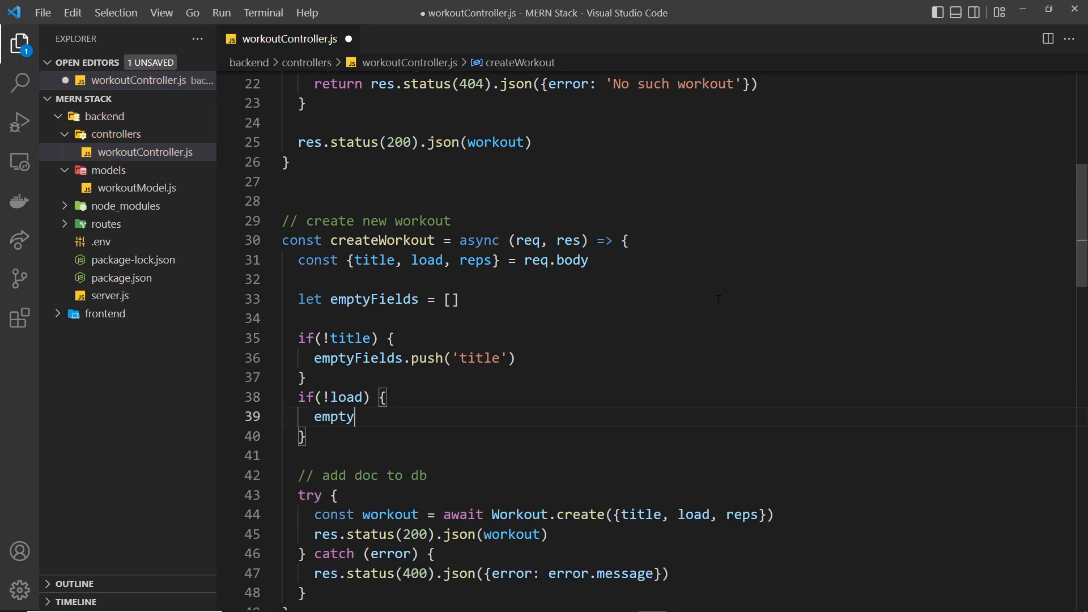
pyautogui.write('Fields')
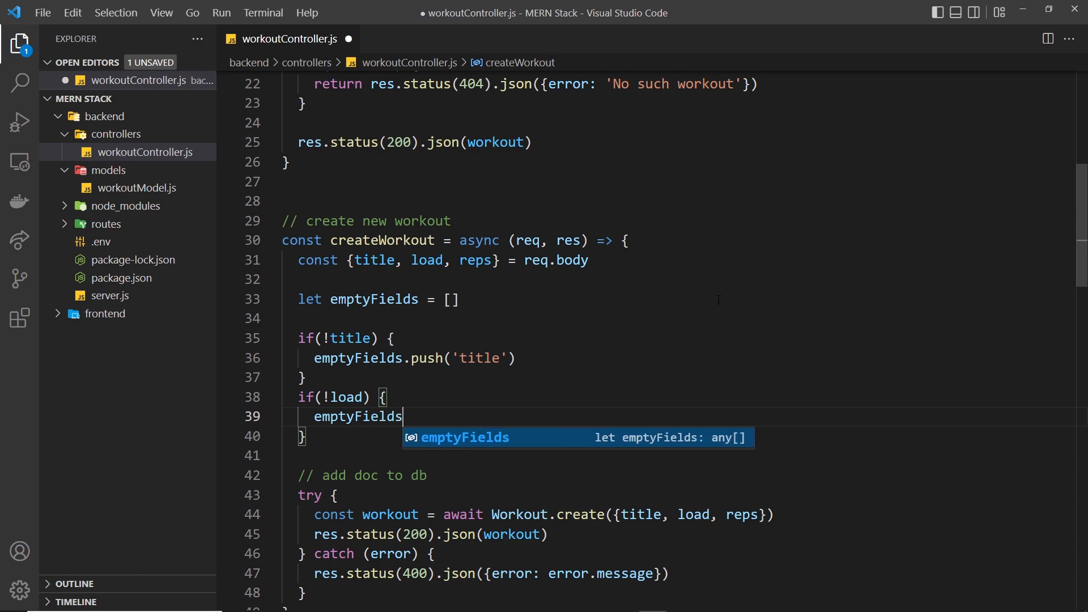
pyautogui.write('.push)')
pyautogui.write('if')
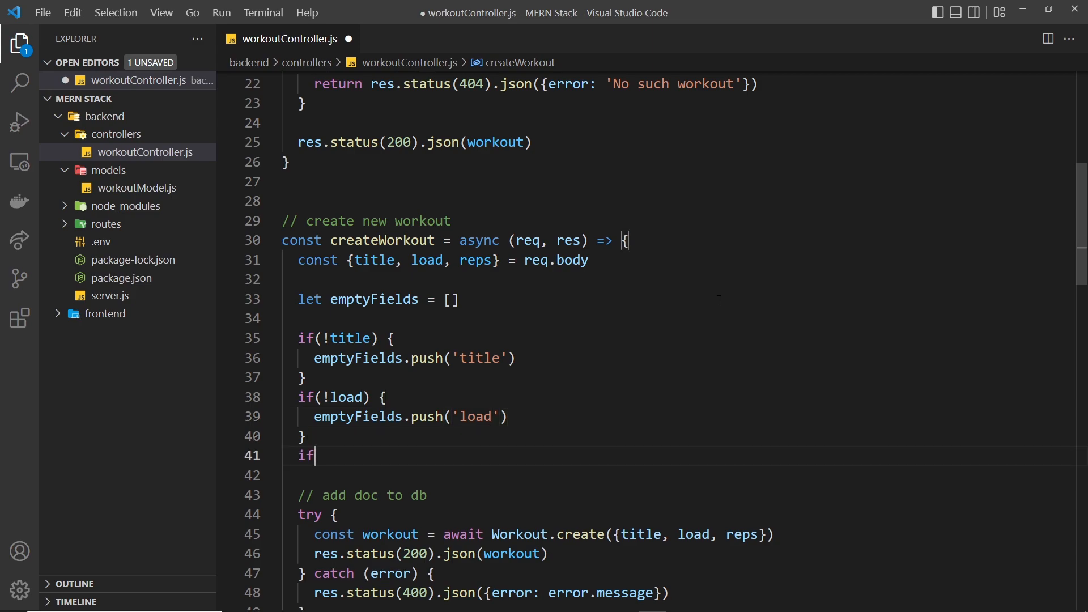
# Step: Add if(!reps) pushing 'reps' into emptyFields and begin the next if
pyautogui.write('(!)')
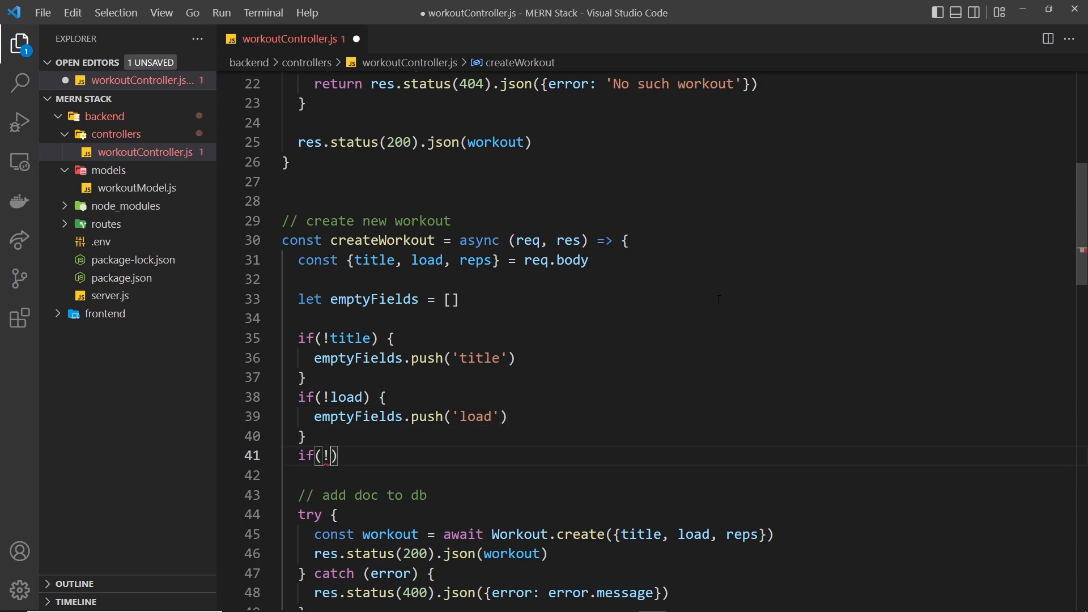
pyautogui.write('reps) {')
pyautogui.click(684, 475)
pyautogui.write('empty')
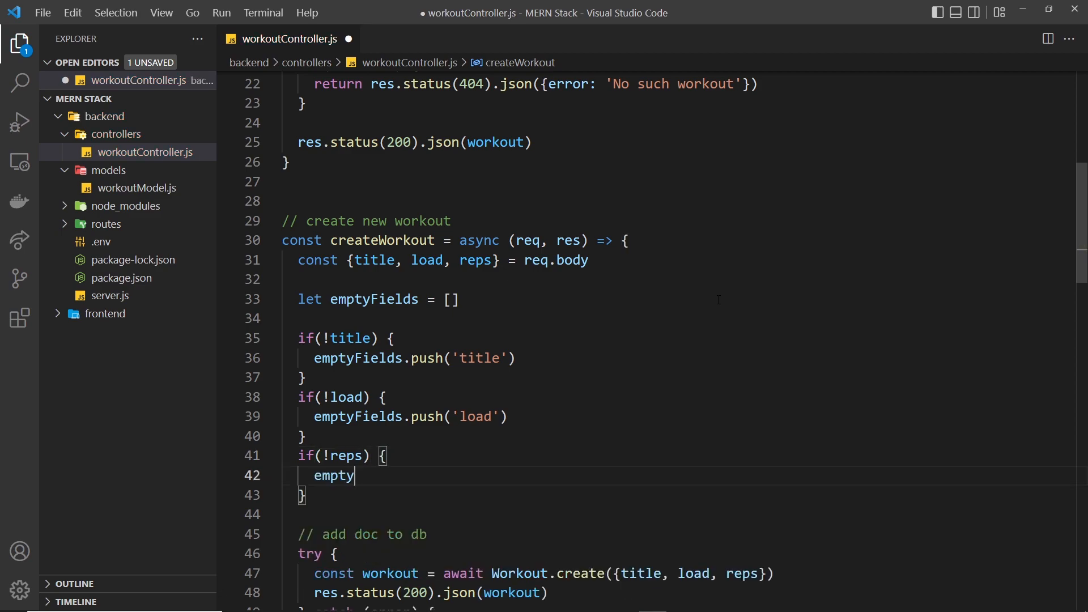
pyautogui.write('Fields.p')
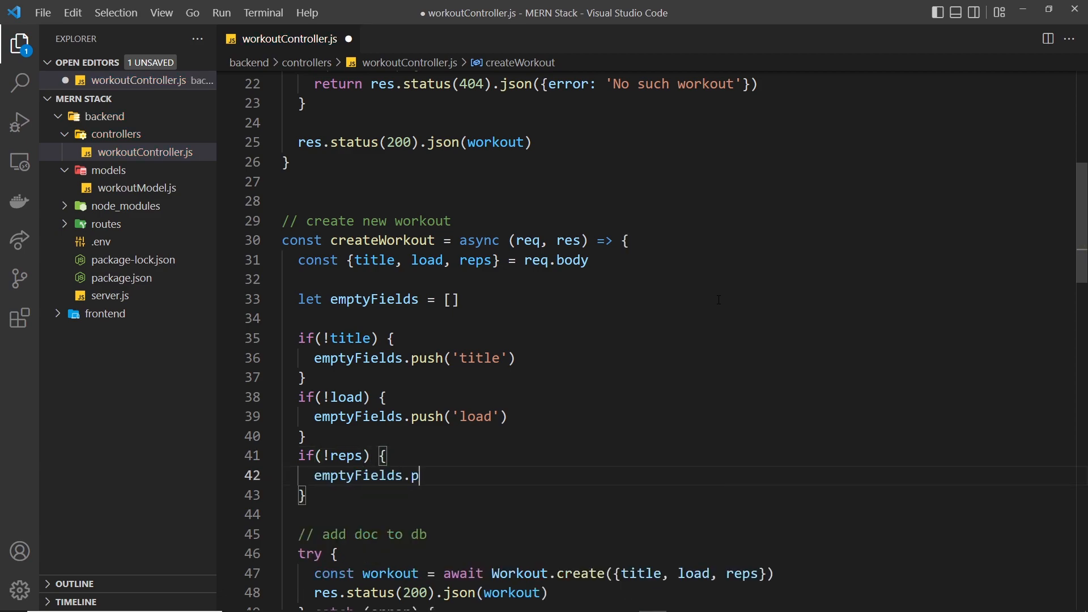
pyautogui.write("ush('')")
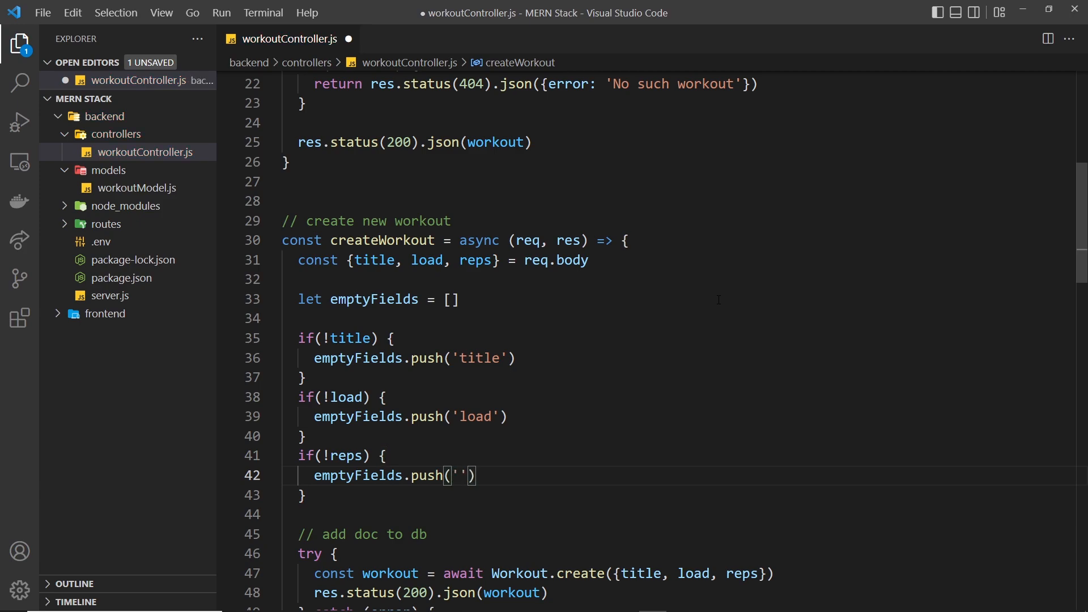
pyautogui.write('reps')
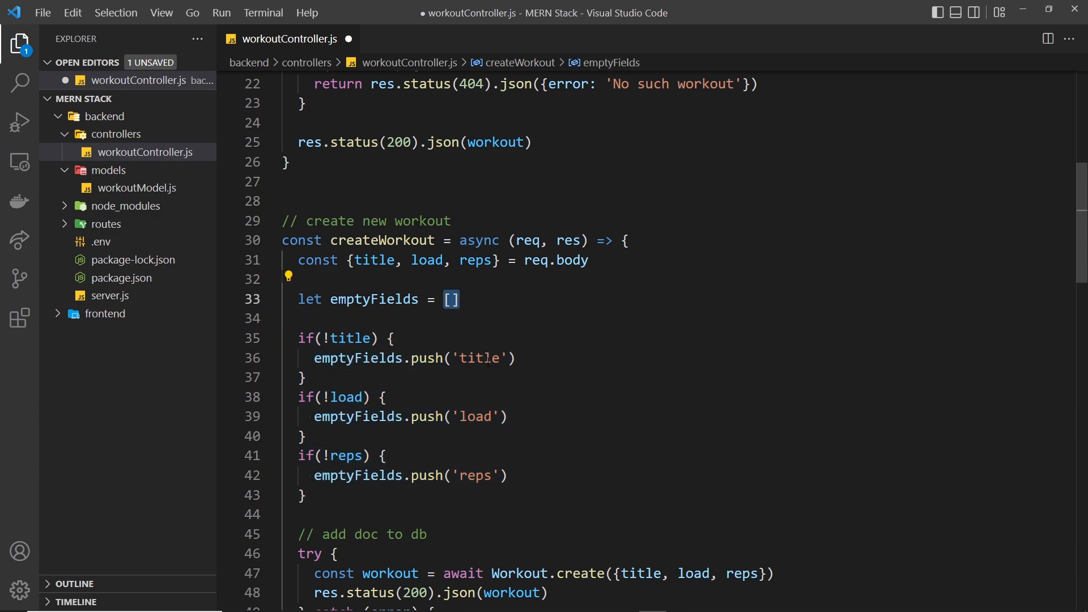
pyautogui.click(480, 475)
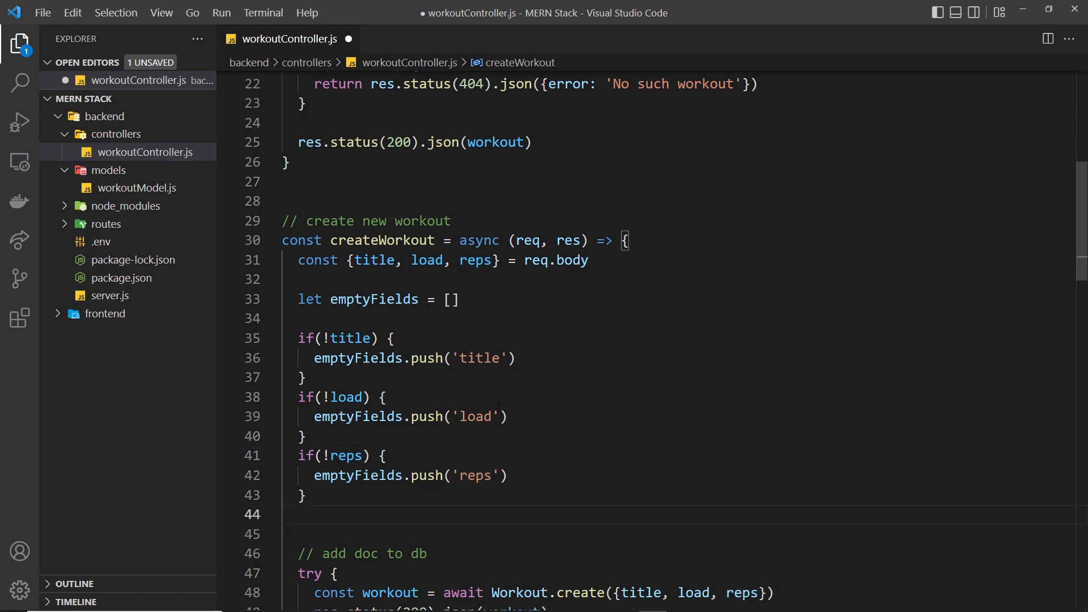
pyautogui.write('if(')
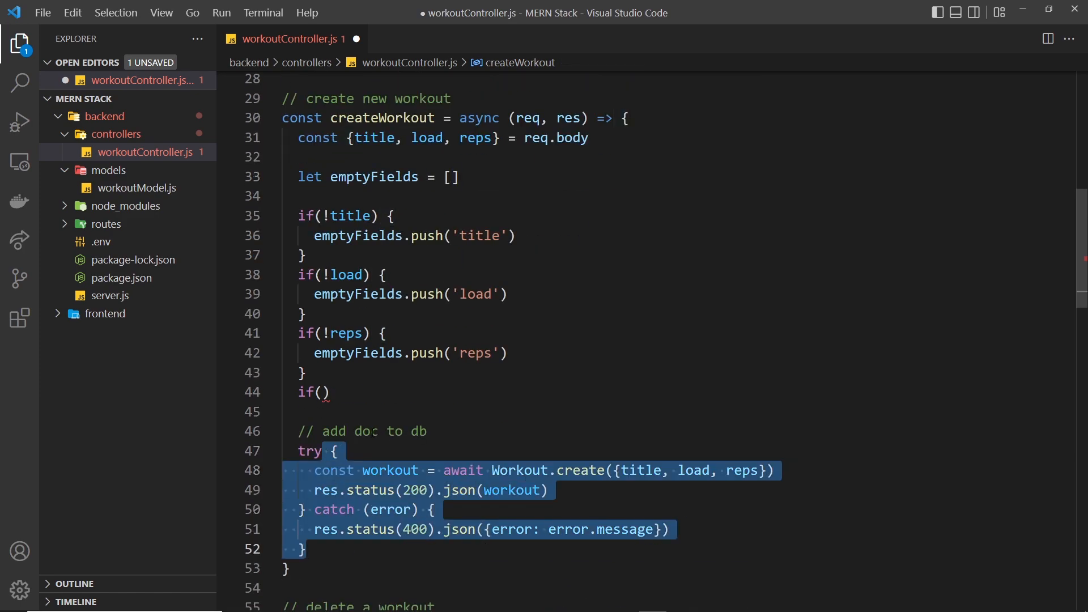
pyautogui.moveTo(653, 373)
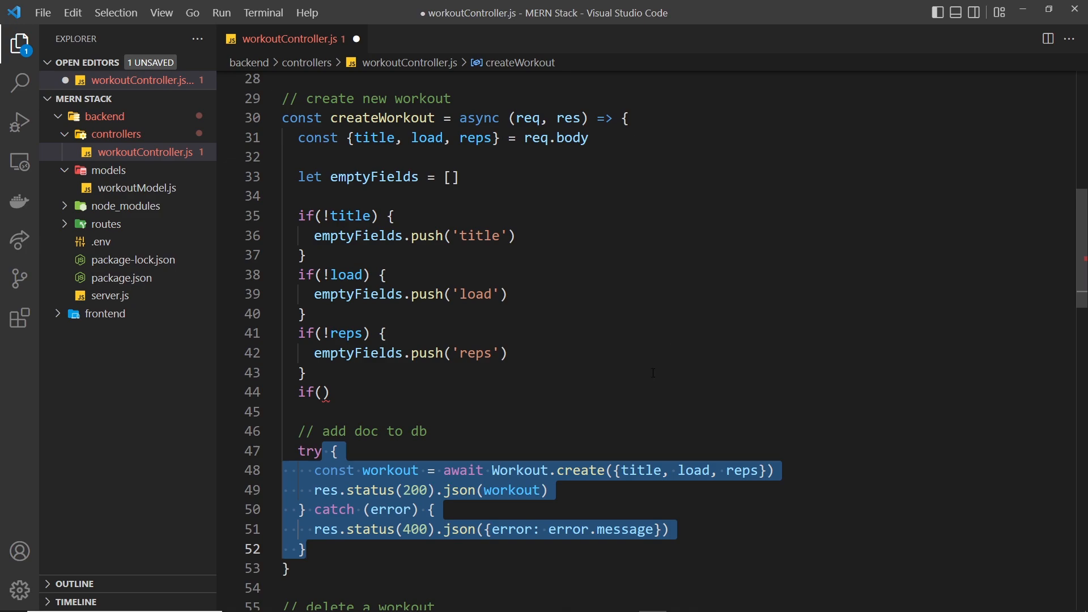
# Step: Return res.status(400) with 'Please fill in all the fields' when emptyFields.length > 0
pyautogui.scroll(3)
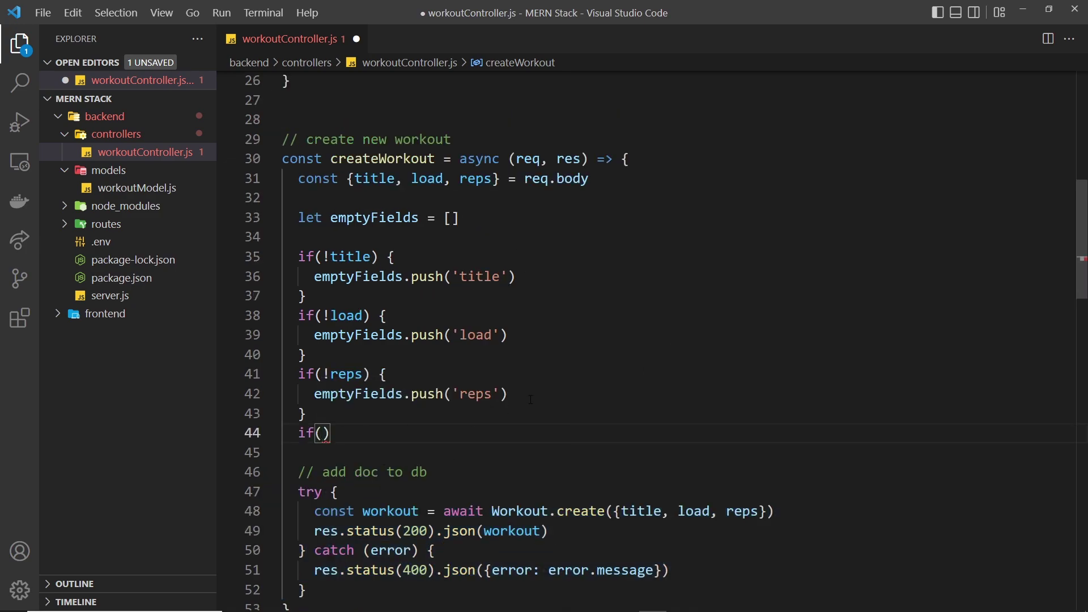
pyautogui.write('emptyFields.l')
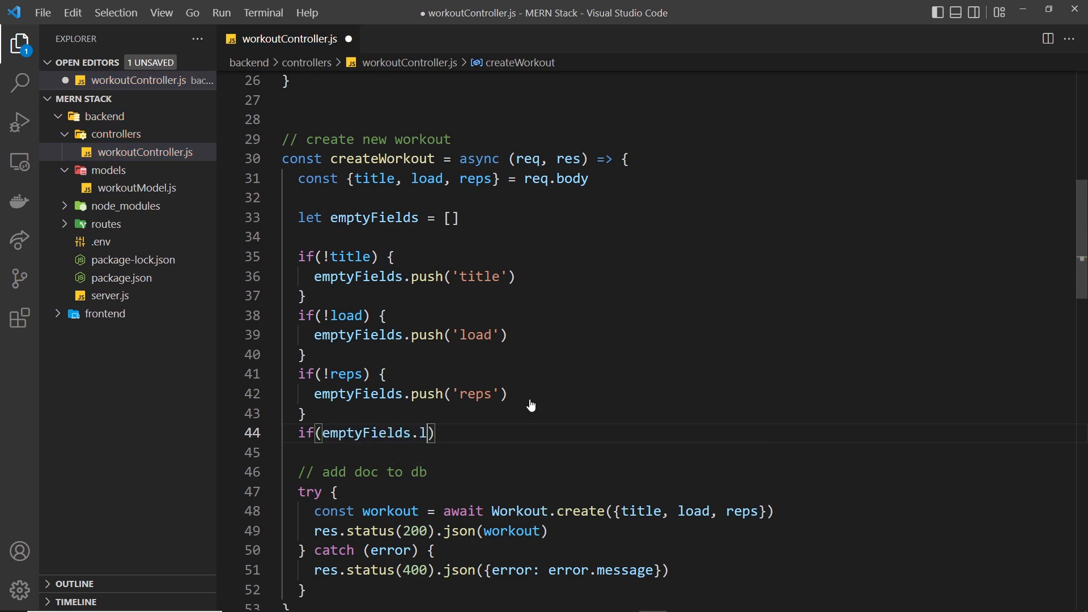
pyautogui.write('ength > 0')
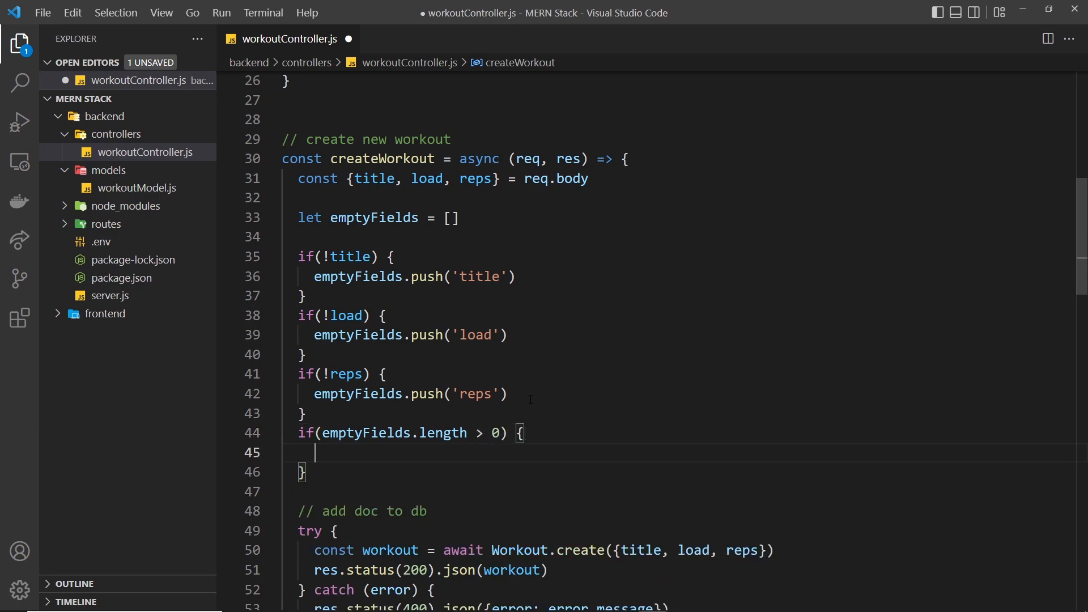
pyautogui.write('return')
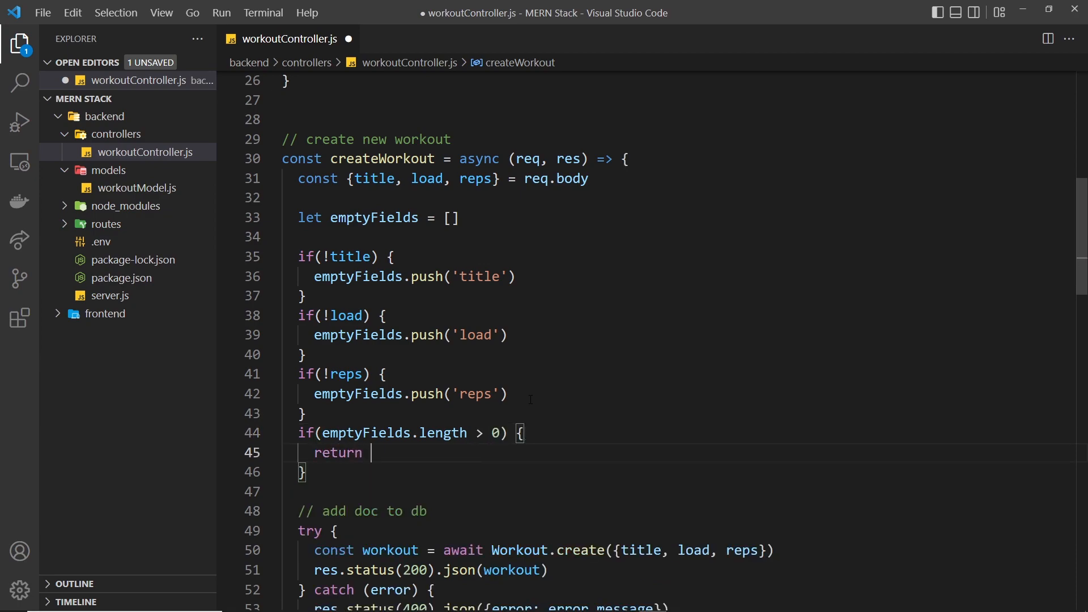
pyautogui.write('res.status(400')
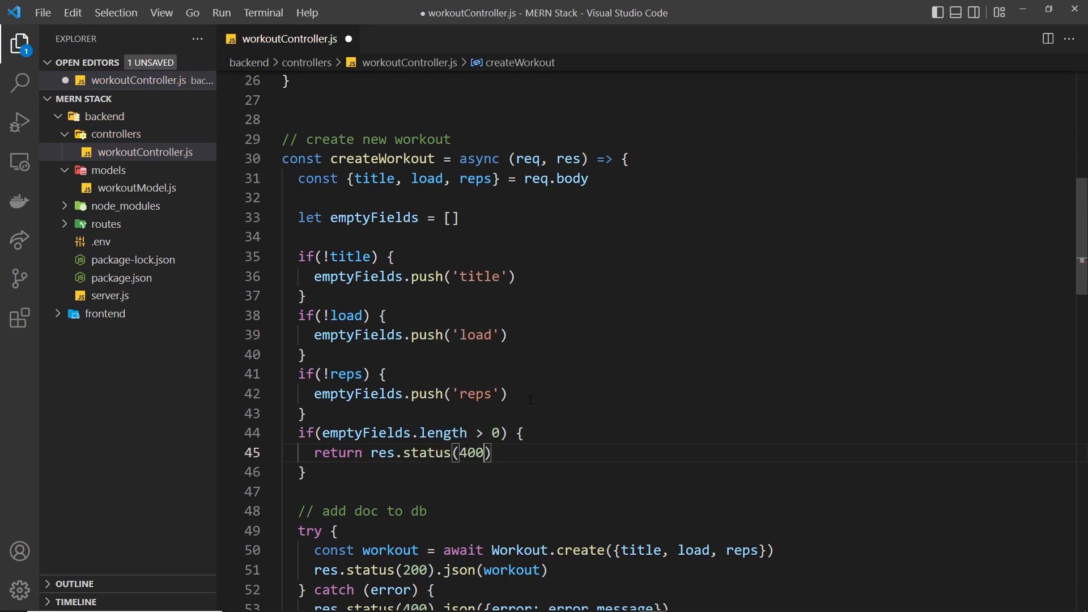
pyautogui.write('.json(')
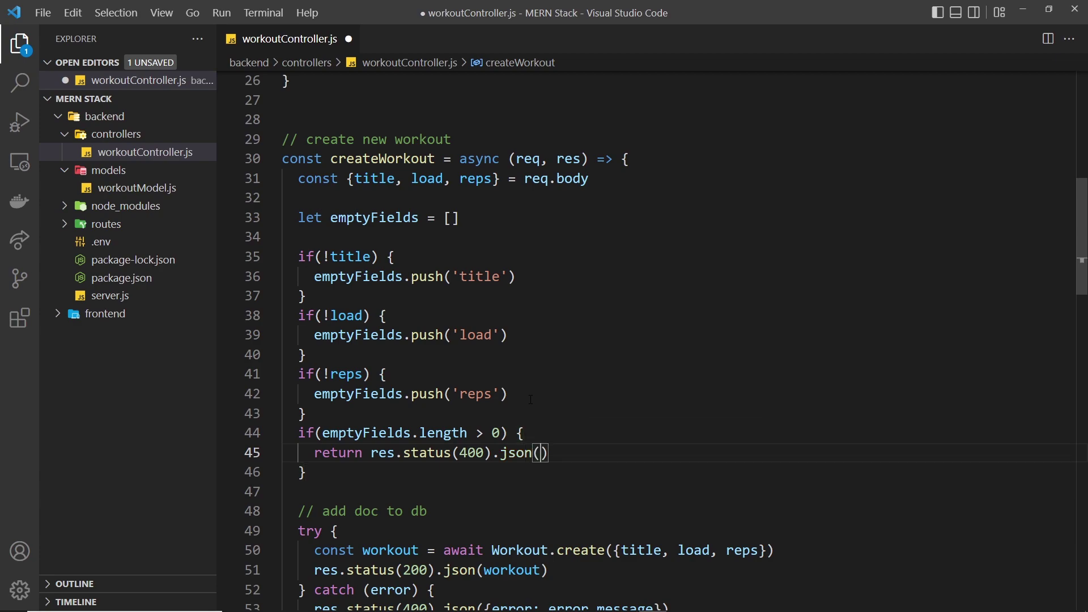
pyautogui.write("{ error: 'Please fill in a")
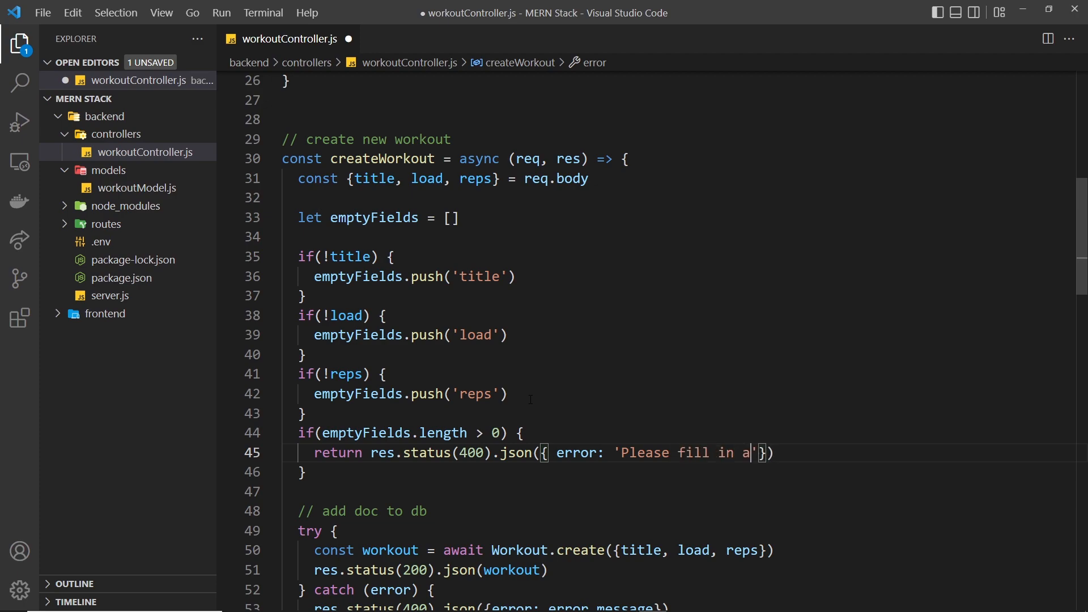
pyautogui.write('ll the fields')
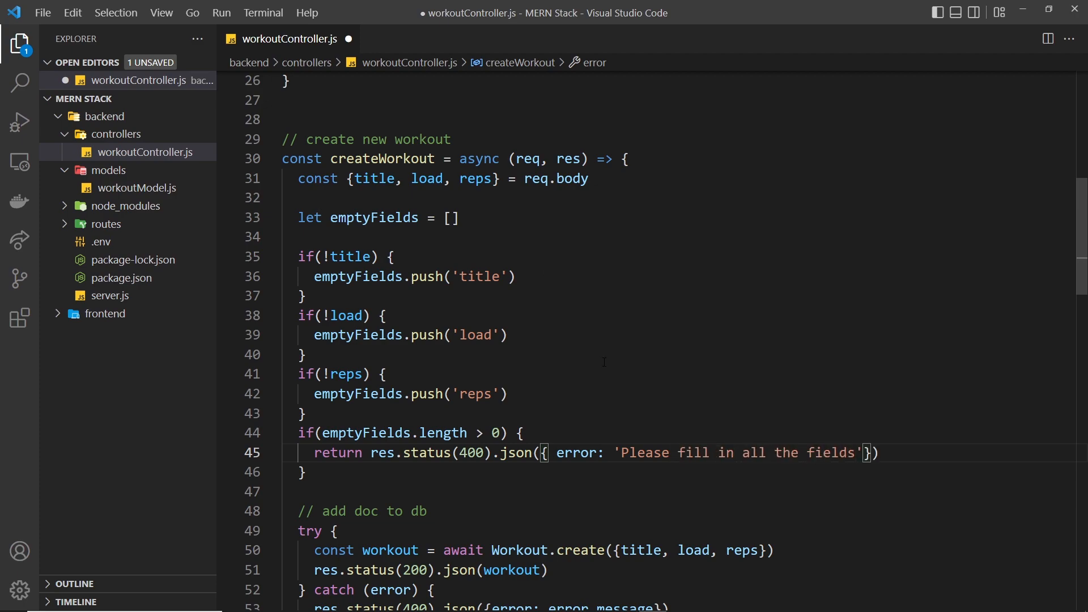
# Step: Include emptyFields in the JSON error, fix the emptFields typo, save and close the controller
pyautogui.doubleClick(743, 452)
pyautogui.write(', ')
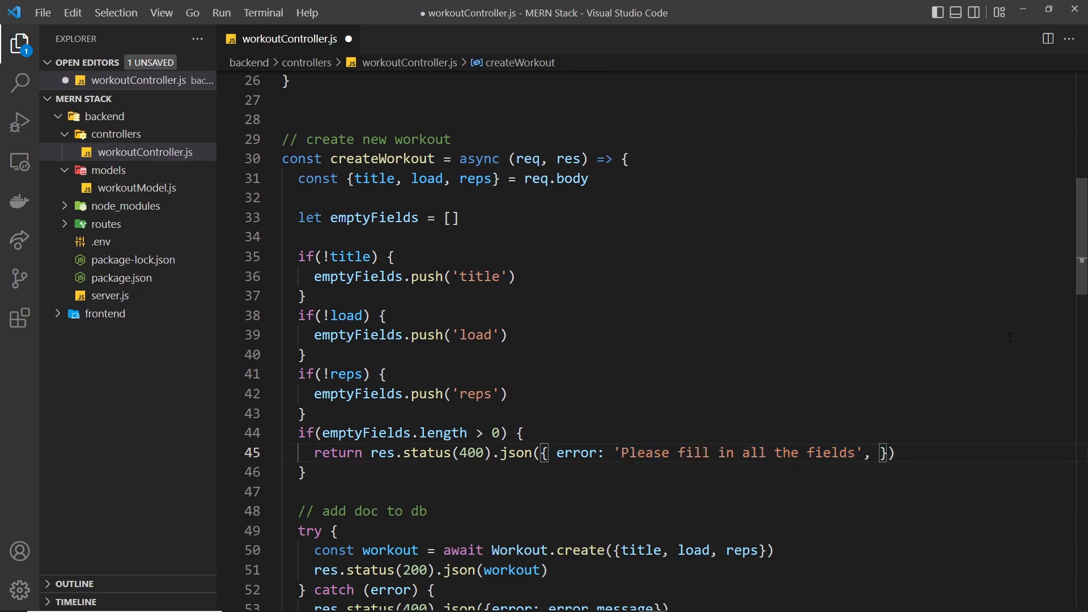
pyautogui.write('em')
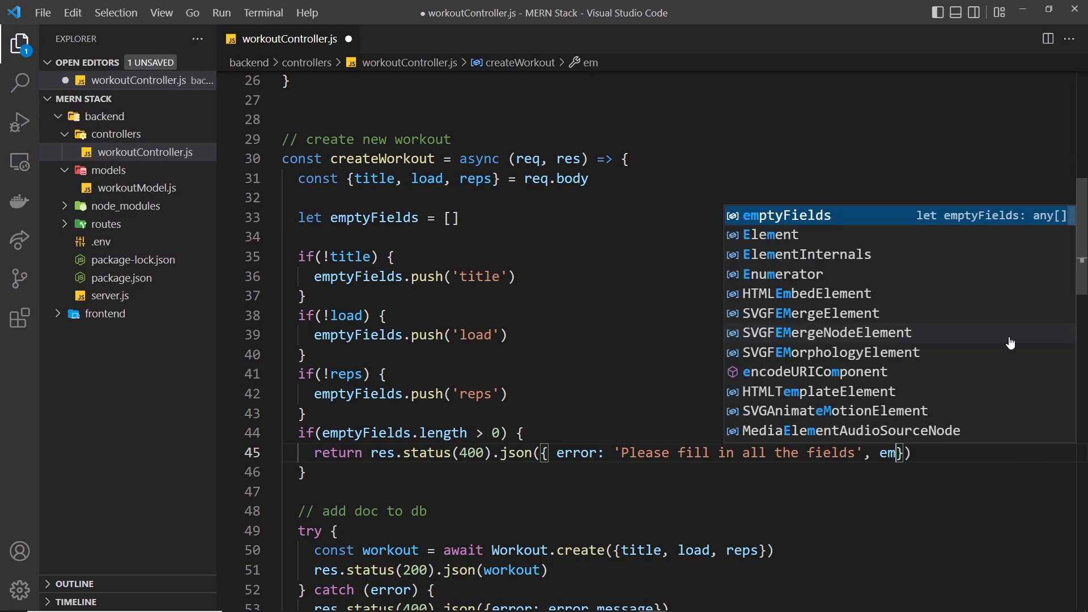
pyautogui.write('ptFields')
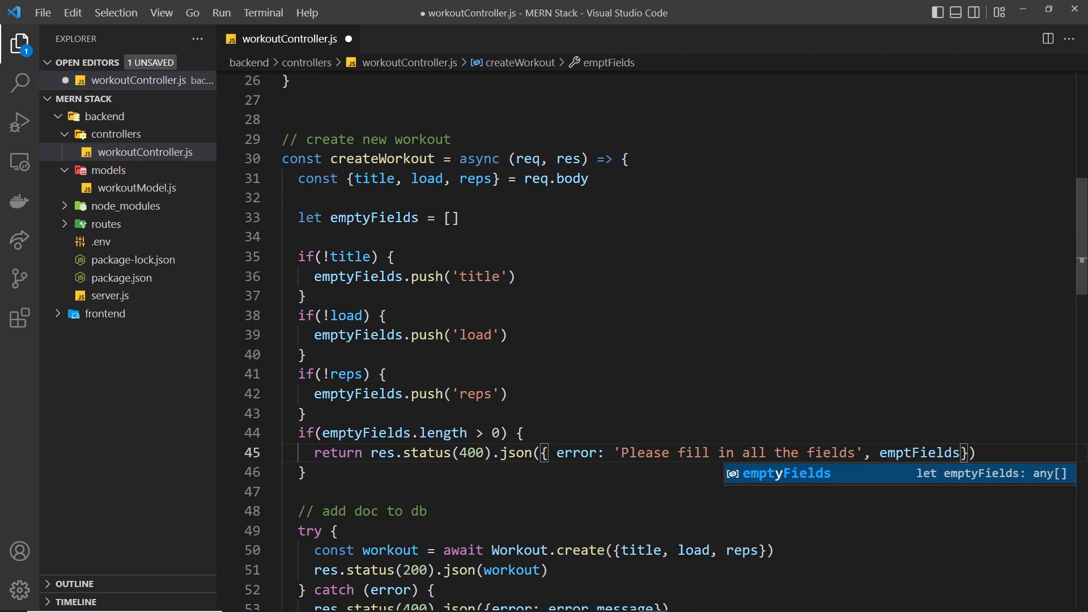
pyautogui.press('Escape')
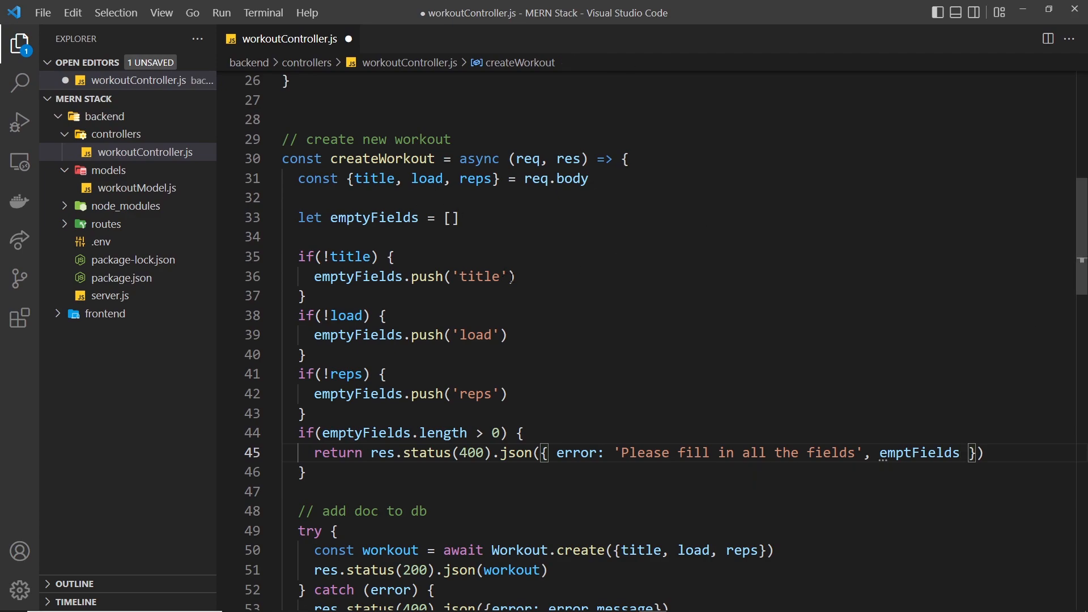
pyautogui.doubleClick(476, 393)
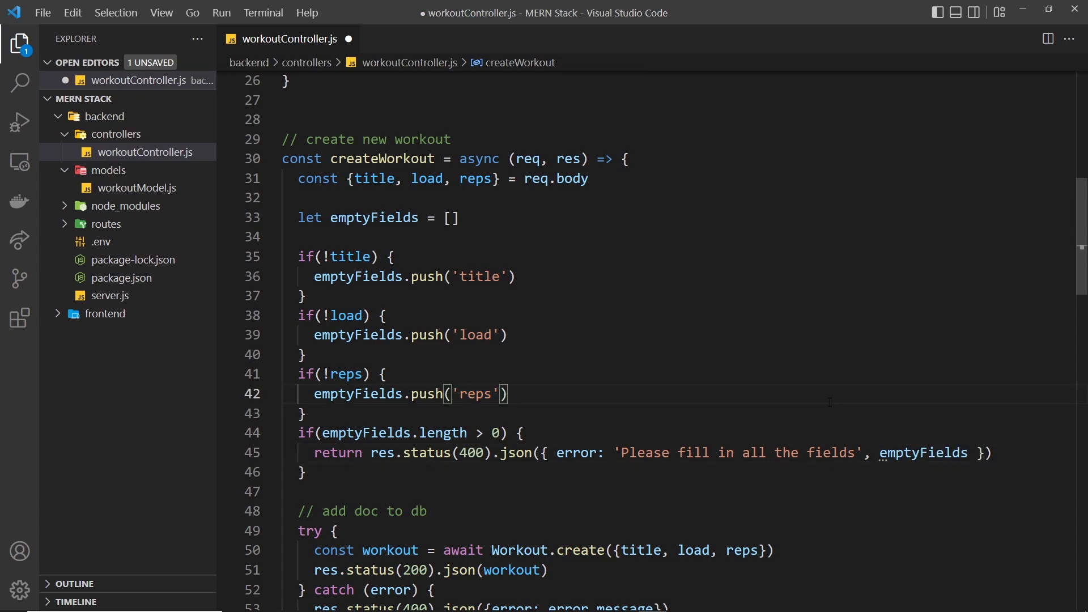
pyautogui.press('ctrl+s')
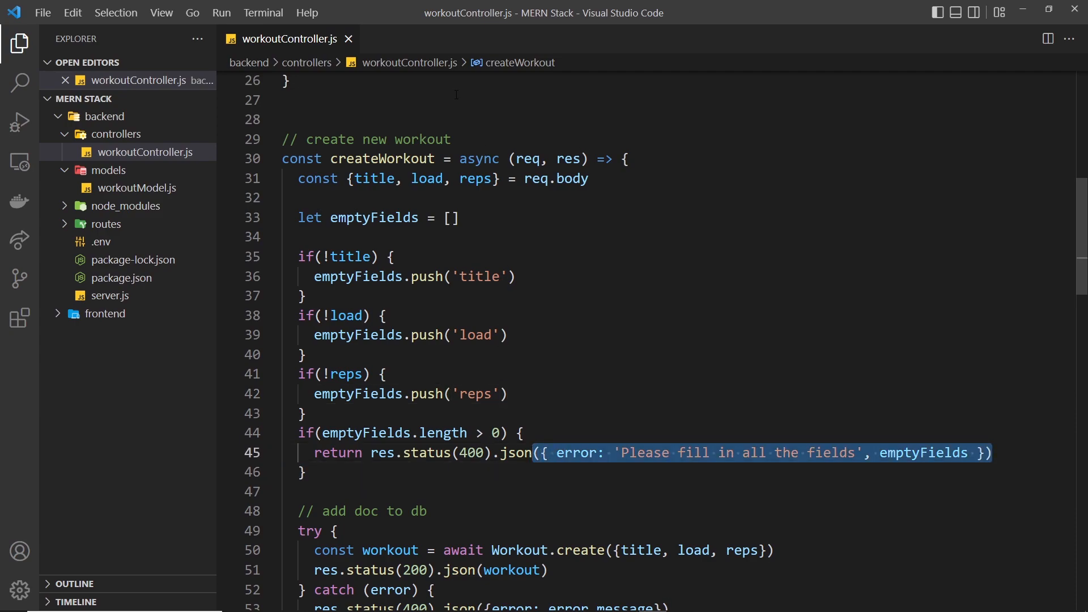
pyautogui.click(350, 38)
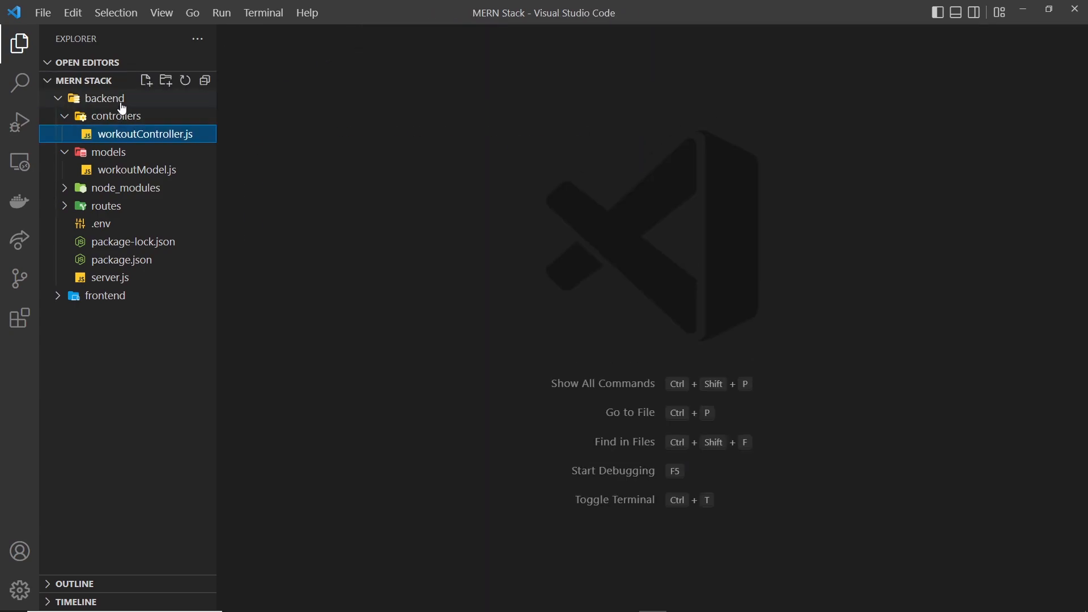
pyautogui.click(105, 295)
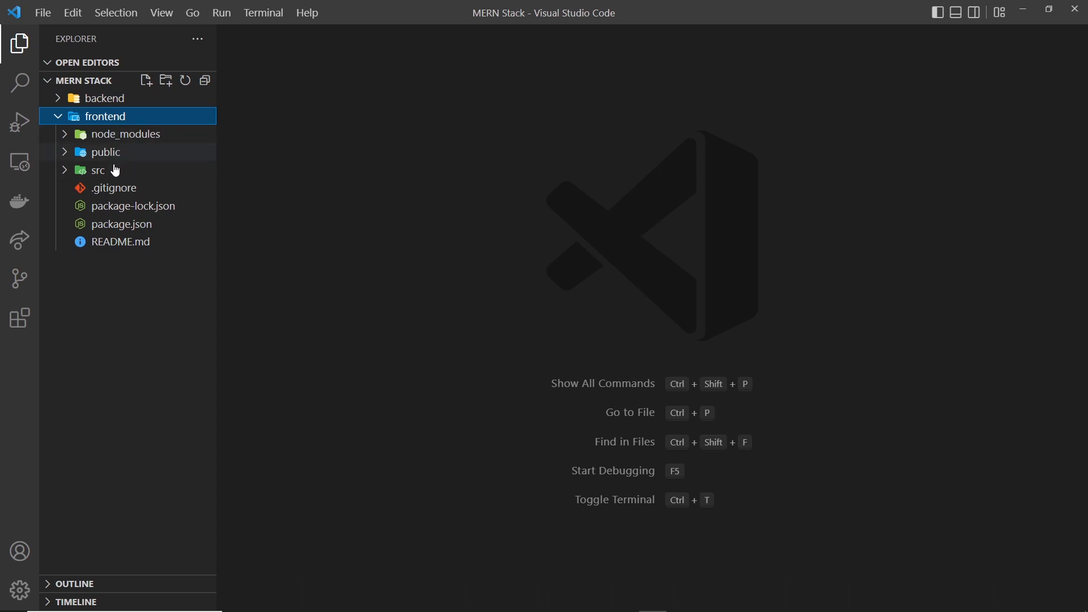
pyautogui.click(98, 170)
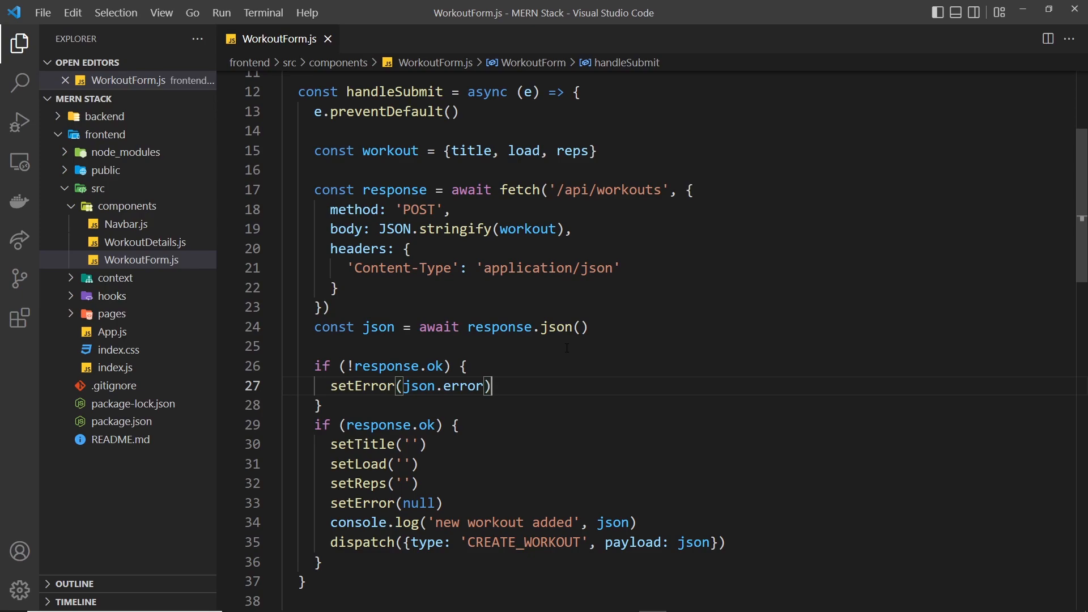
pyautogui.moveTo(521, 385)
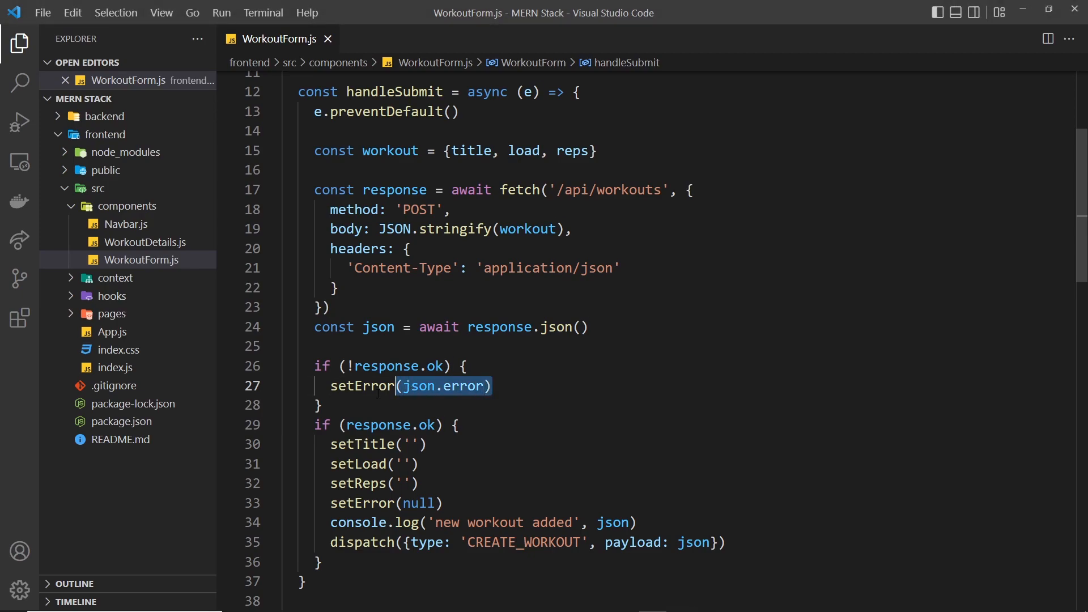
pyautogui.scroll(3)
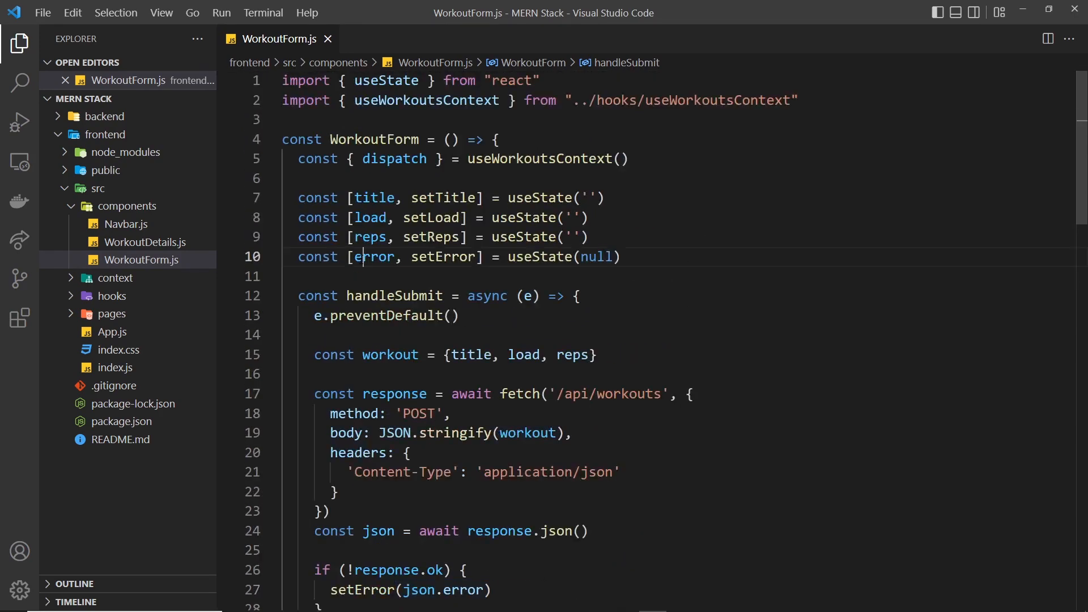
pyautogui.scroll(-3)
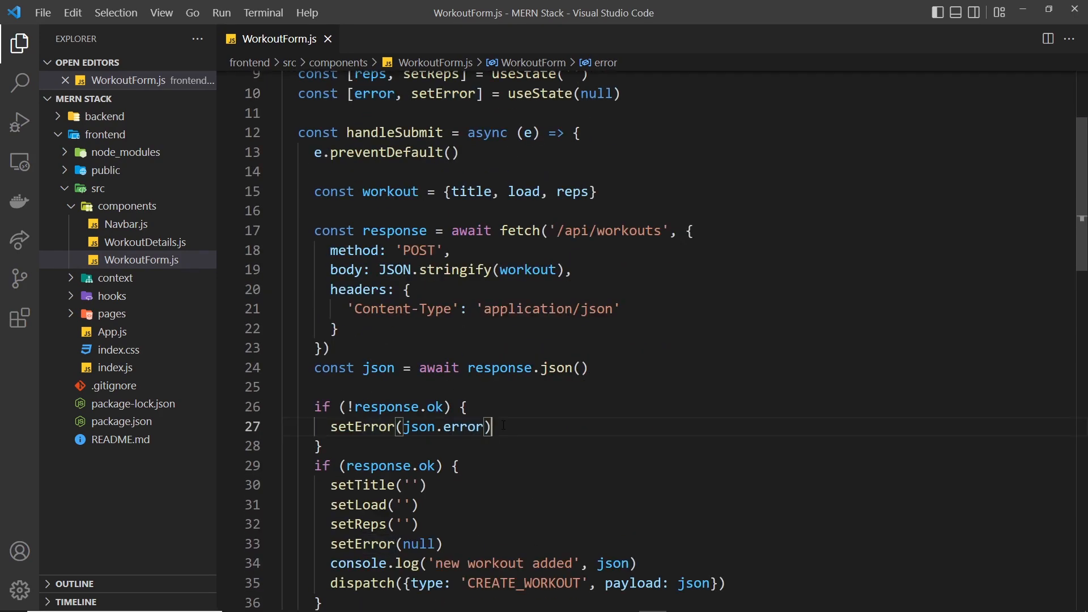
pyautogui.doubleClick(444, 426)
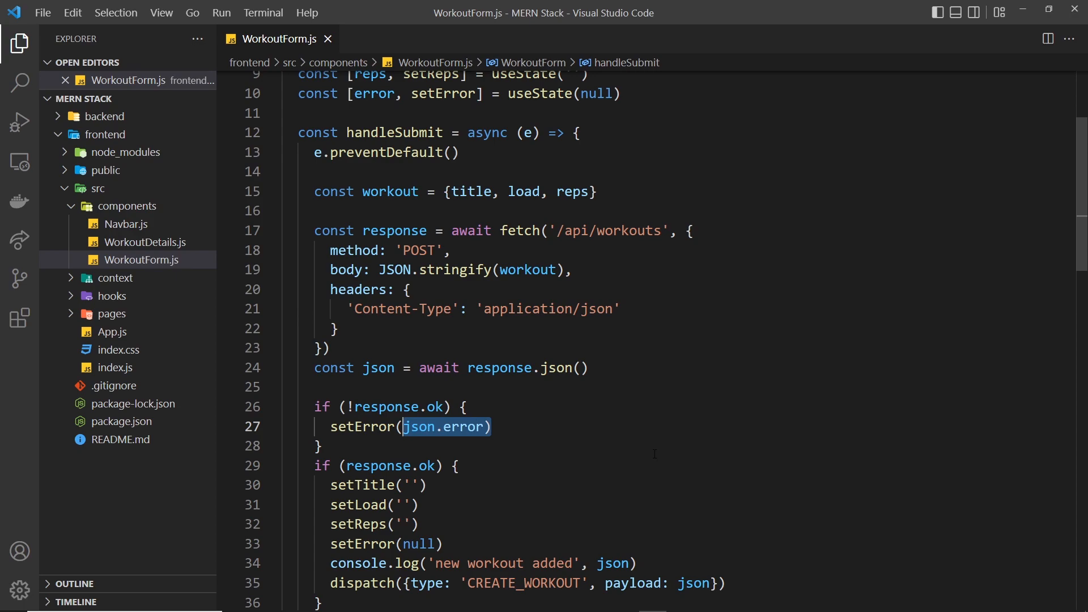
pyautogui.click(493, 426)
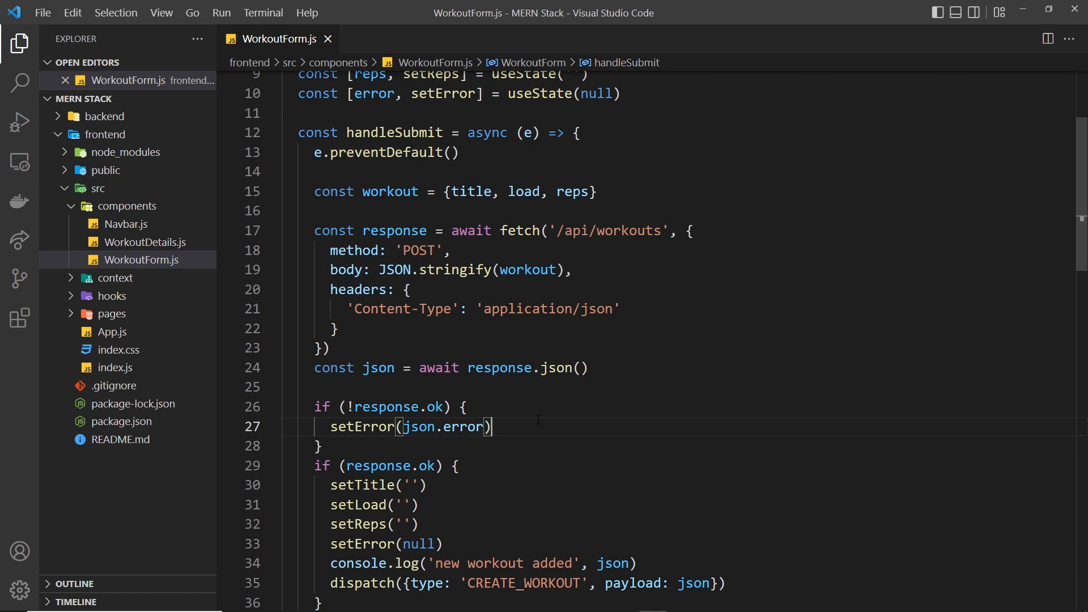
pyautogui.scroll(3)
pyautogui.write('const [emptyFields, setEmptyFields')
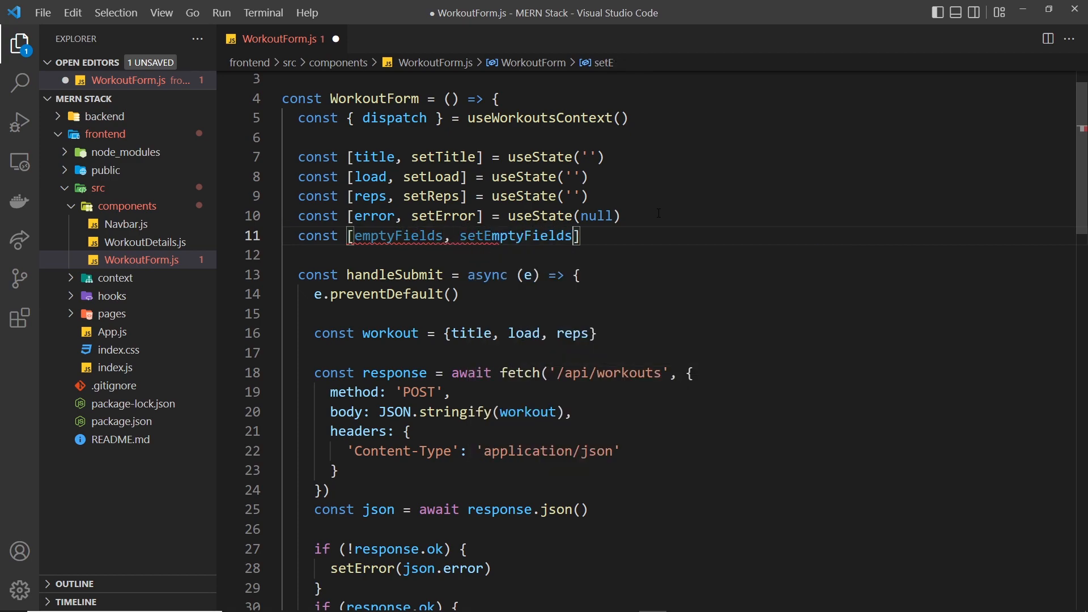
# Step: Add emptyFields useState([]) and setEmptyFields(json.emptyFields) on a failed response
pyautogui.write('=')
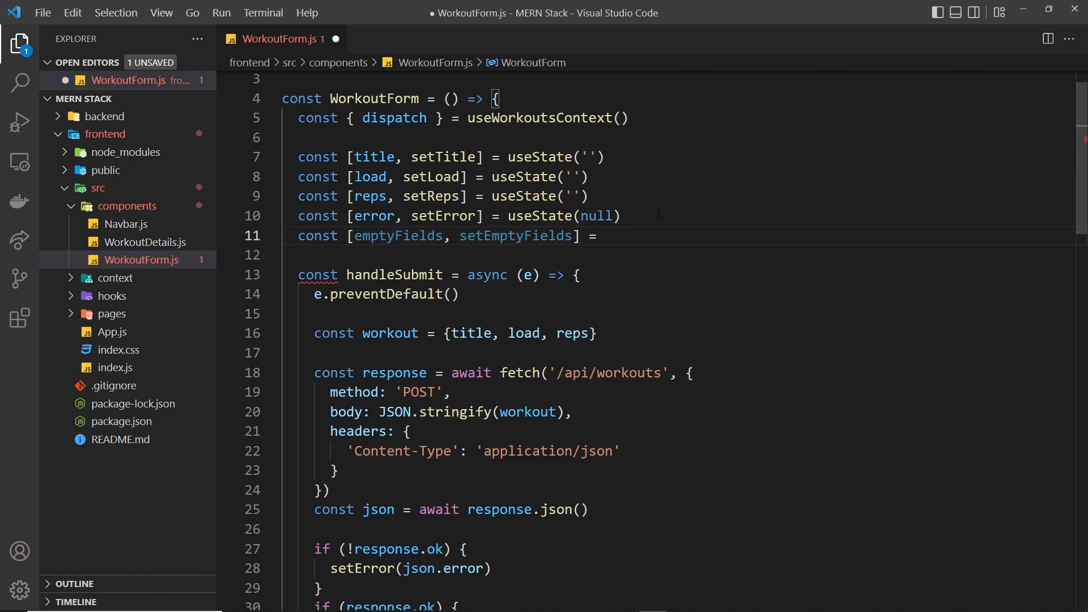
pyautogui.write('useState()')
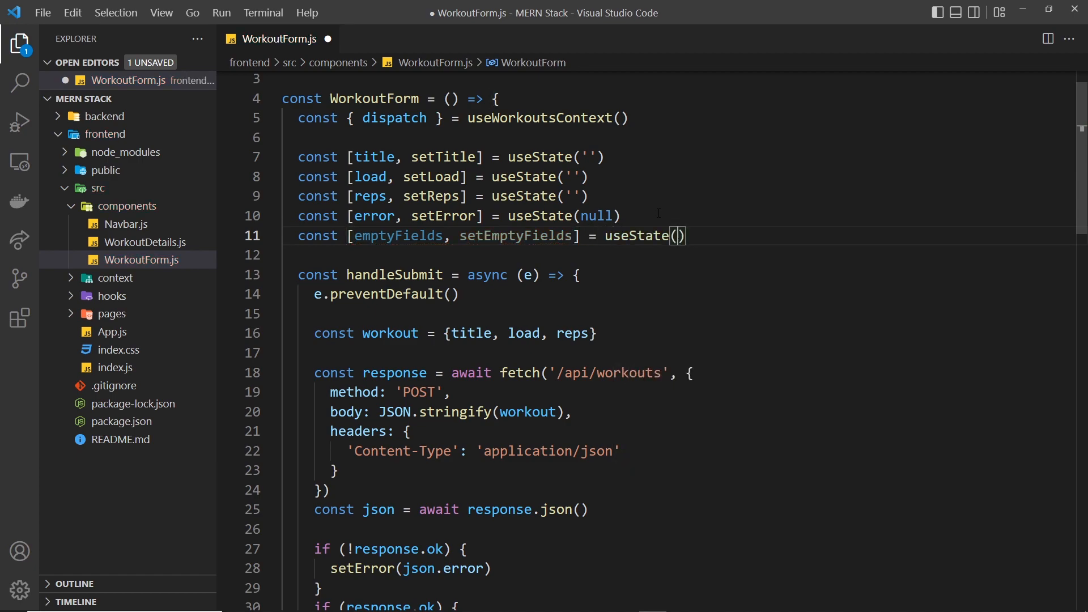
pyautogui.write('[]')
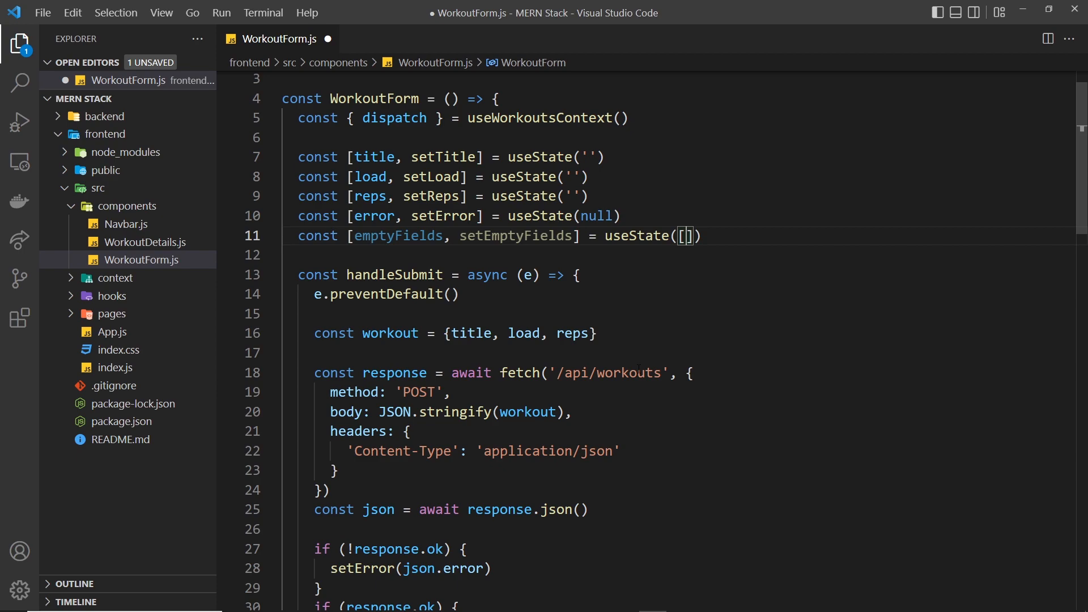
pyautogui.scroll(-3)
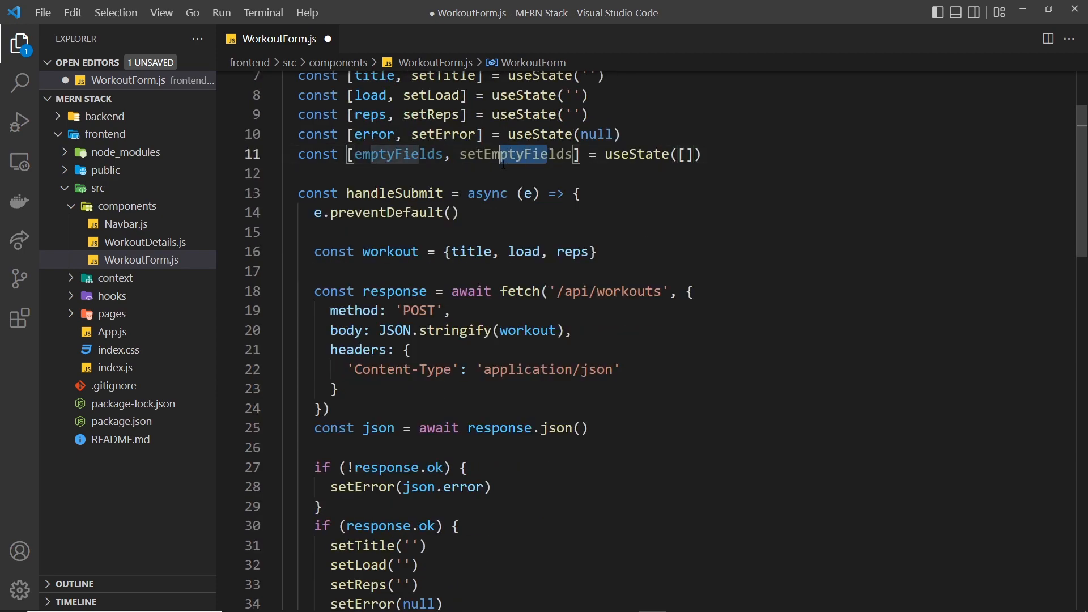
pyautogui.click(490, 486)
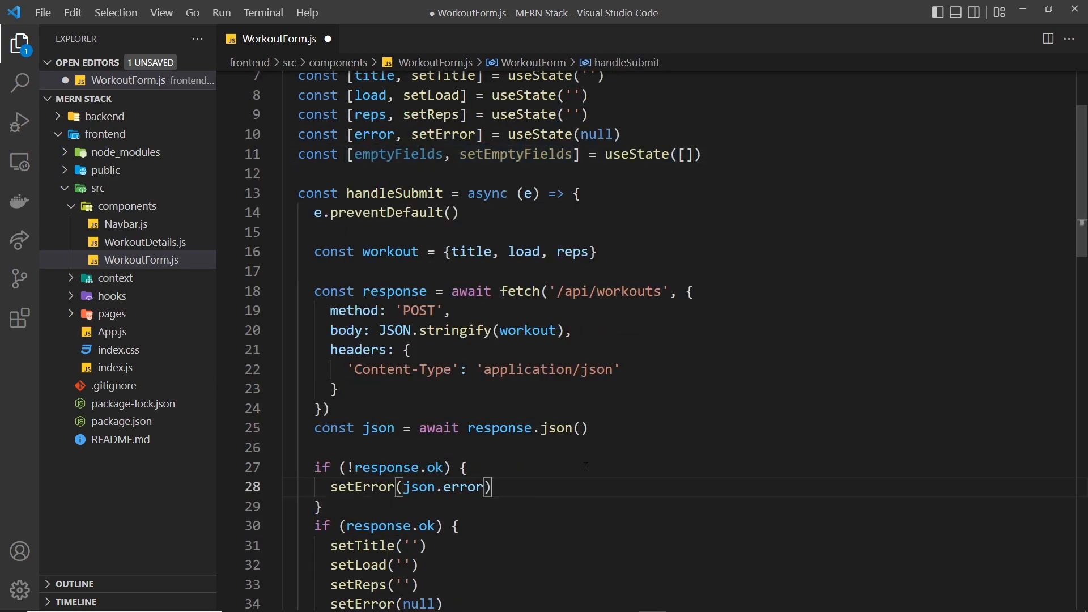
pyautogui.write('setEmptyFields(')
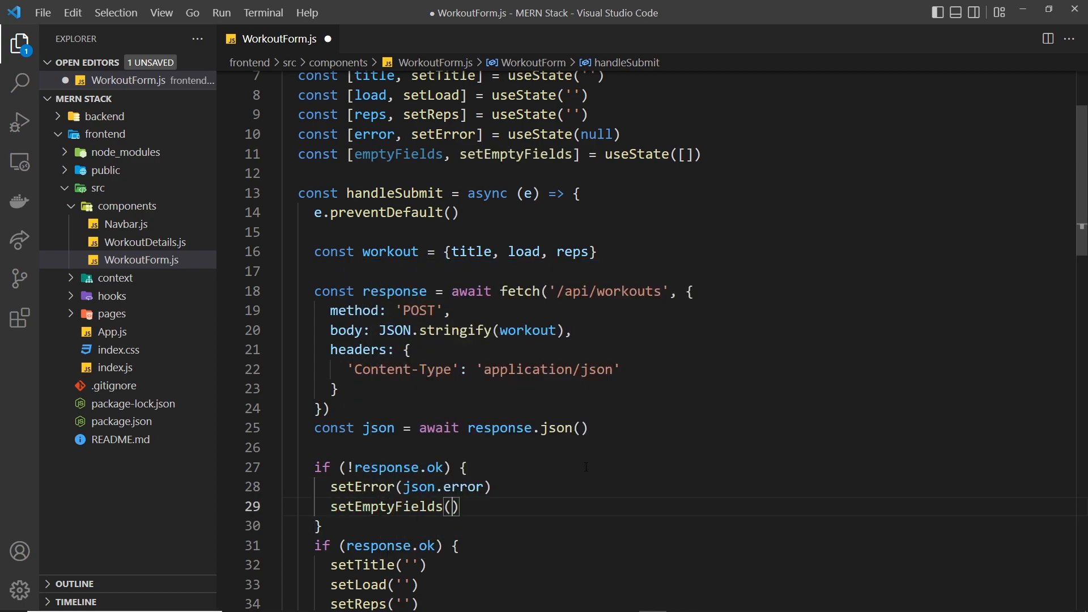
pyautogui.write('json.e')
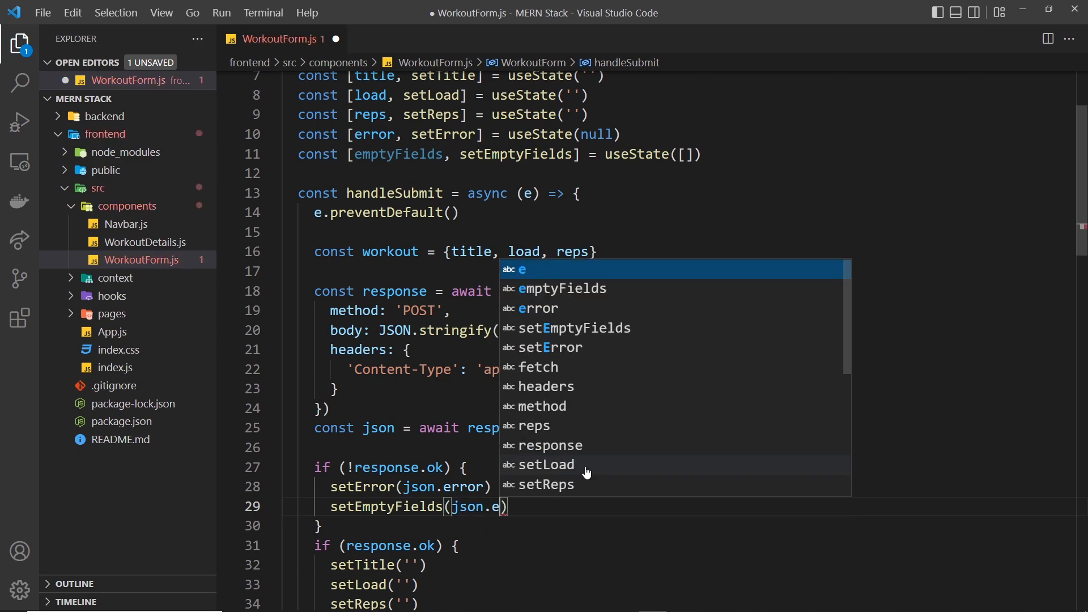
pyautogui.write('mptyFields')
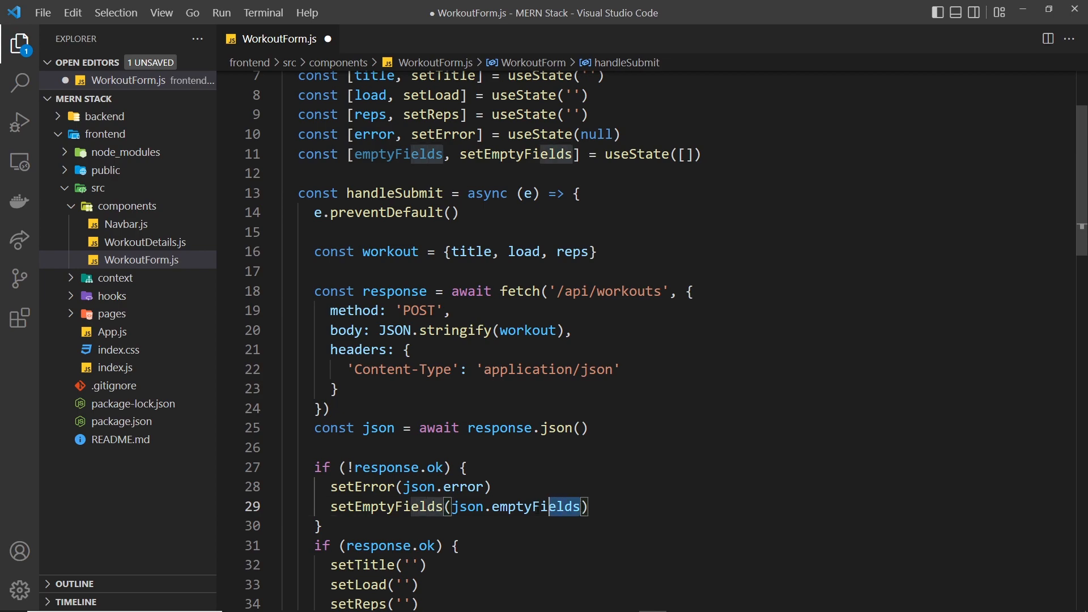
# Step: Reset emptyFields to an empty array with setEmptyFields([]) on success
pyautogui.scroll(3)
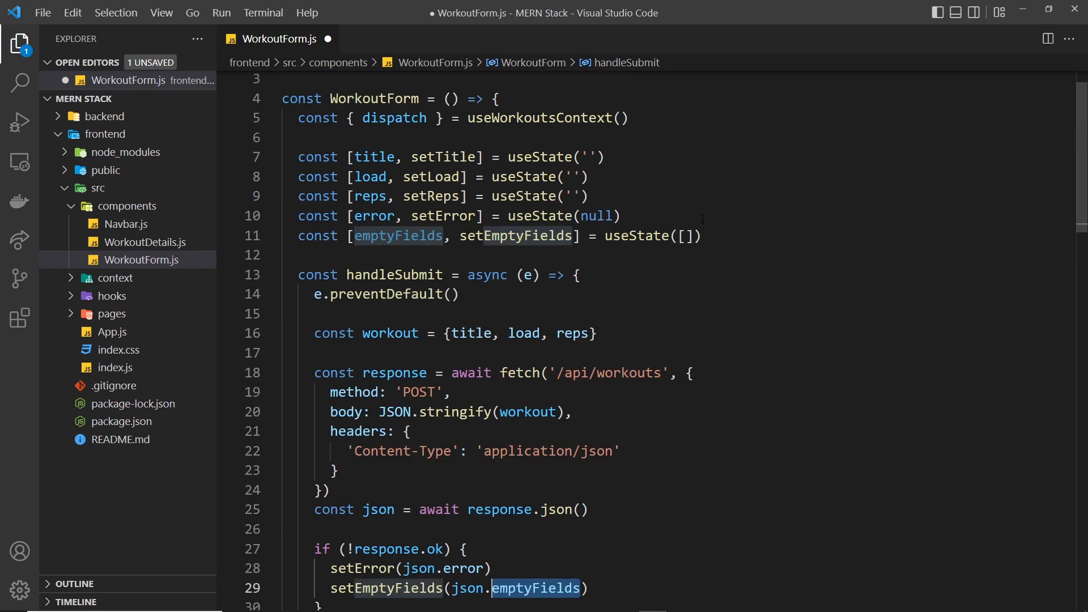
pyautogui.doubleClick(653, 236)
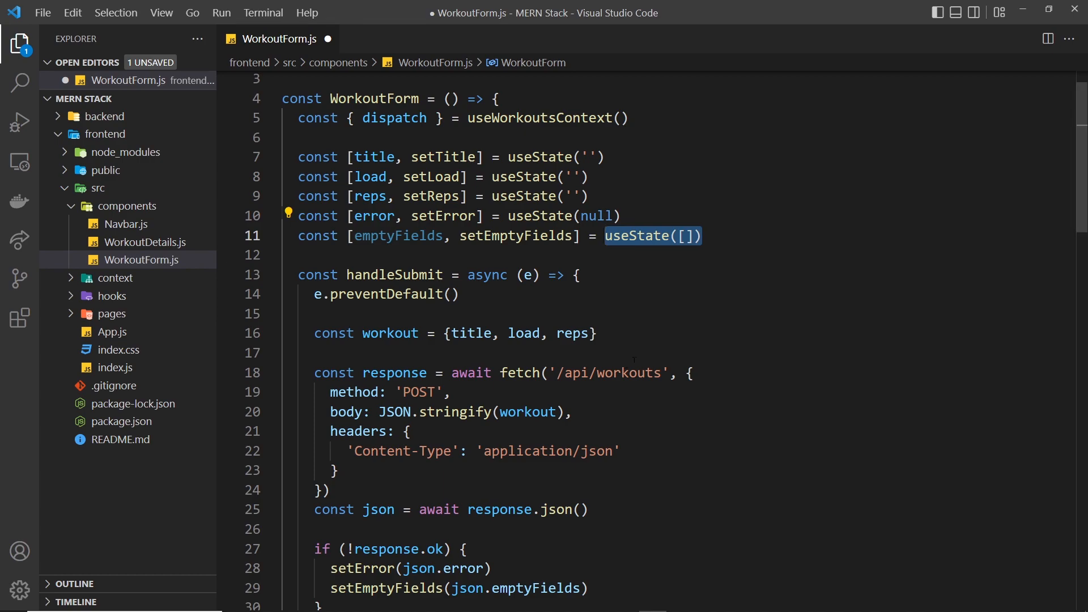
pyautogui.scroll(-3)
pyautogui.write('setEmptyFields(')
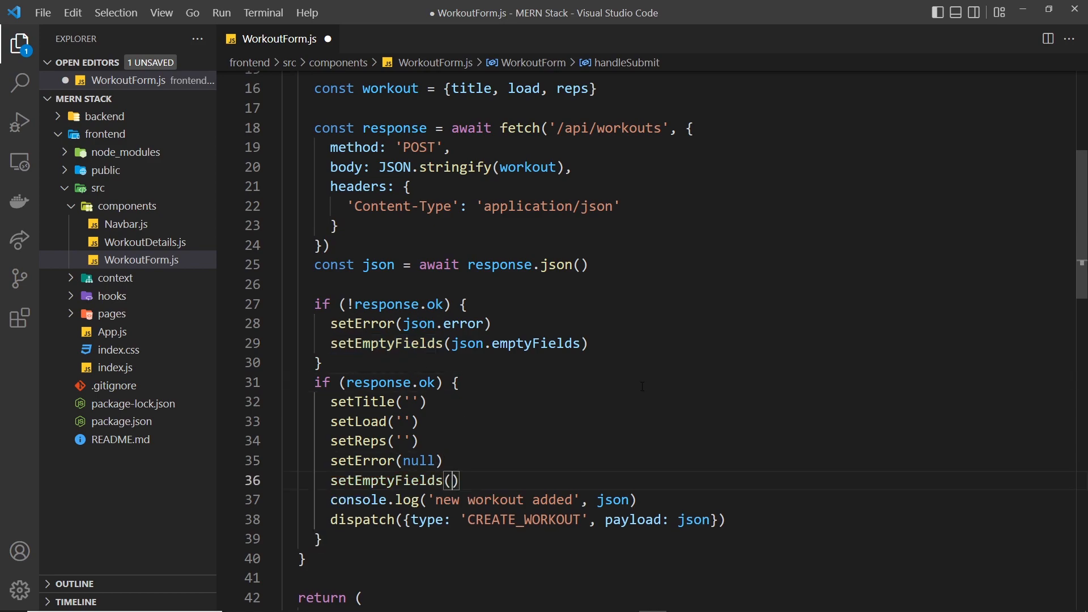
pyautogui.write('[]')
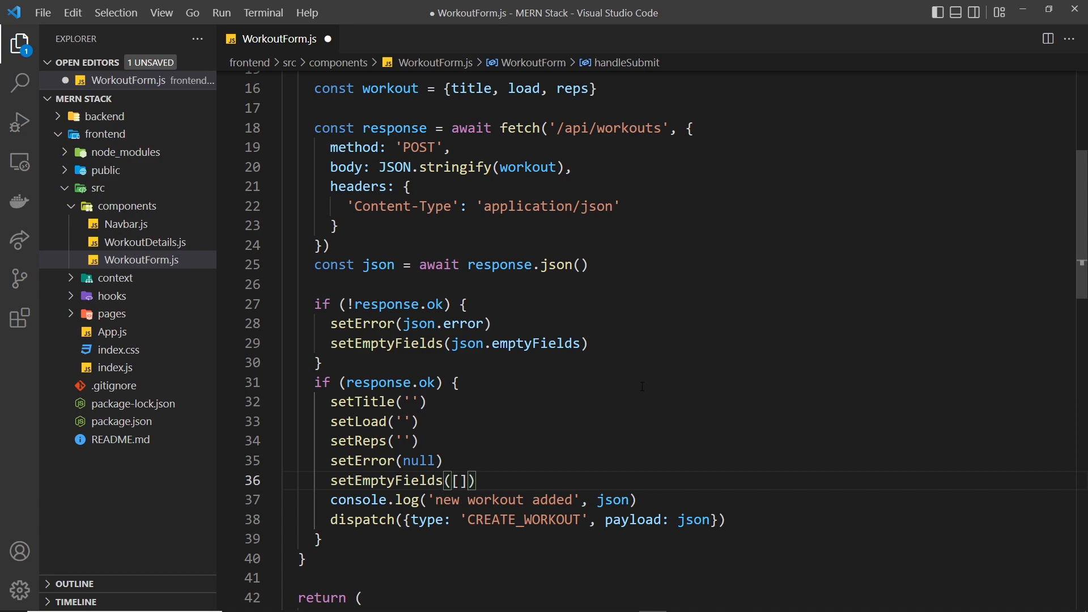
pyautogui.scroll(3)
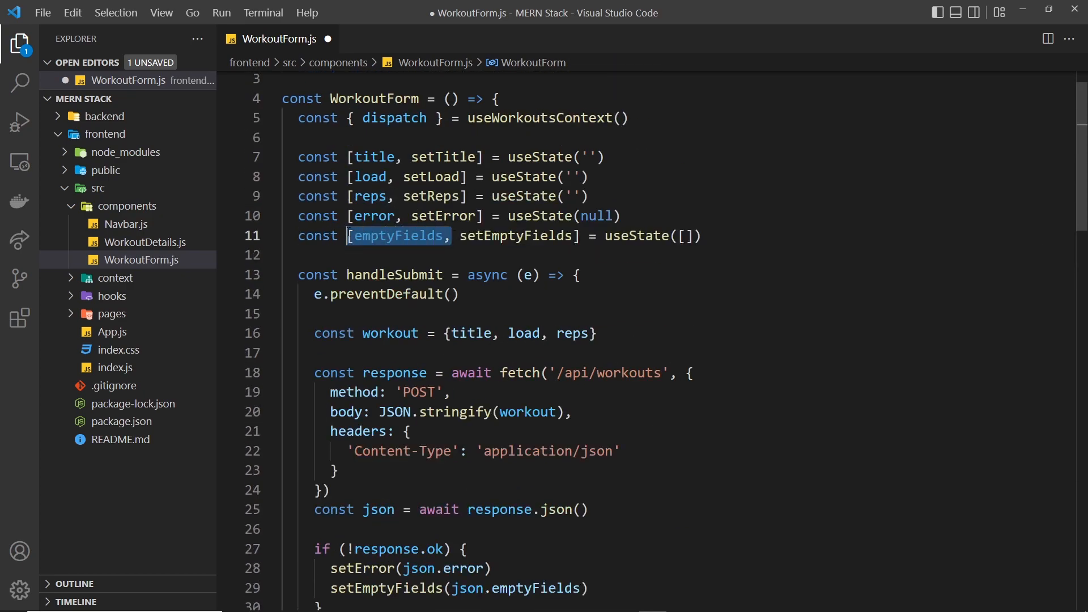
# Step: Start className={emptyFields.includes('title')} on the title input in WorkoutForm.js
pyautogui.scroll(-3)
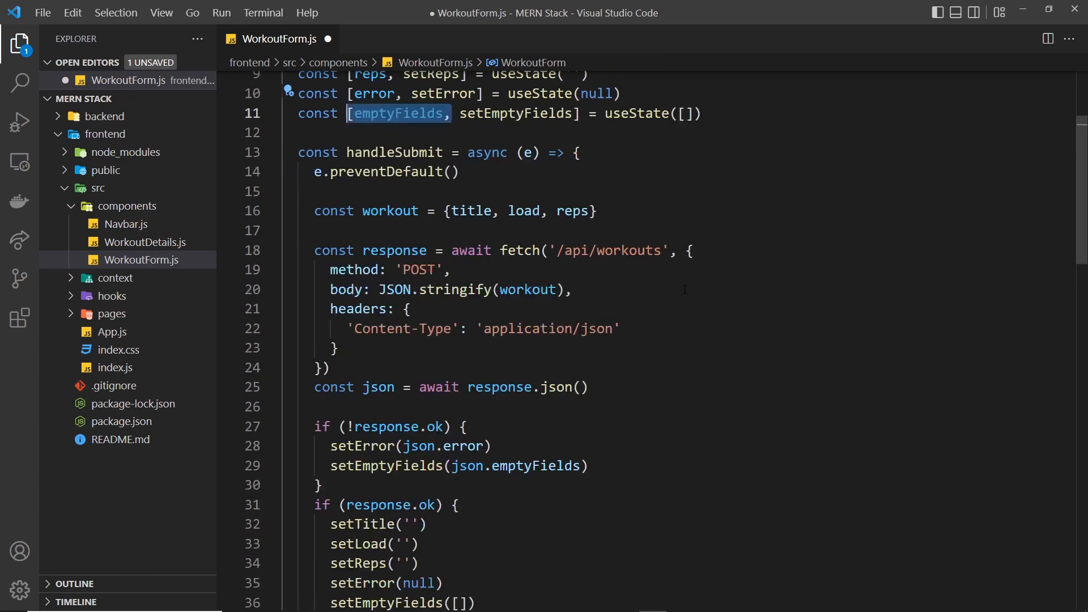
pyautogui.scroll(-3)
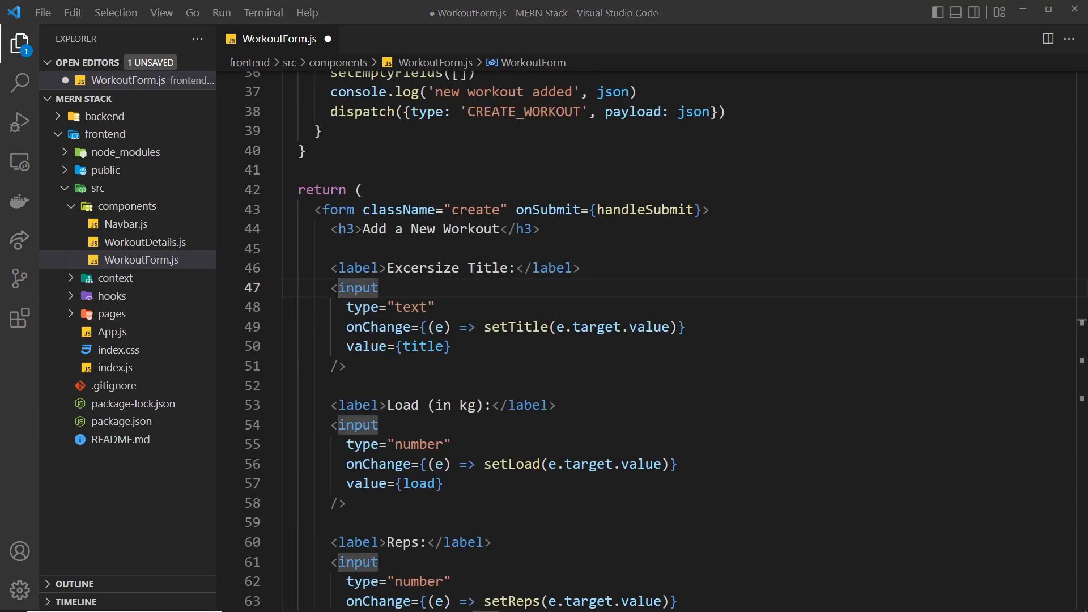
pyautogui.click(444, 484)
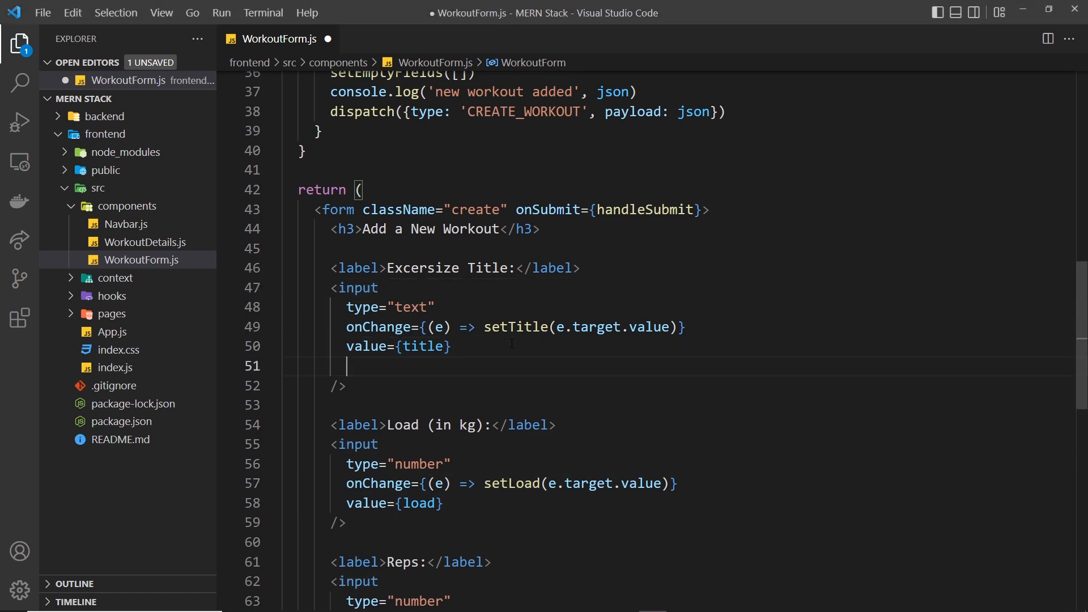
pyautogui.write('className')
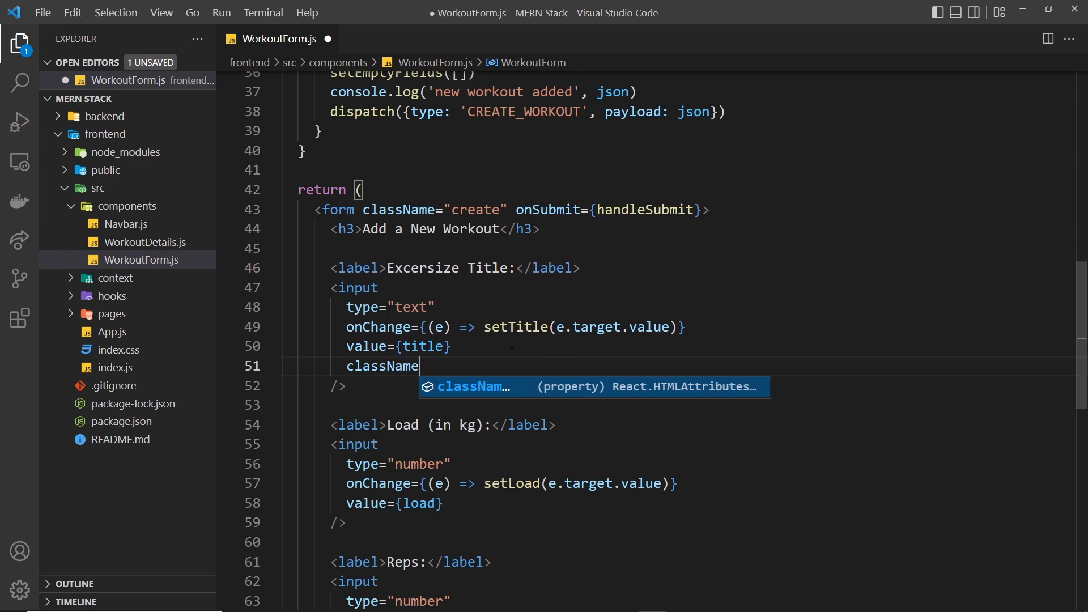
pyautogui.write('={}')
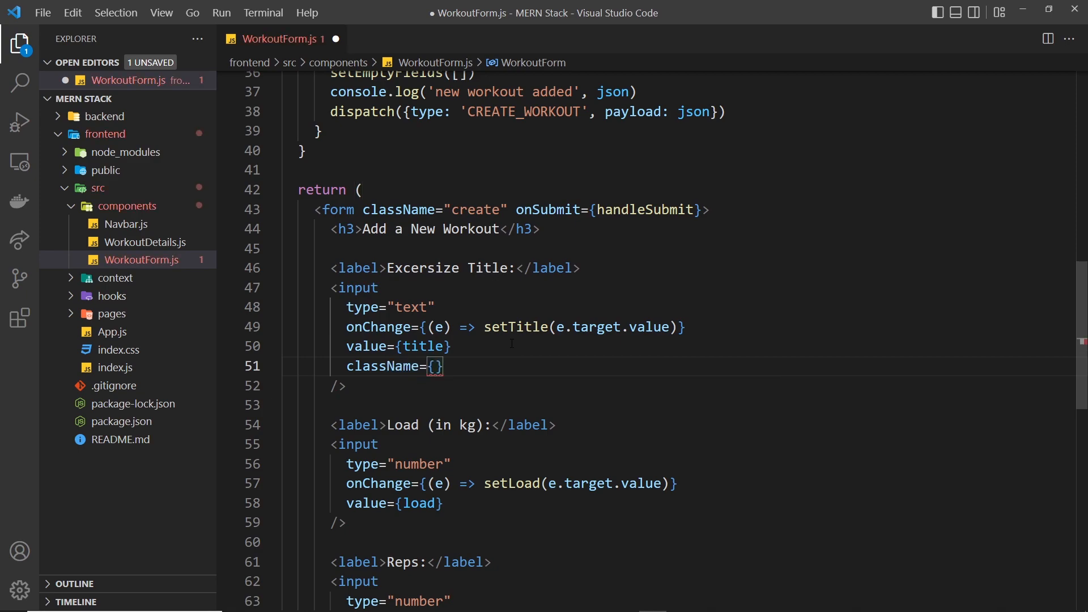
pyautogui.write('emptyFields')
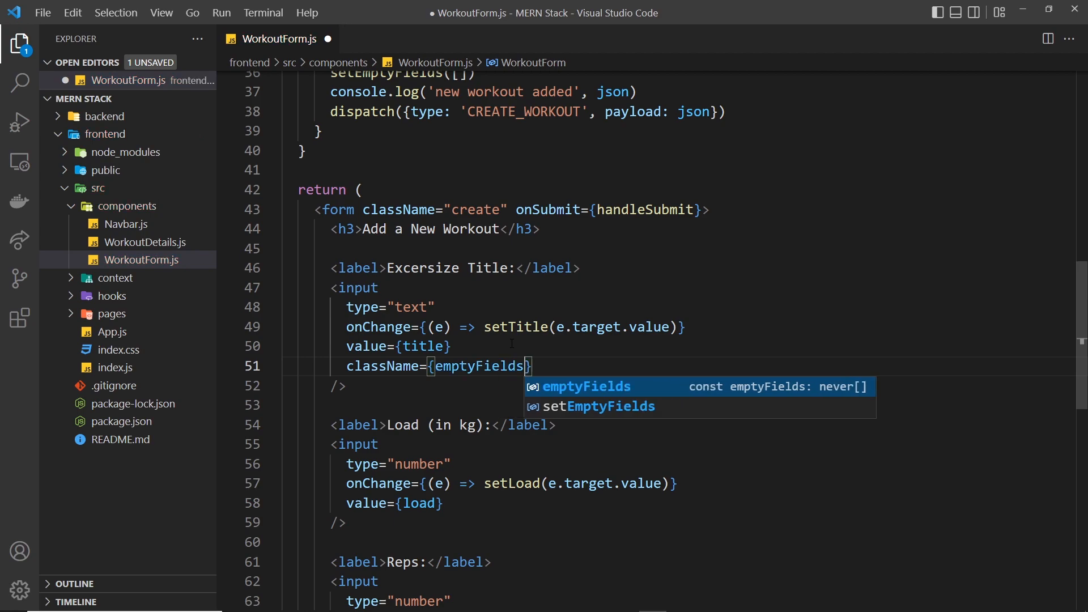
pyautogui.moveTo(793, 280)
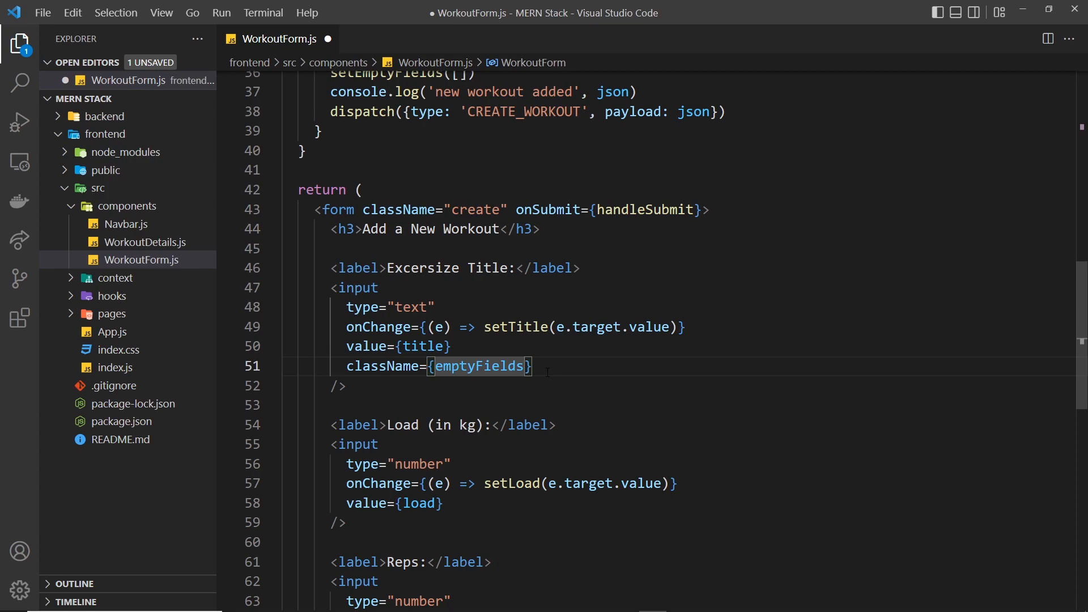
pyautogui.write(".includes('")
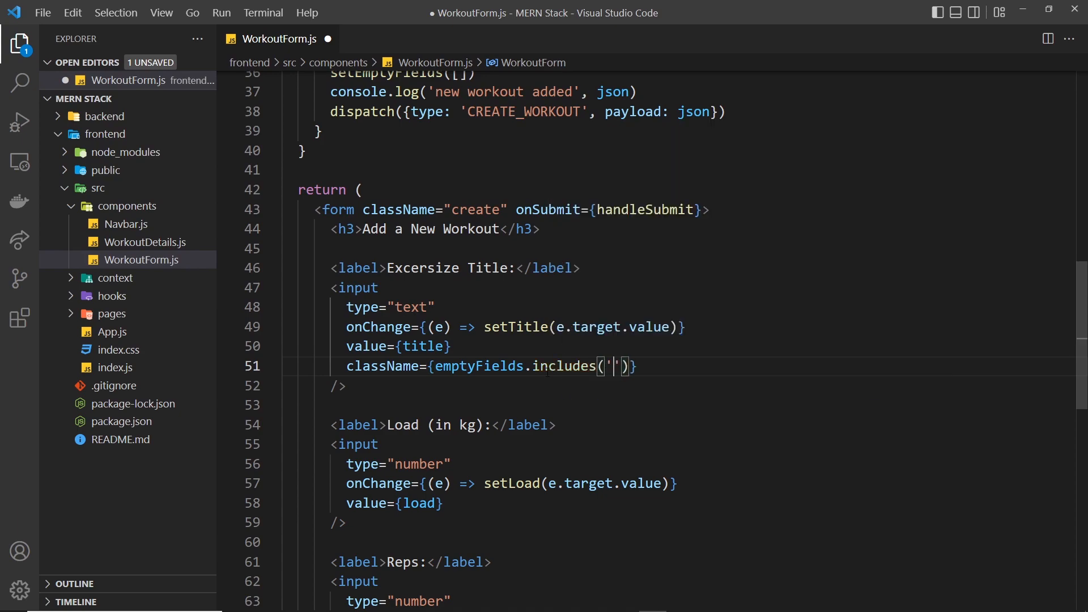
pyautogui.write('title')
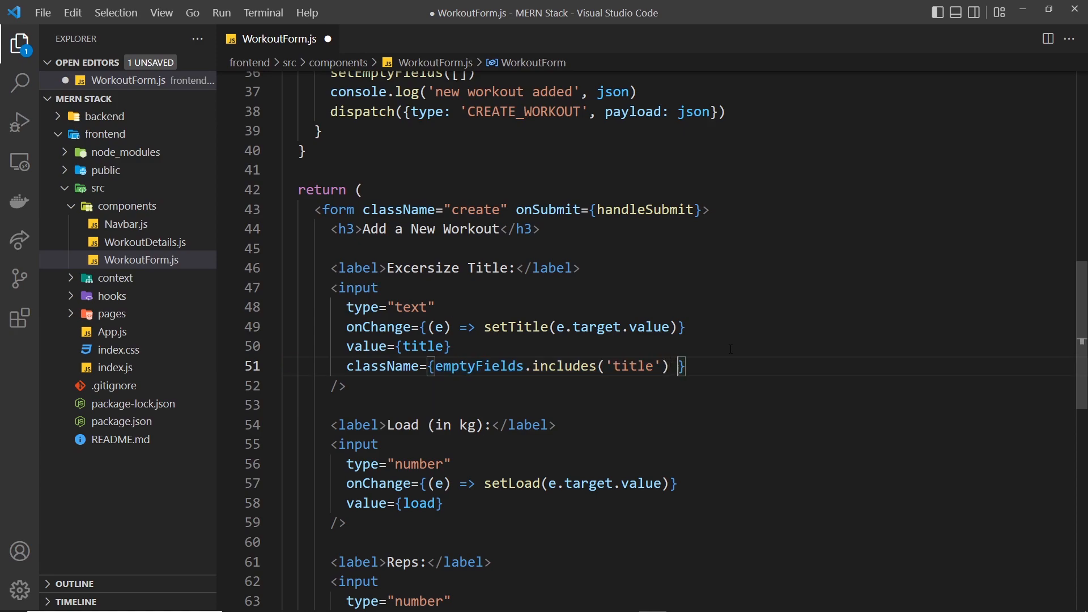
# Step: Complete the ternary ? 'error' : '' for the title input's className
pyautogui.write('?')
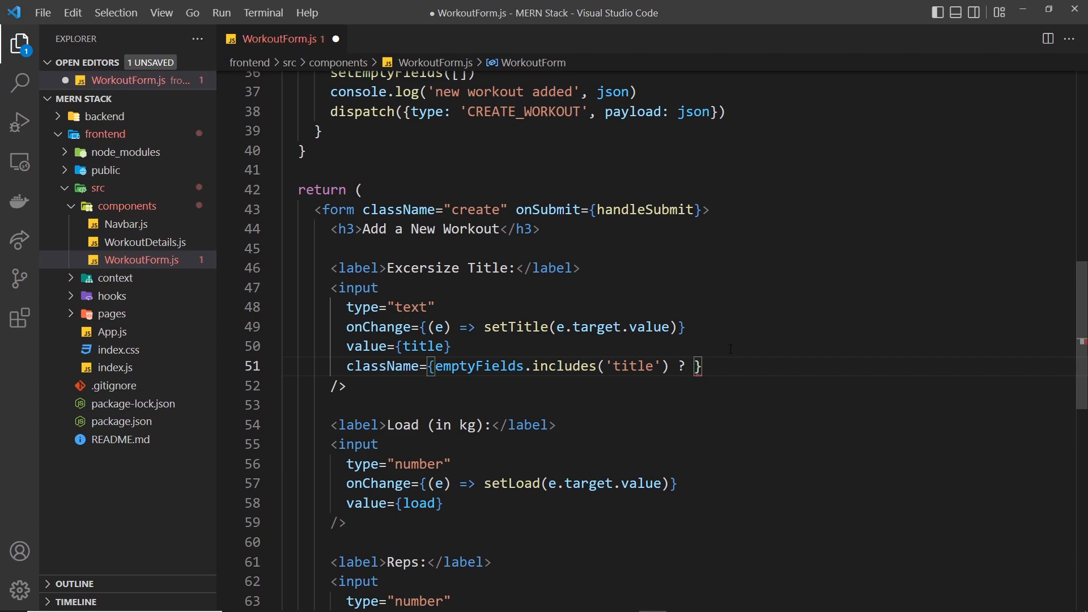
pyautogui.write("'error'")
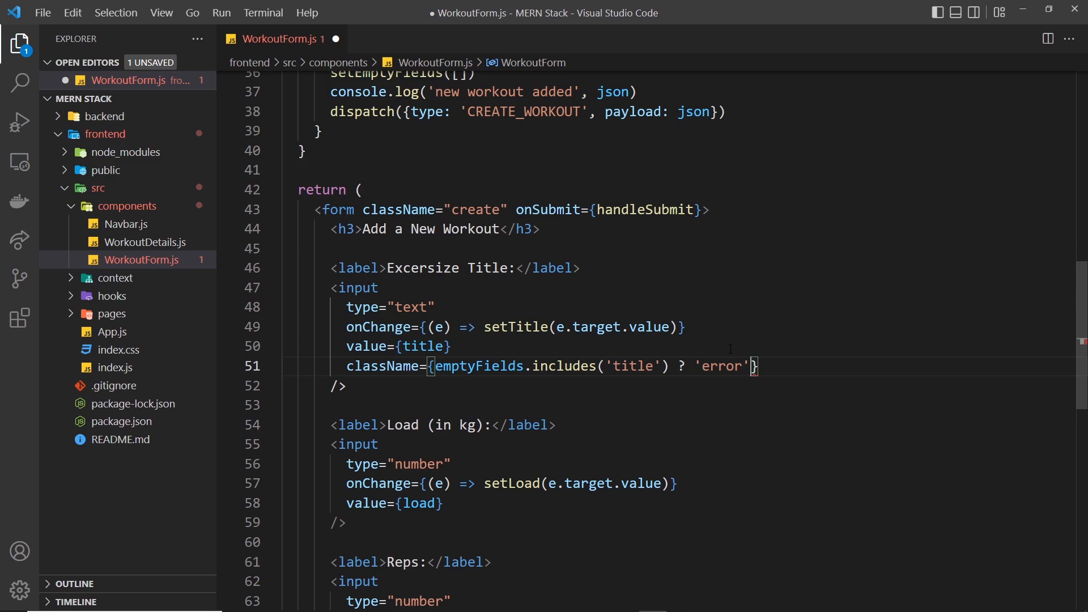
pyautogui.write(':')
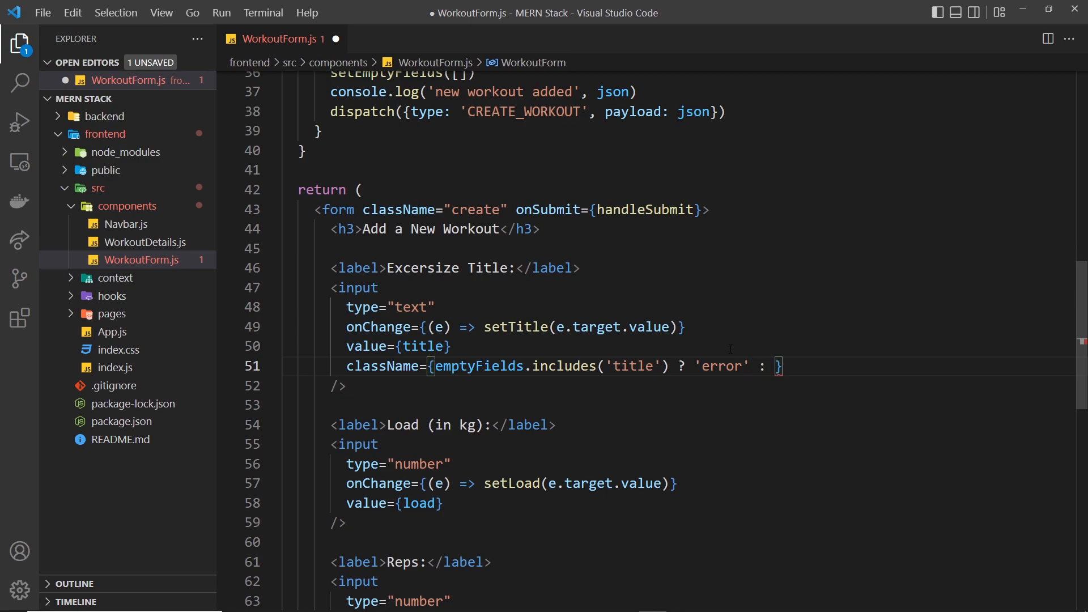
pyautogui.write("''")
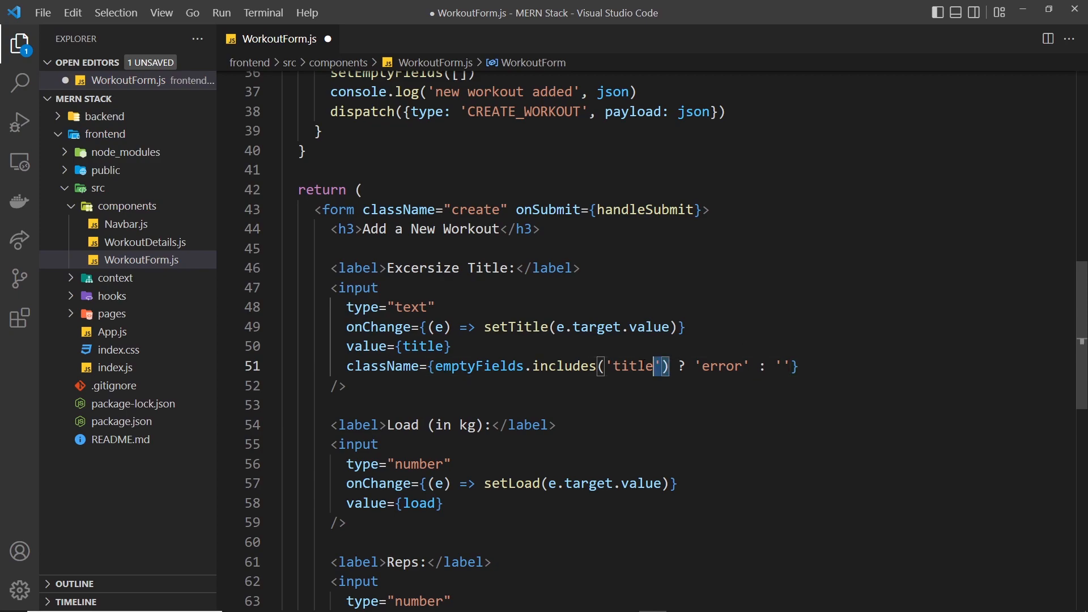
pyautogui.click(780, 366)
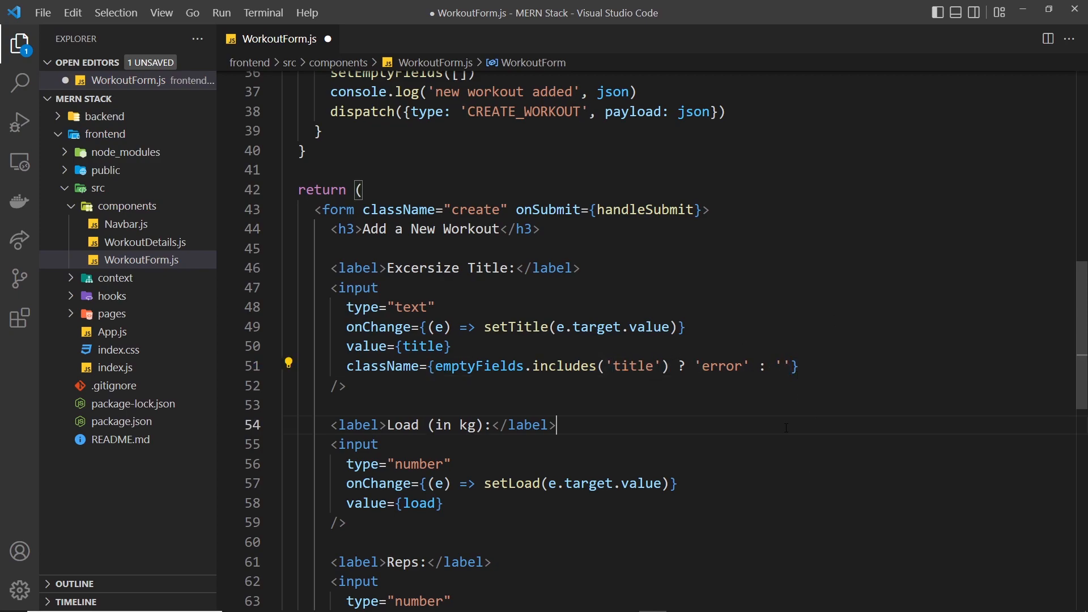
pyautogui.doubleClick(722, 366)
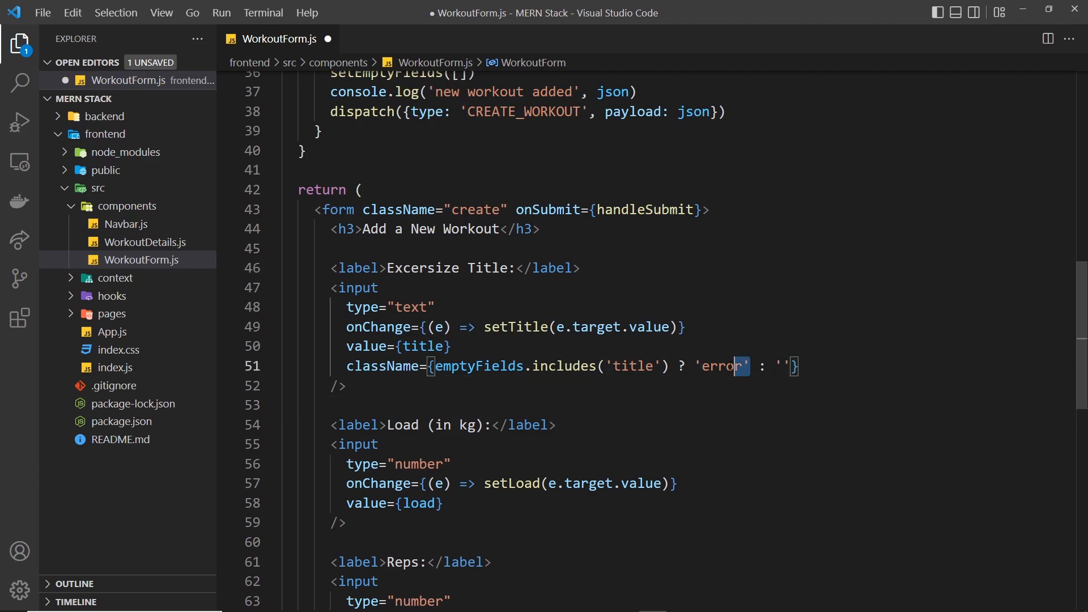
pyautogui.doubleClick(719, 366)
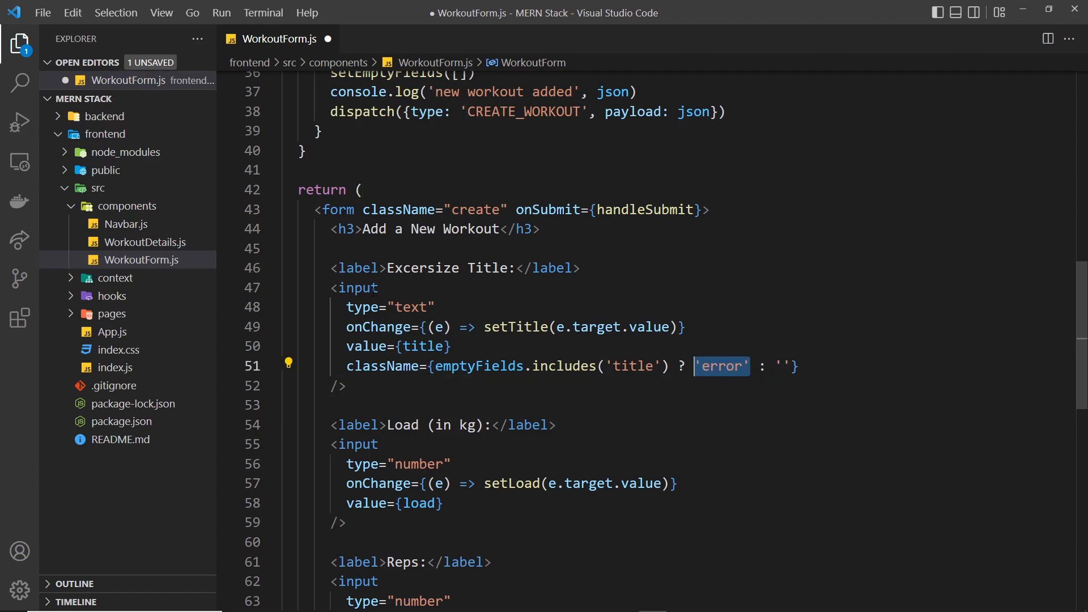
pyautogui.click(363, 286)
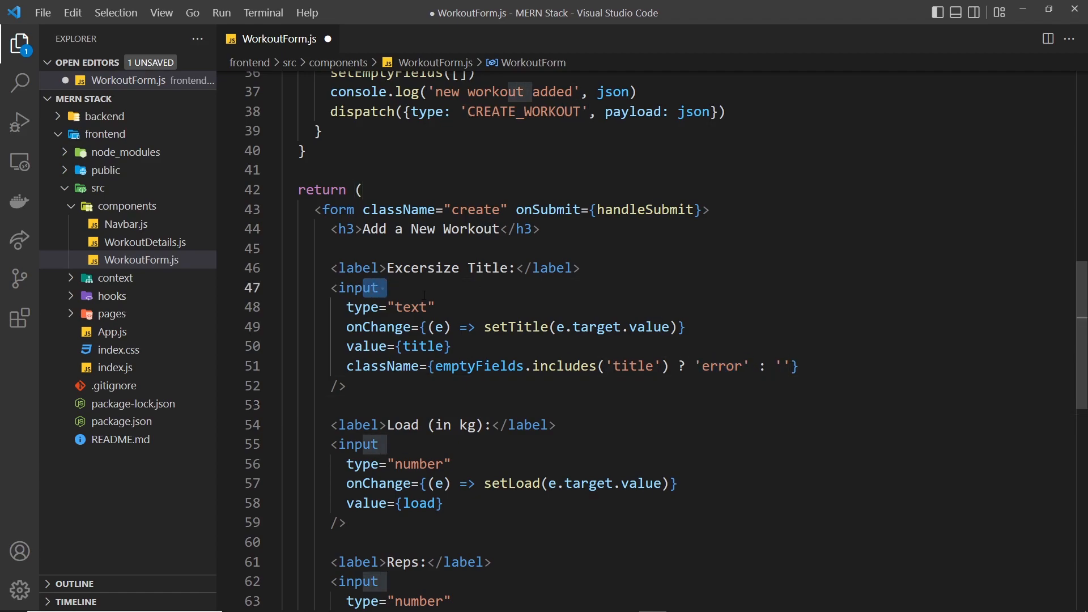
# Step: Give the load and reps inputs matching conditional 'error' classNames and save WorkoutForm.js
pyautogui.scroll(-3)
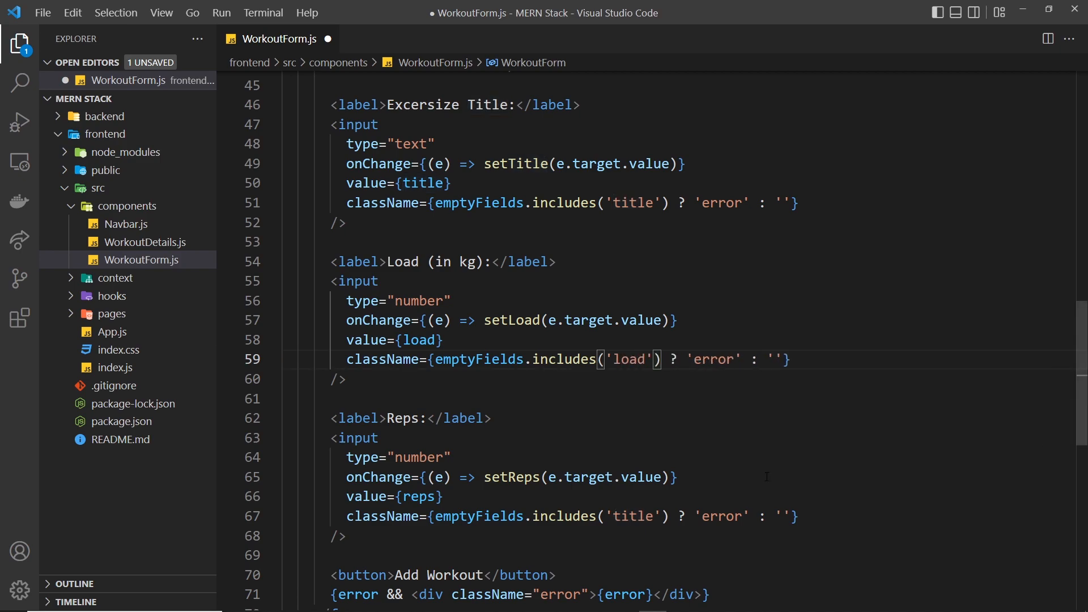
pyautogui.doubleClick(631, 516)
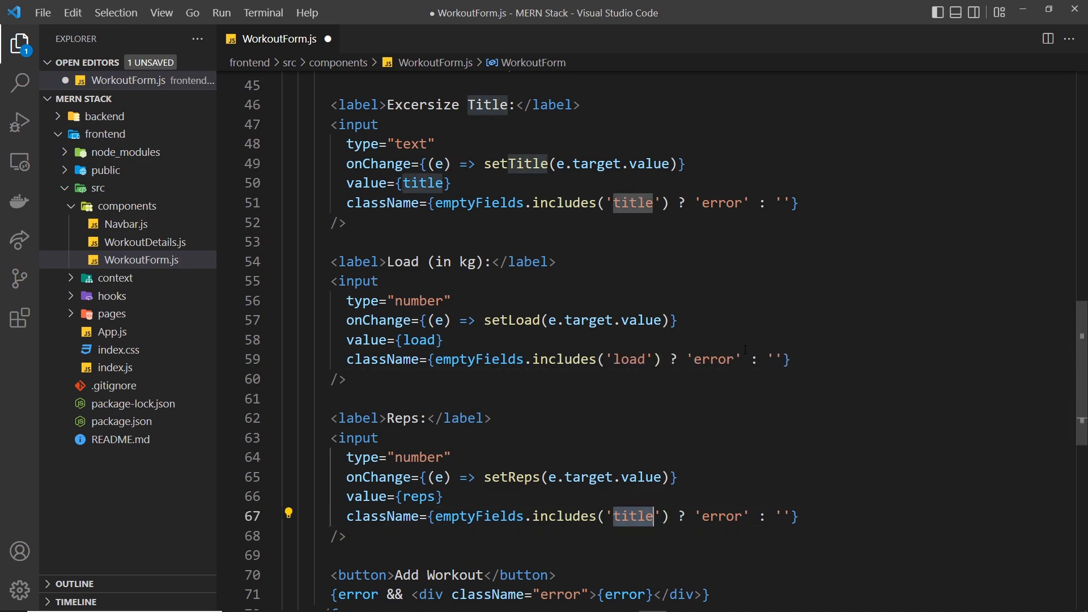
pyautogui.write('reps')
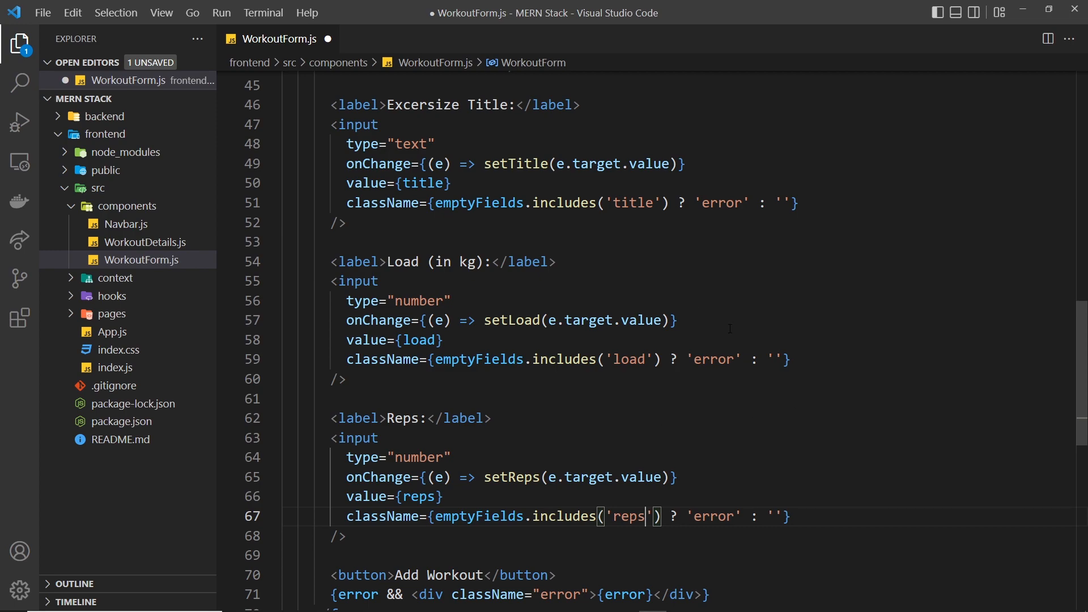
pyautogui.press('ctrl+s')
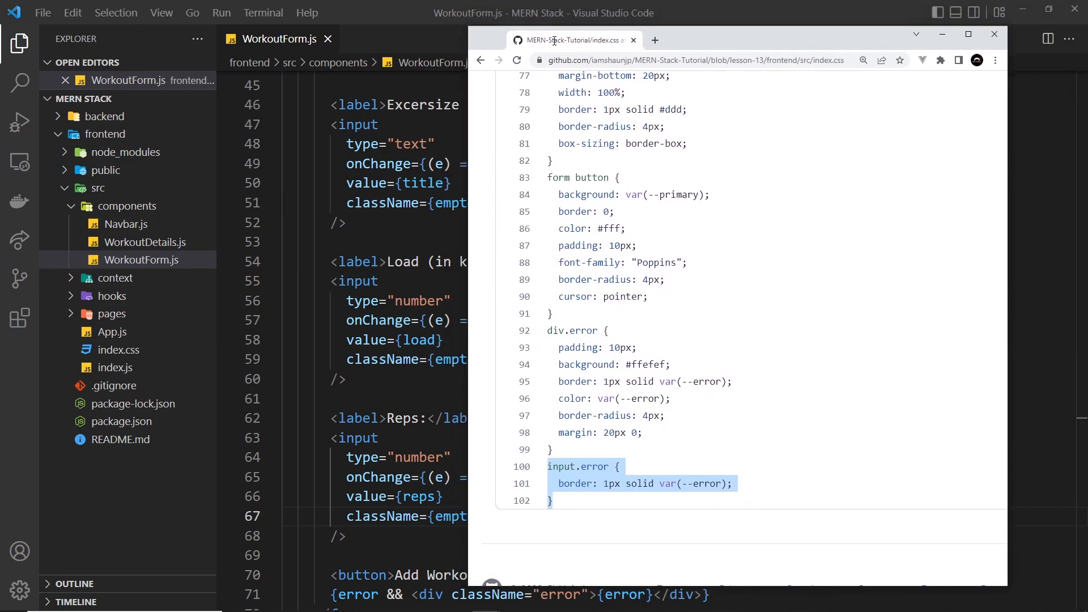
# Step: Add input.error { border: 1px solid var(--error); } to index.css and save
pyautogui.click(993, 34)
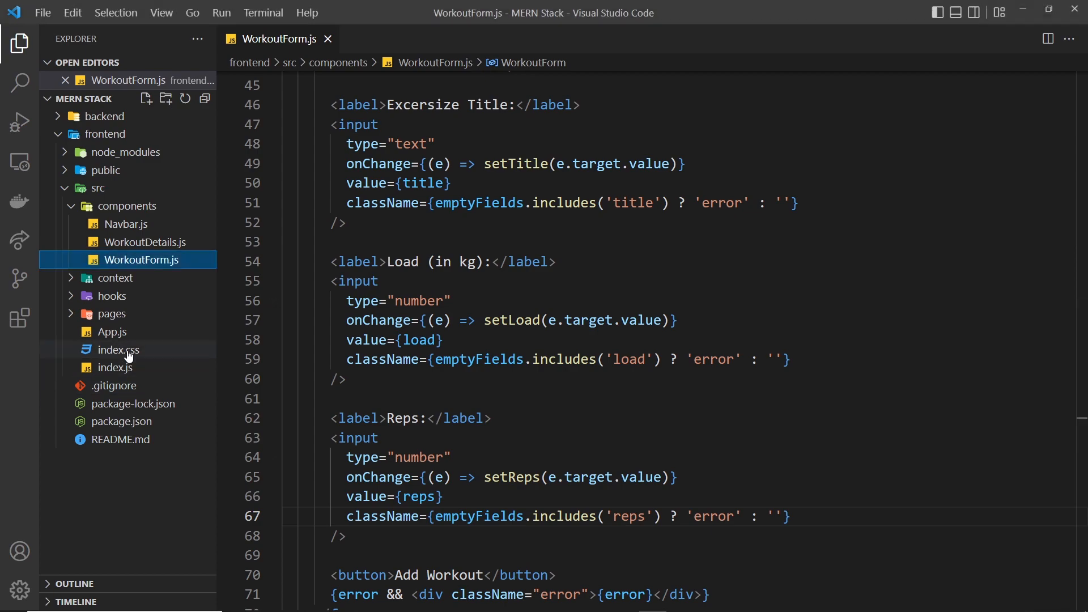
pyautogui.click(116, 349)
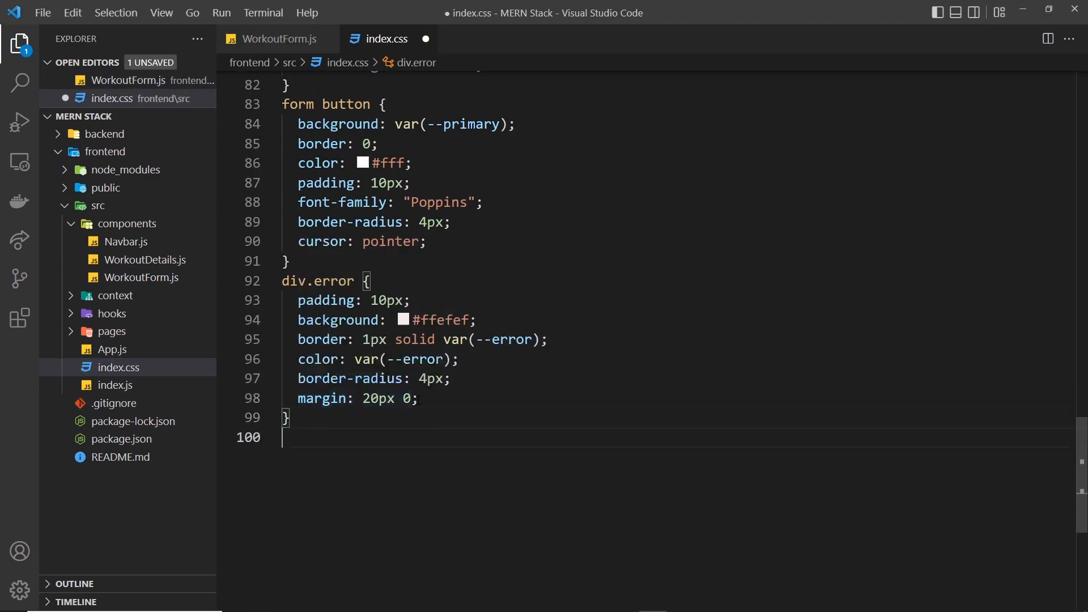
pyautogui.write('input.error {')
pyautogui.write('border: 1px solid var(--error);')
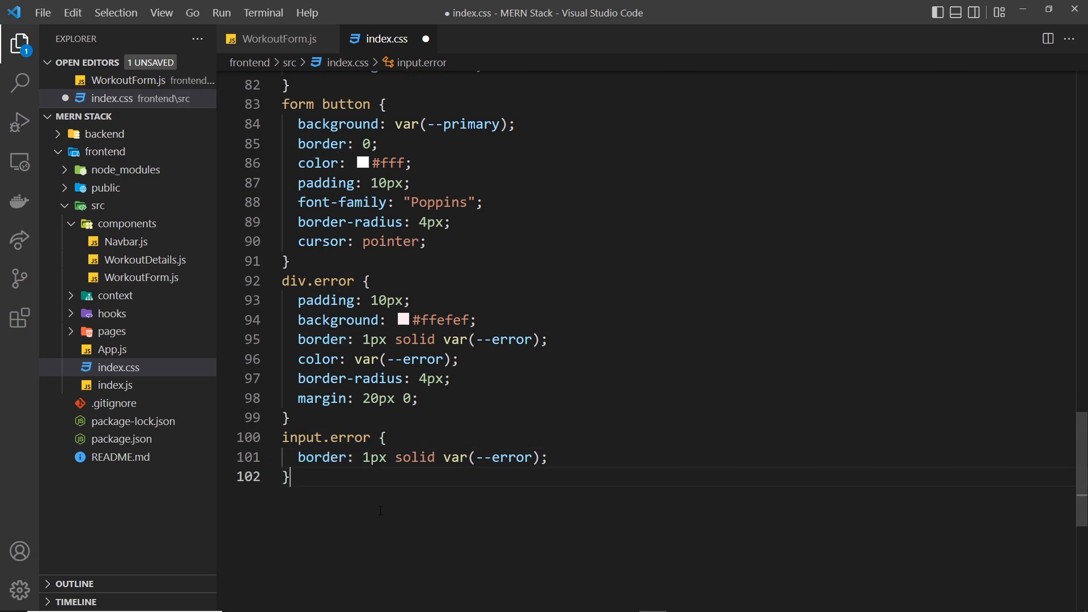
pyautogui.click(428, 456)
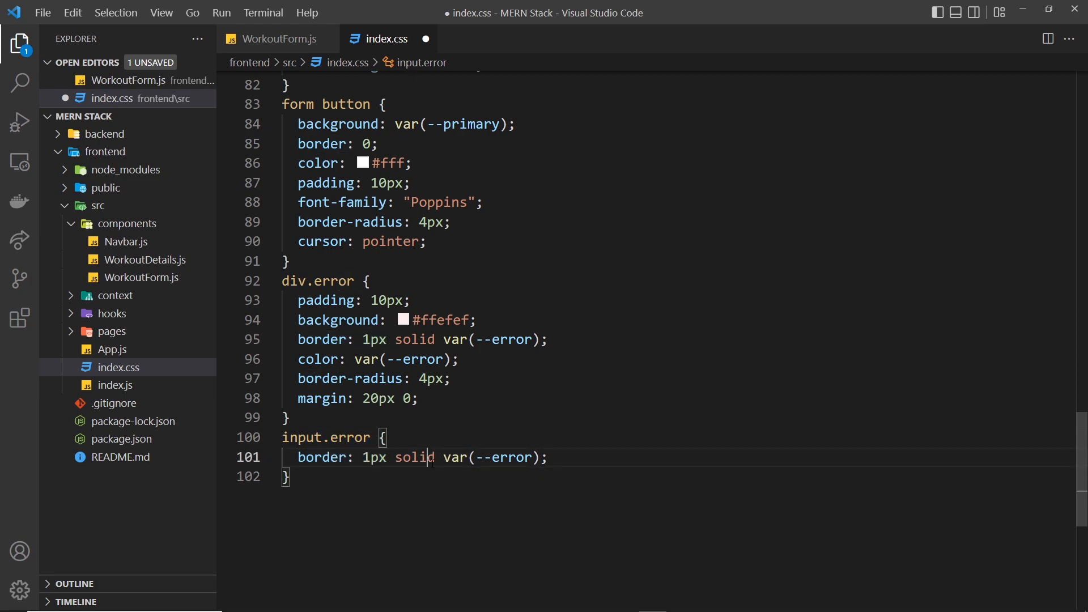
pyautogui.scroll(3)
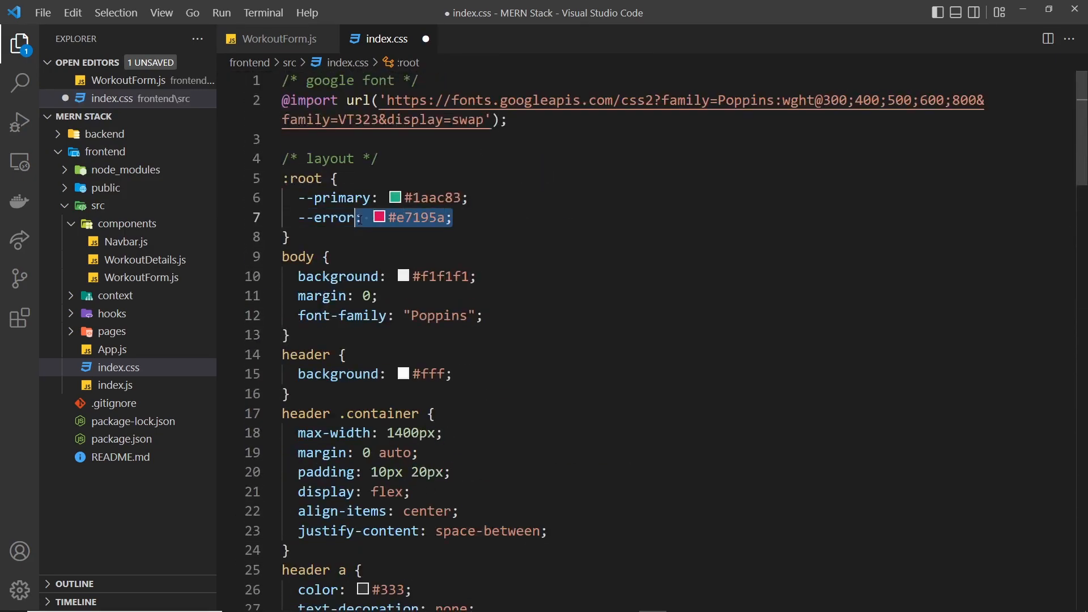
pyautogui.scroll(-3)
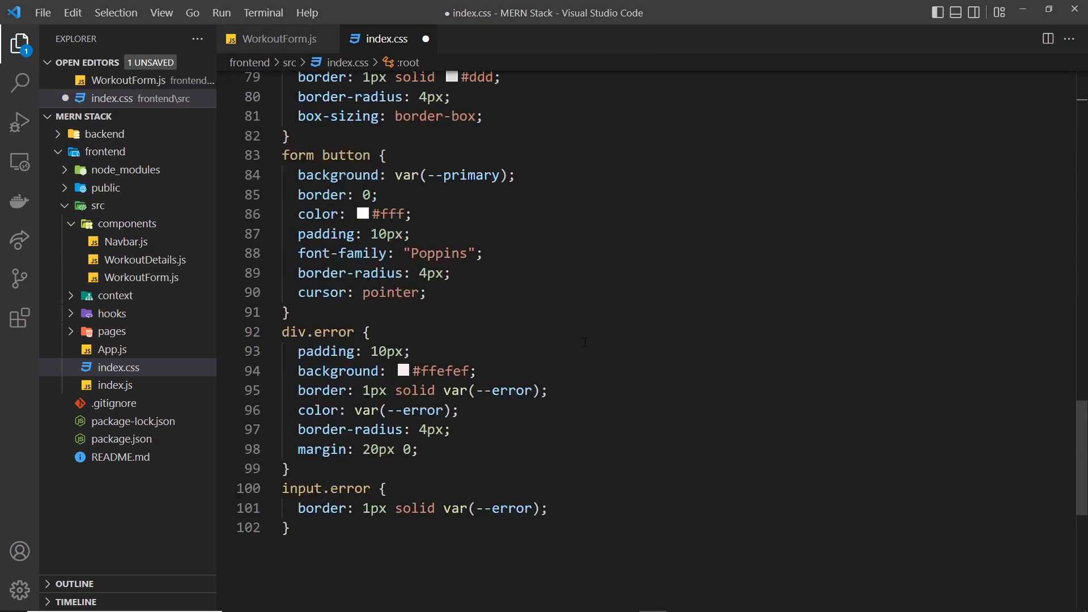
pyautogui.press('ctrl+s')
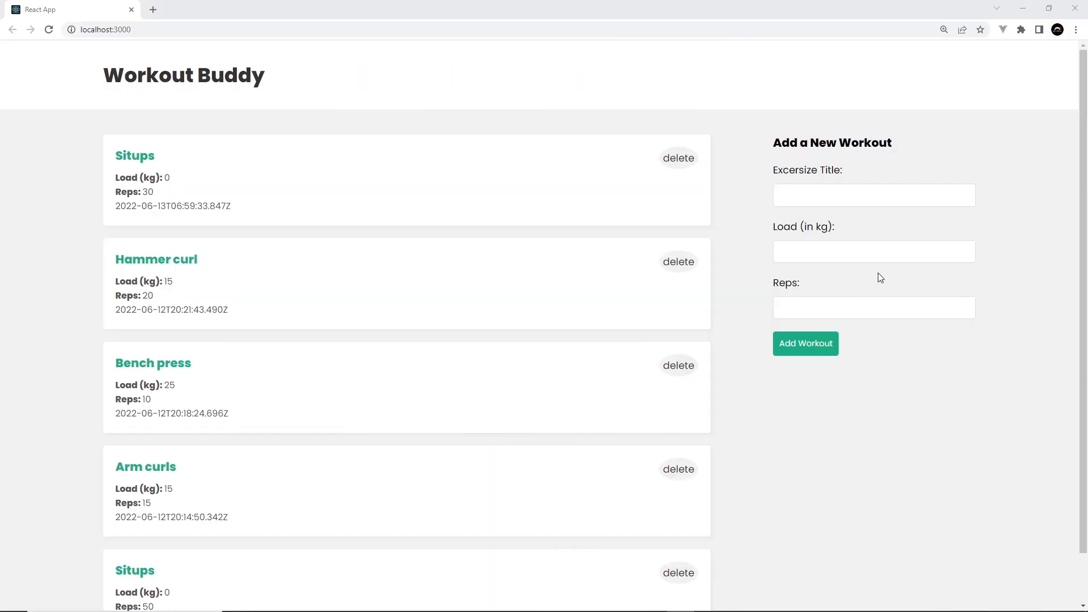
# Step: Submit the form with only a title so empty Load and Reps show red error borders
pyautogui.click(873, 195)
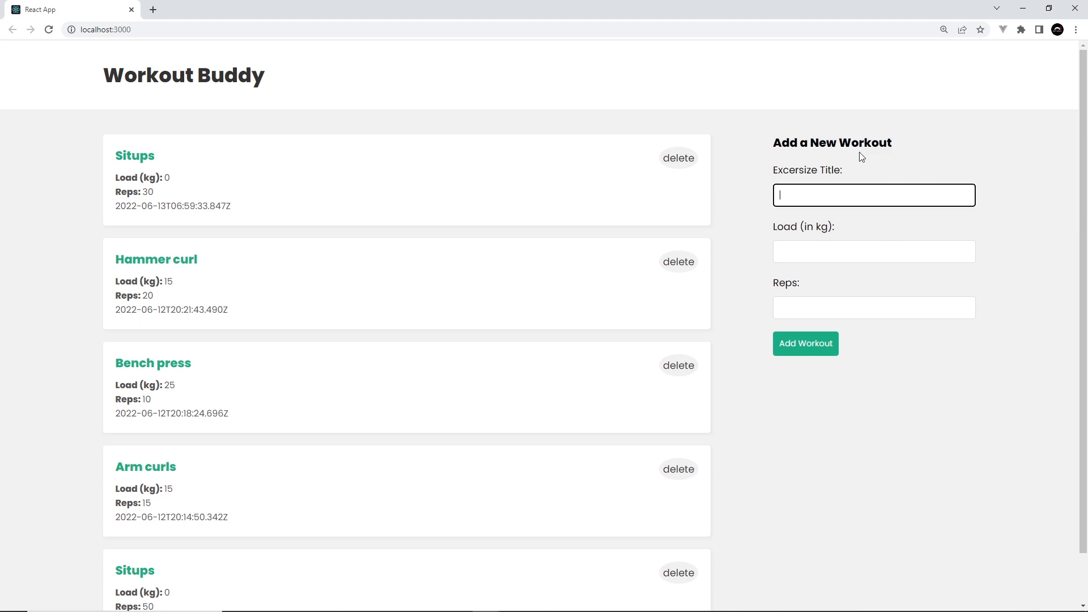
pyautogui.write('Bench press')
pyautogui.click(873, 252)
pyautogui.write('30')
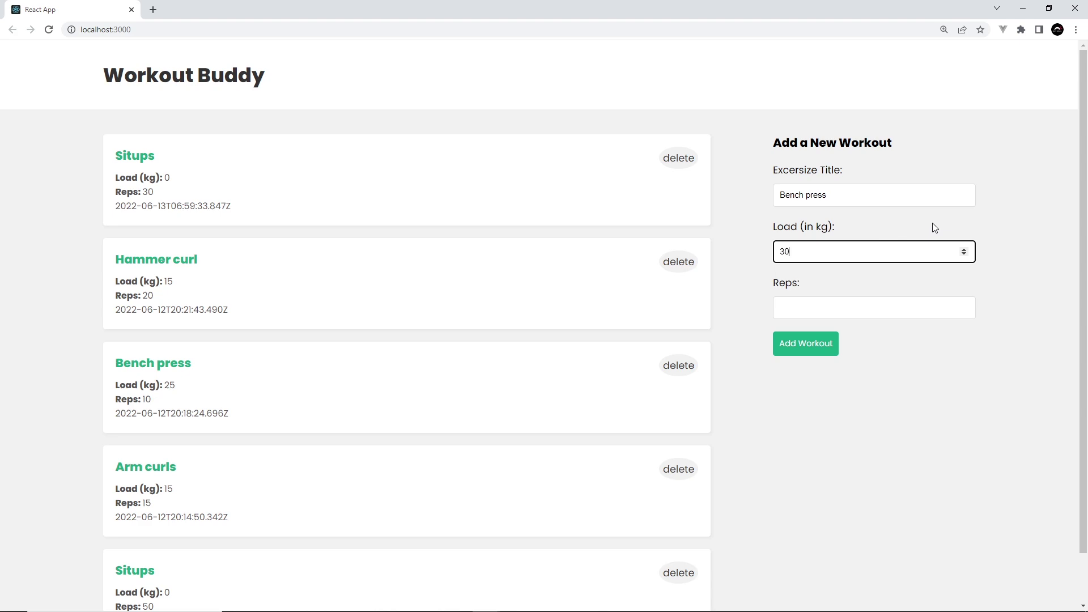
pyautogui.press('Backspace')
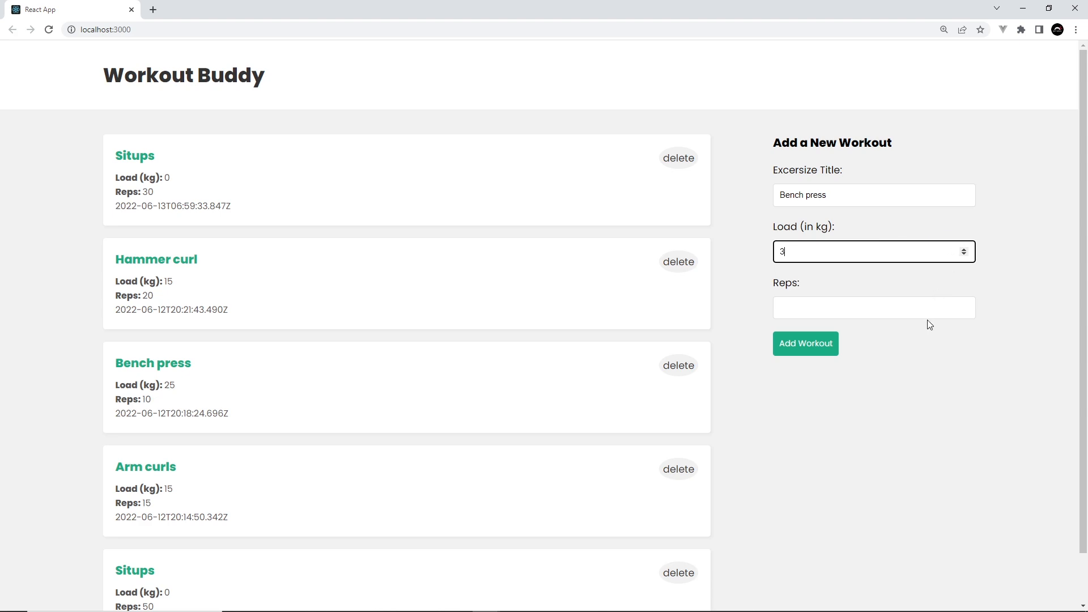
pyautogui.click(873, 307)
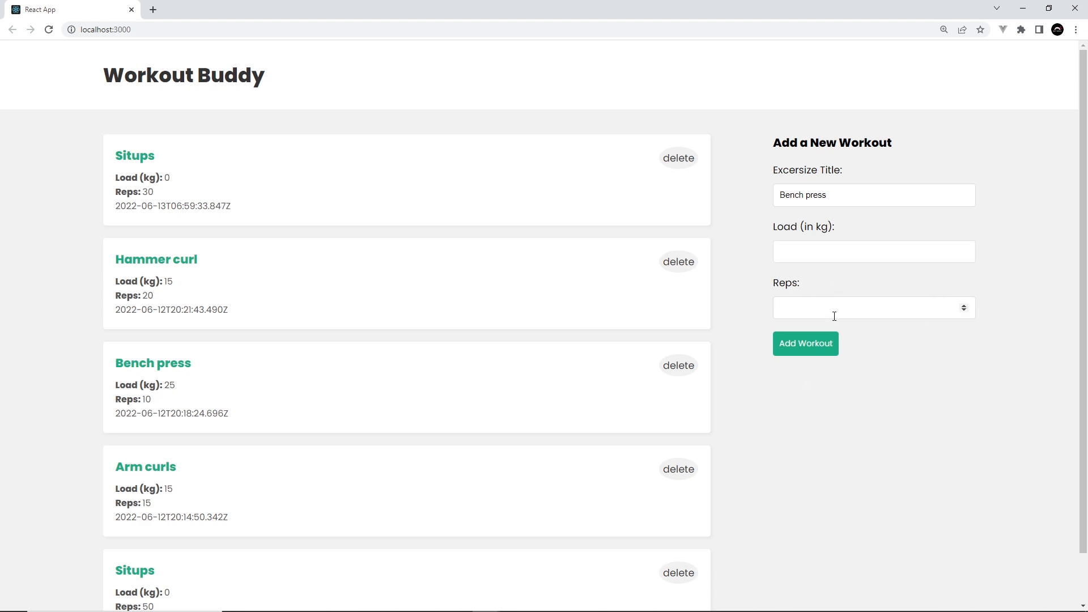
pyautogui.click(804, 342)
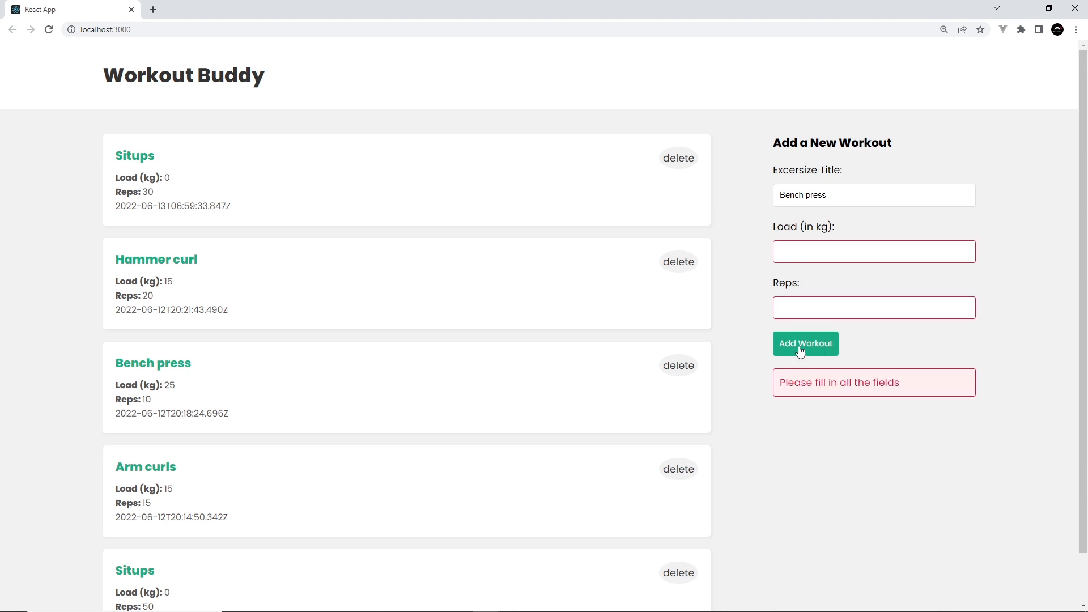
pyautogui.moveTo(975, 242)
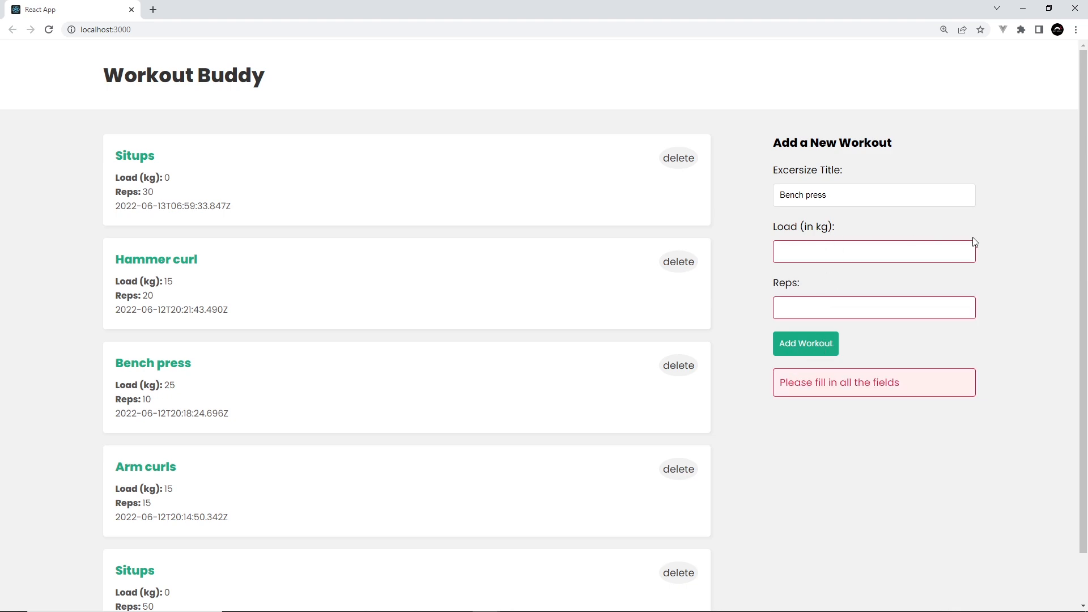
pyautogui.moveTo(839, 219)
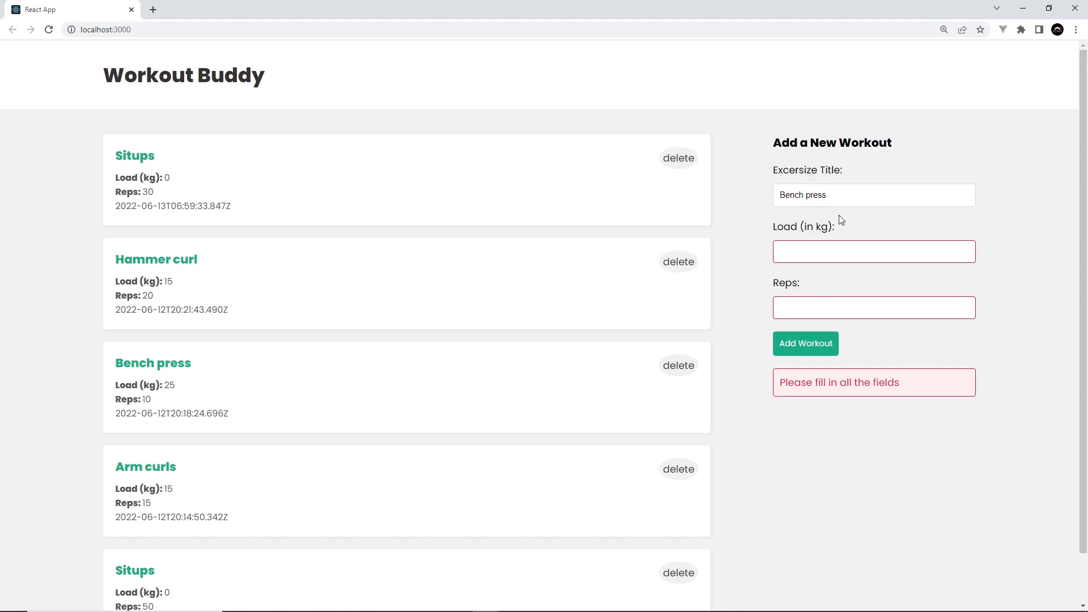
pyautogui.moveTo(826, 271)
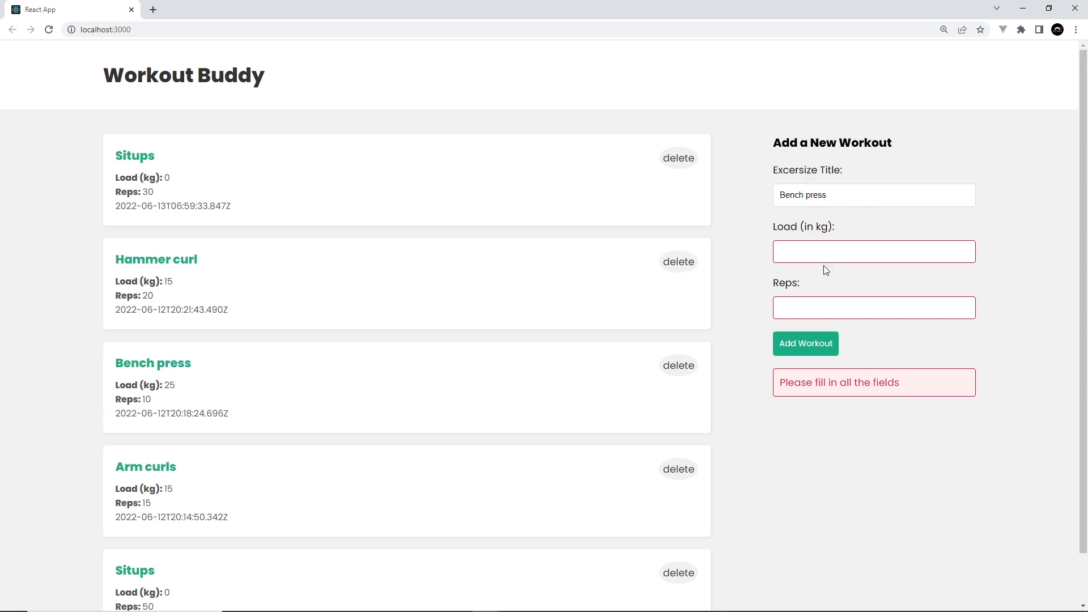
pyautogui.doubleClick(839, 382)
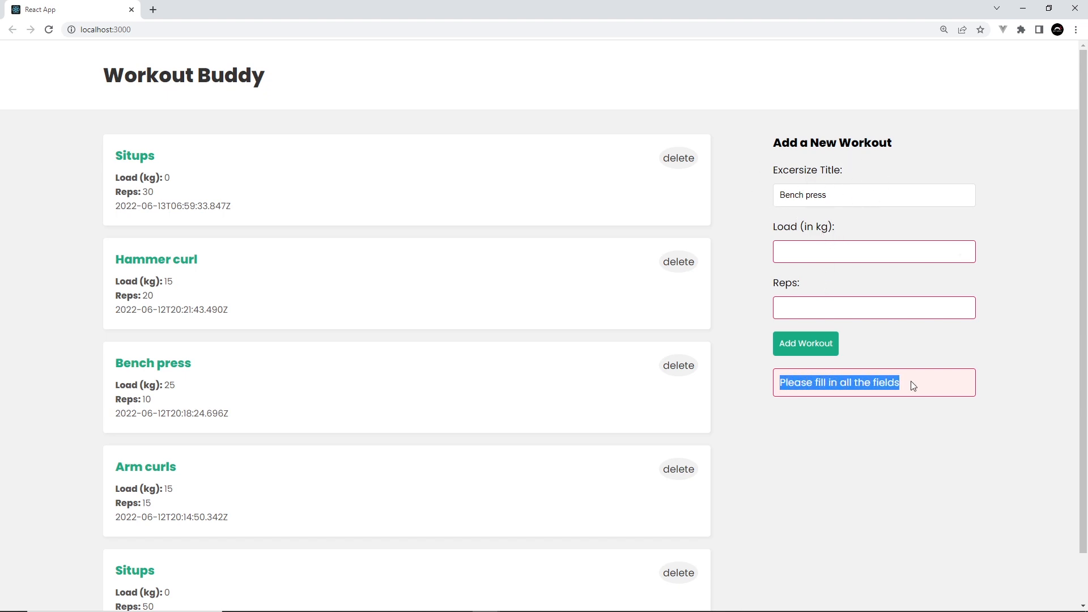
# Step: Fill Load 35 and Reps 20 and add the Bench press workout to the list
pyautogui.click(872, 251)
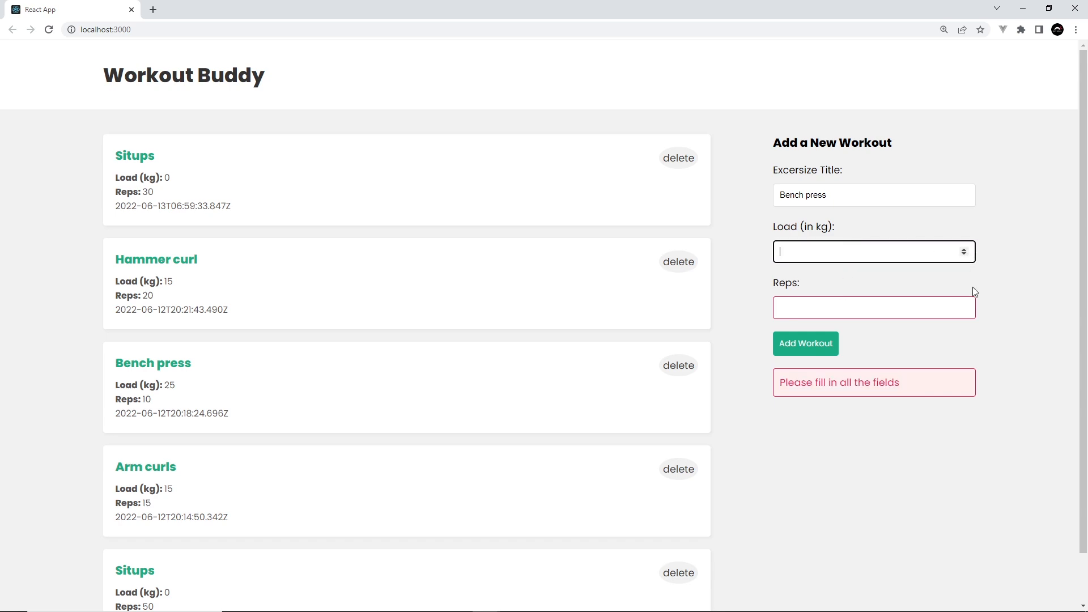
pyautogui.write('35')
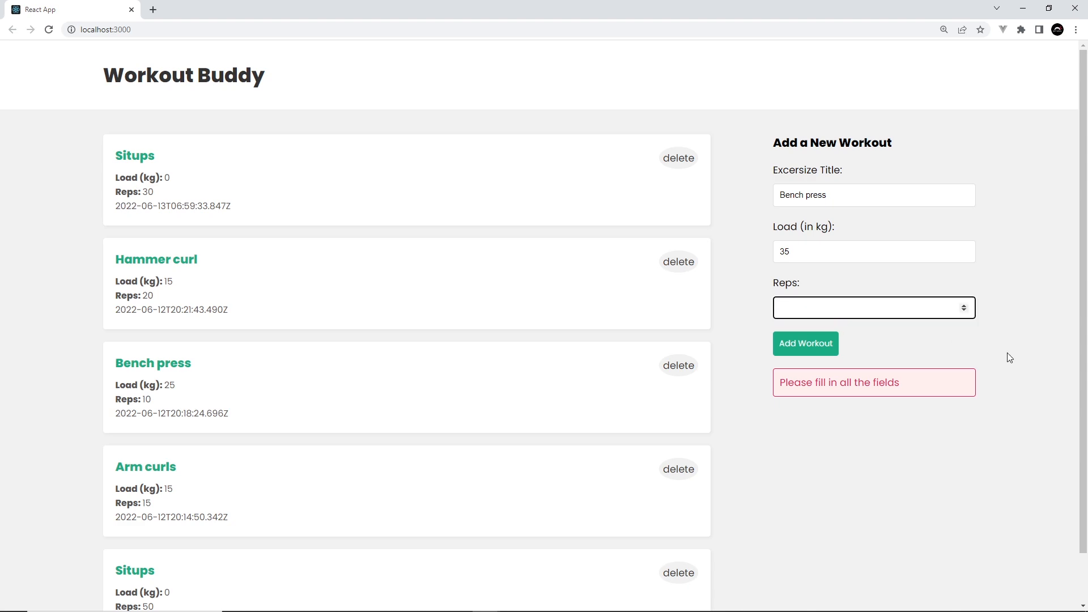
pyautogui.click(874, 307)
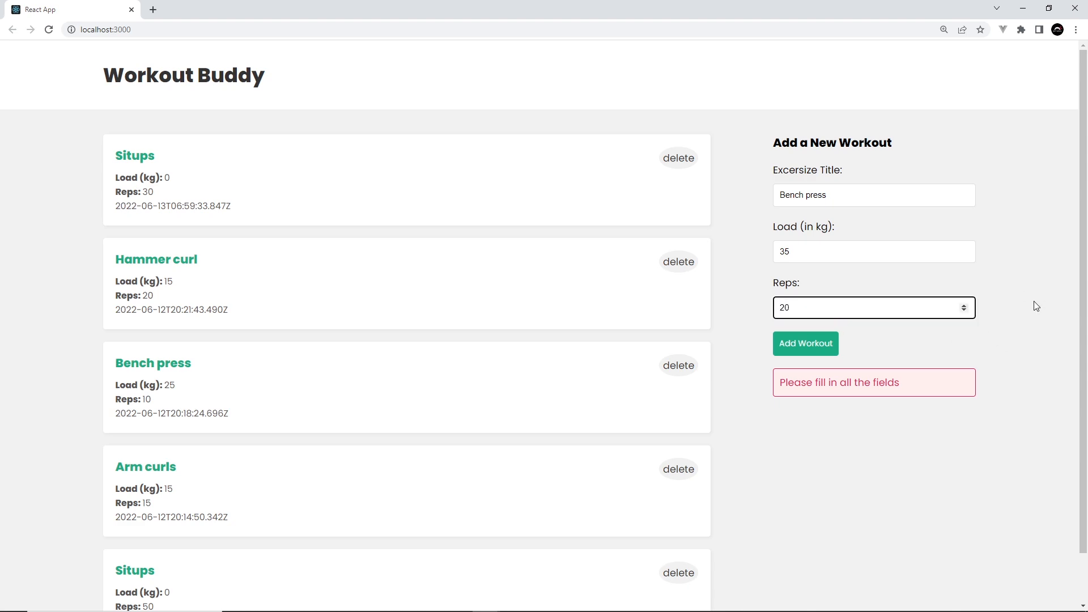
pyautogui.click(805, 343)
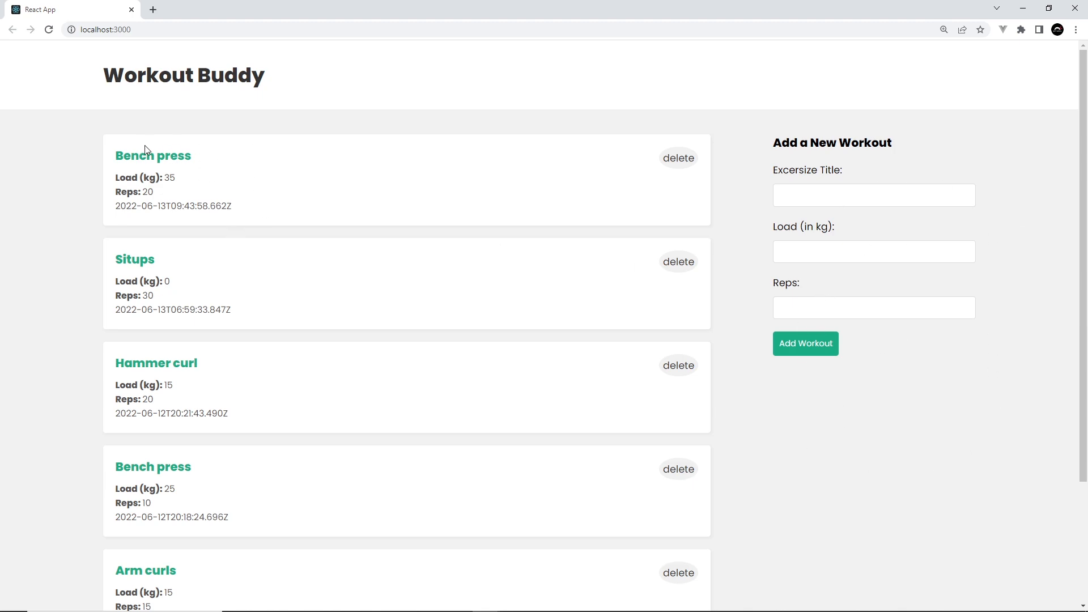
pyautogui.moveTo(593, 195)
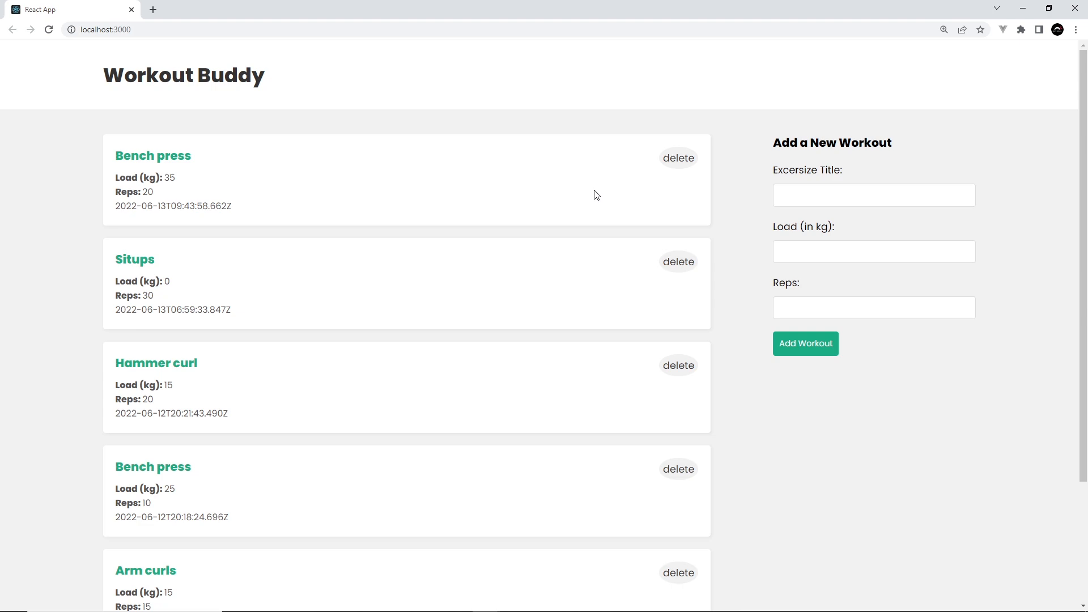